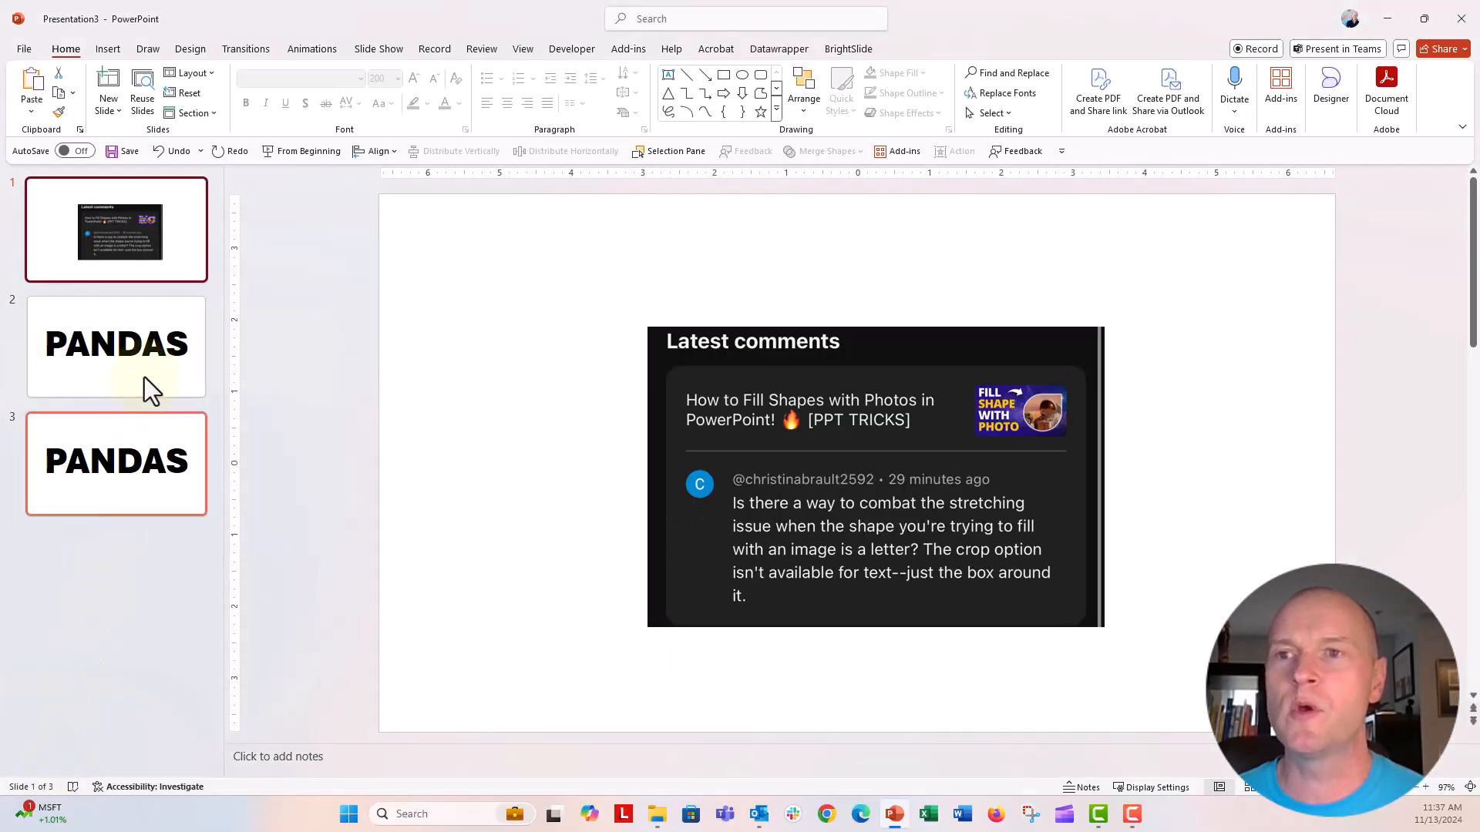
- Go to slide 2 and bring up Format Shape text options for the PANDAS text box
{"action": "left_click", "coordinate": [116, 347]}
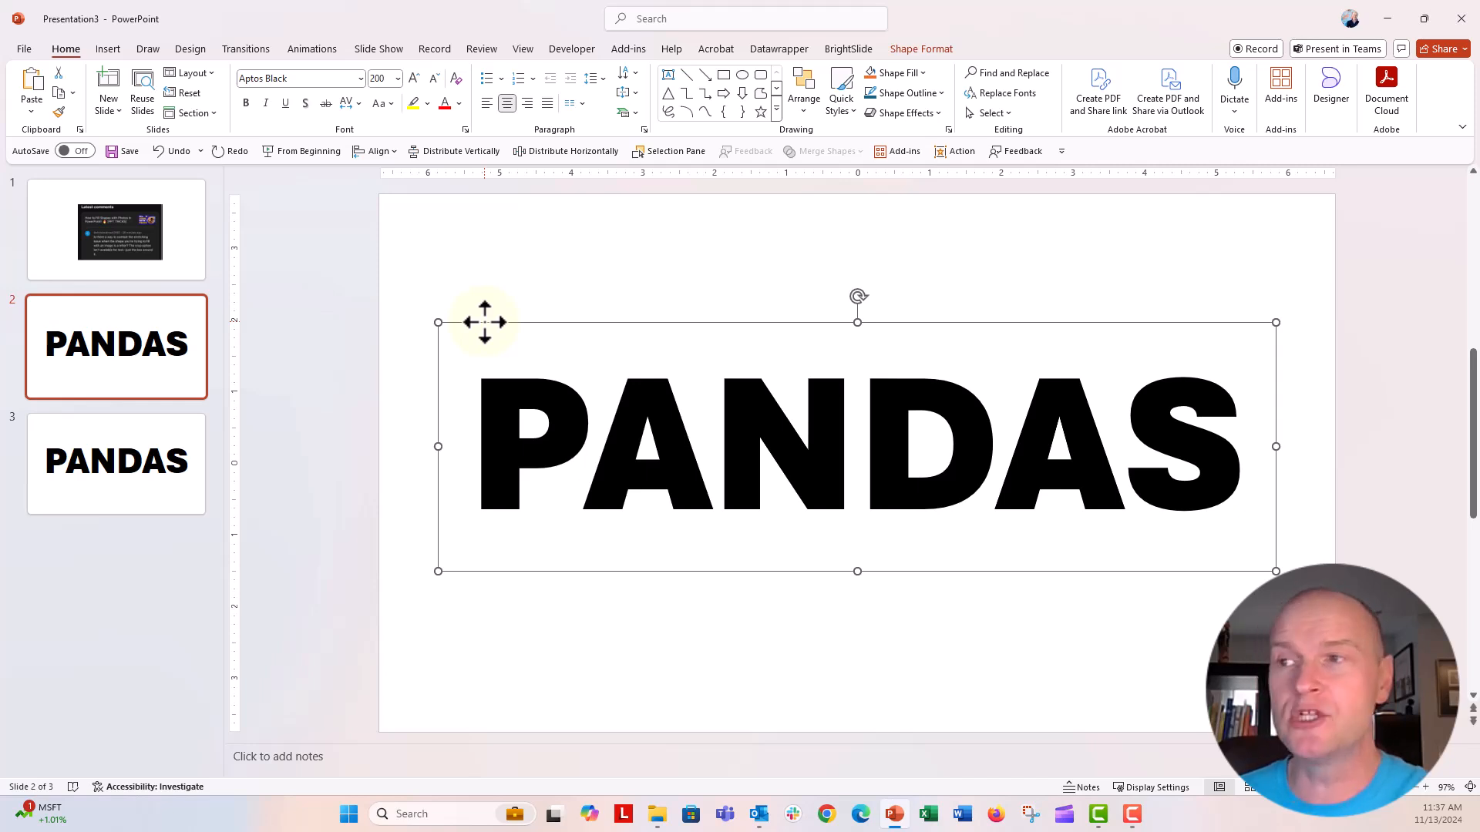
{"action": "right_click", "coordinate": [483, 322]}
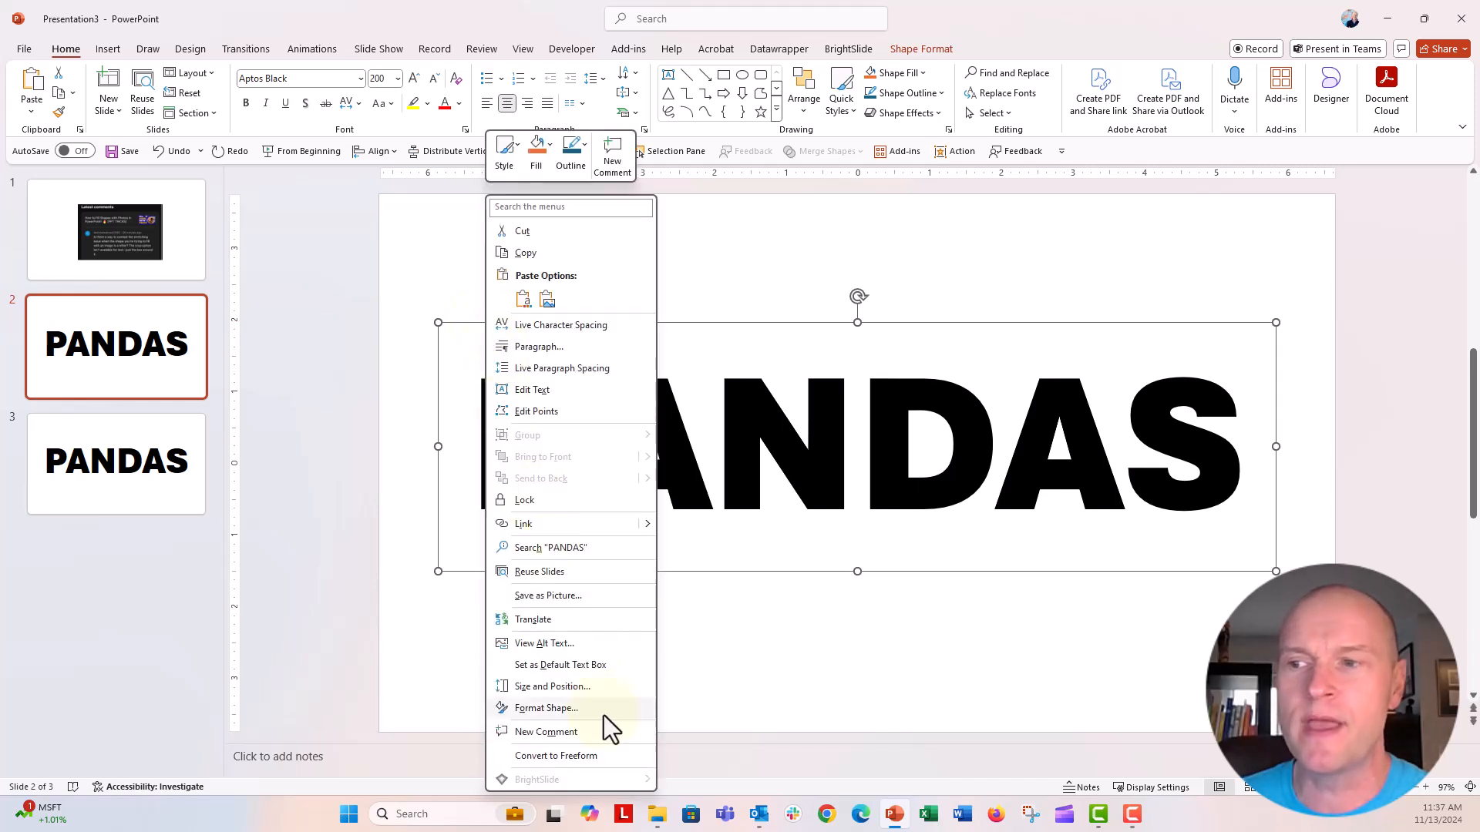
{"action": "left_click", "coordinate": [544, 707]}
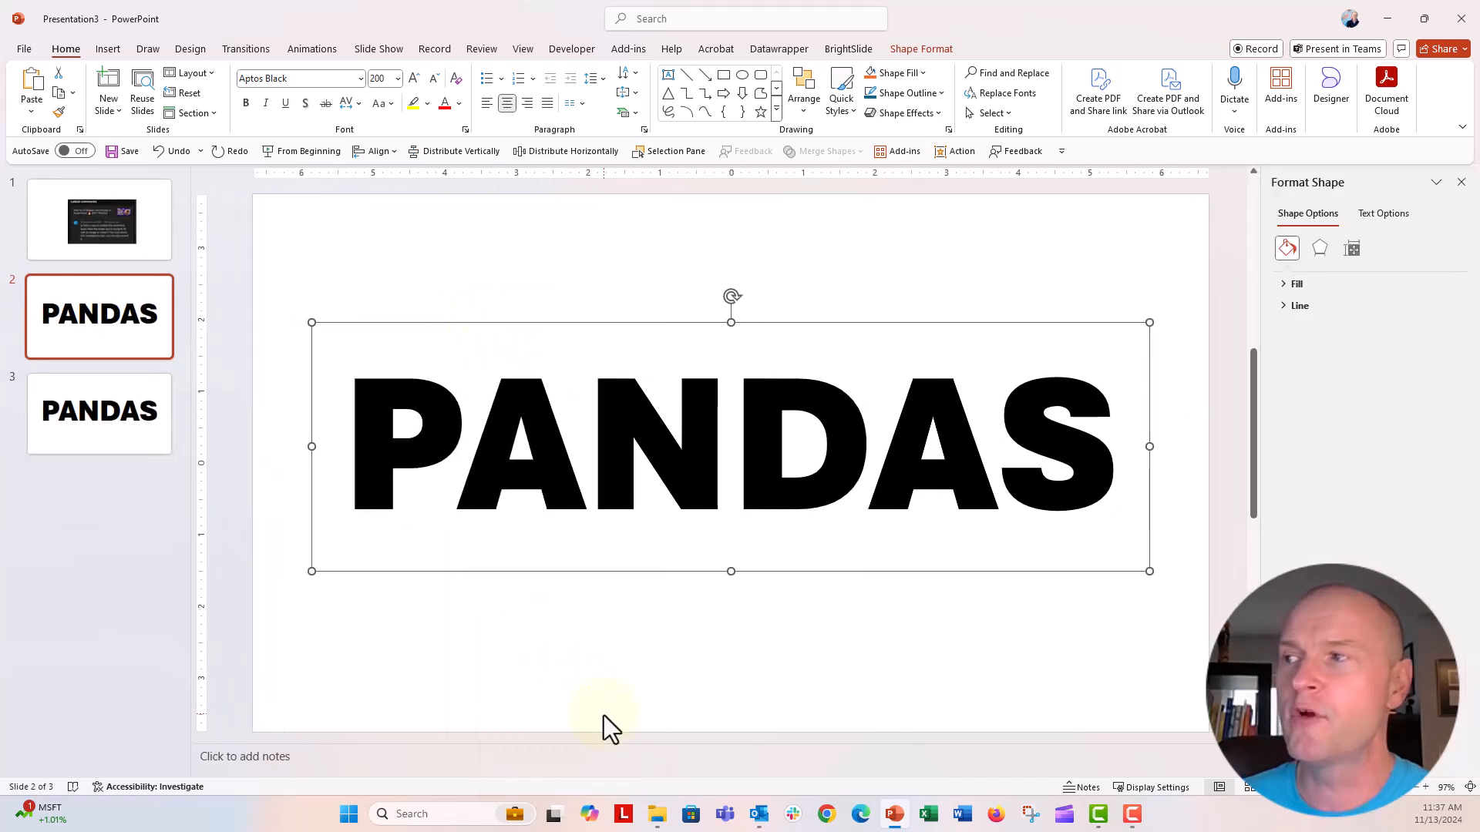
{"action": "mouse_move", "coordinate": [1357, 472]}
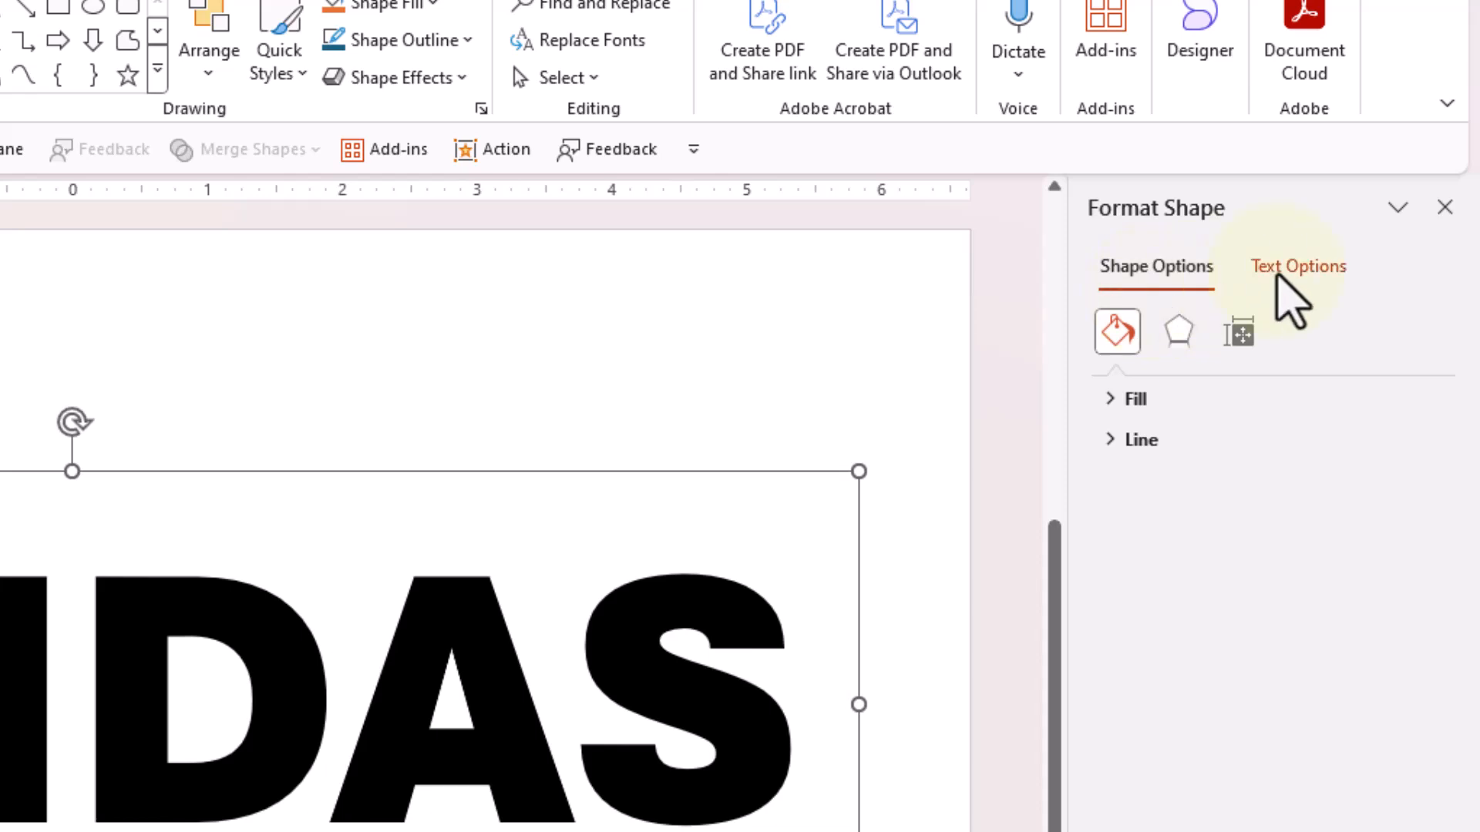
{"action": "left_click", "coordinate": [1296, 266]}
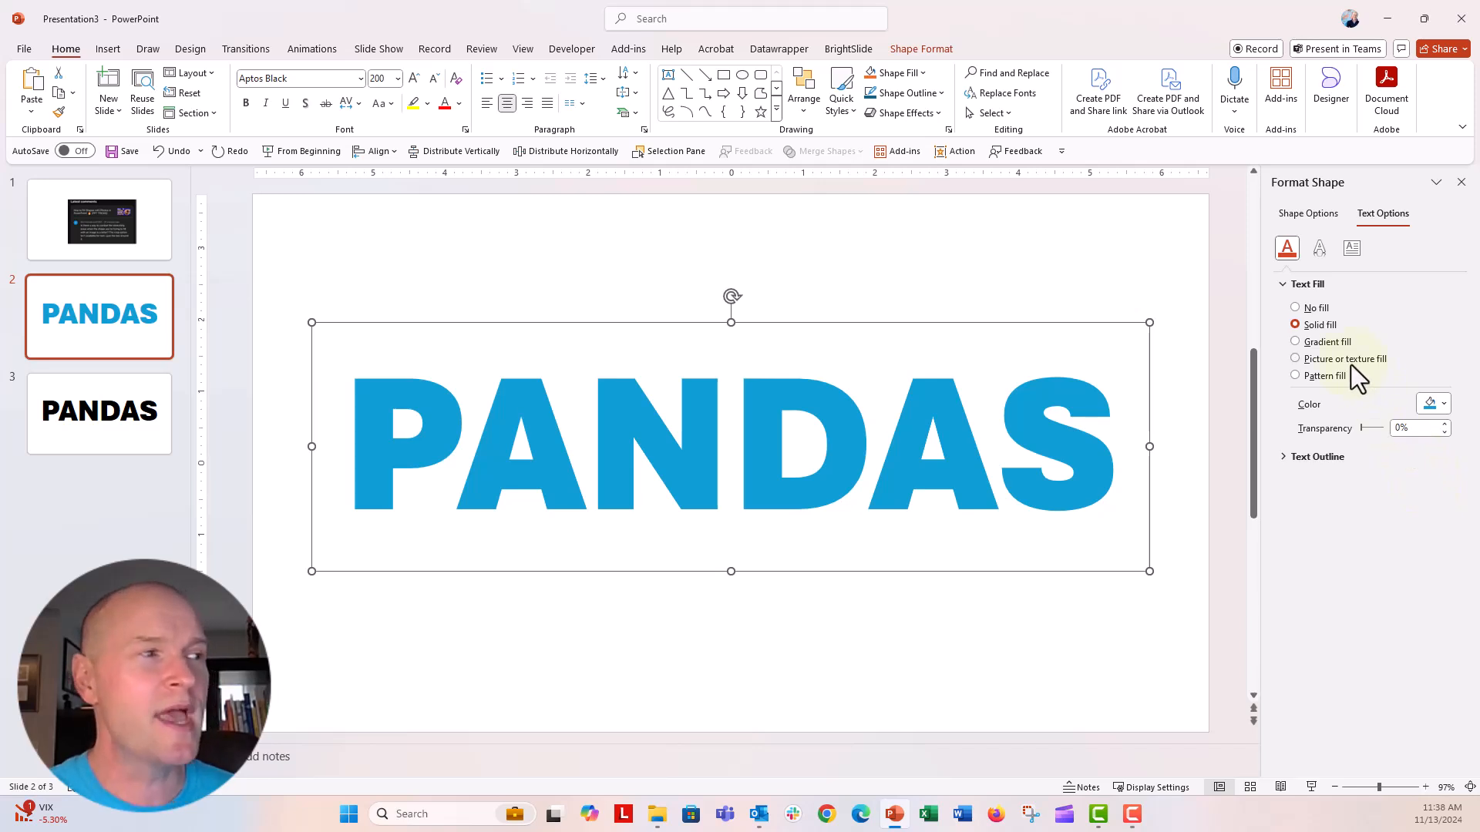
- Set a picture fill using the close-up panda face stock photo found by searching 'panda'
{"action": "left_click", "coordinate": [1295, 359]}
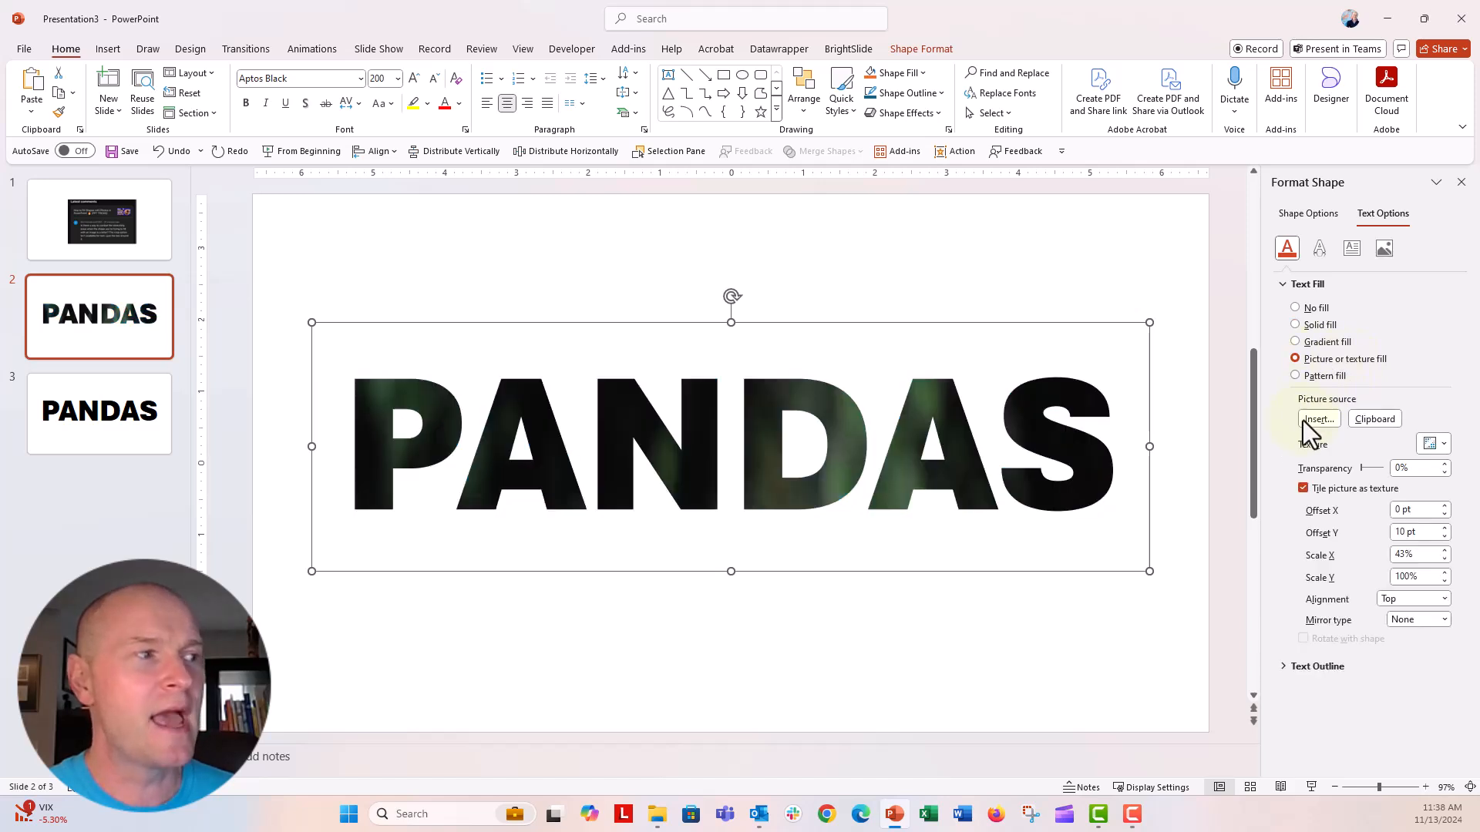
{"action": "left_click", "coordinate": [1318, 420]}
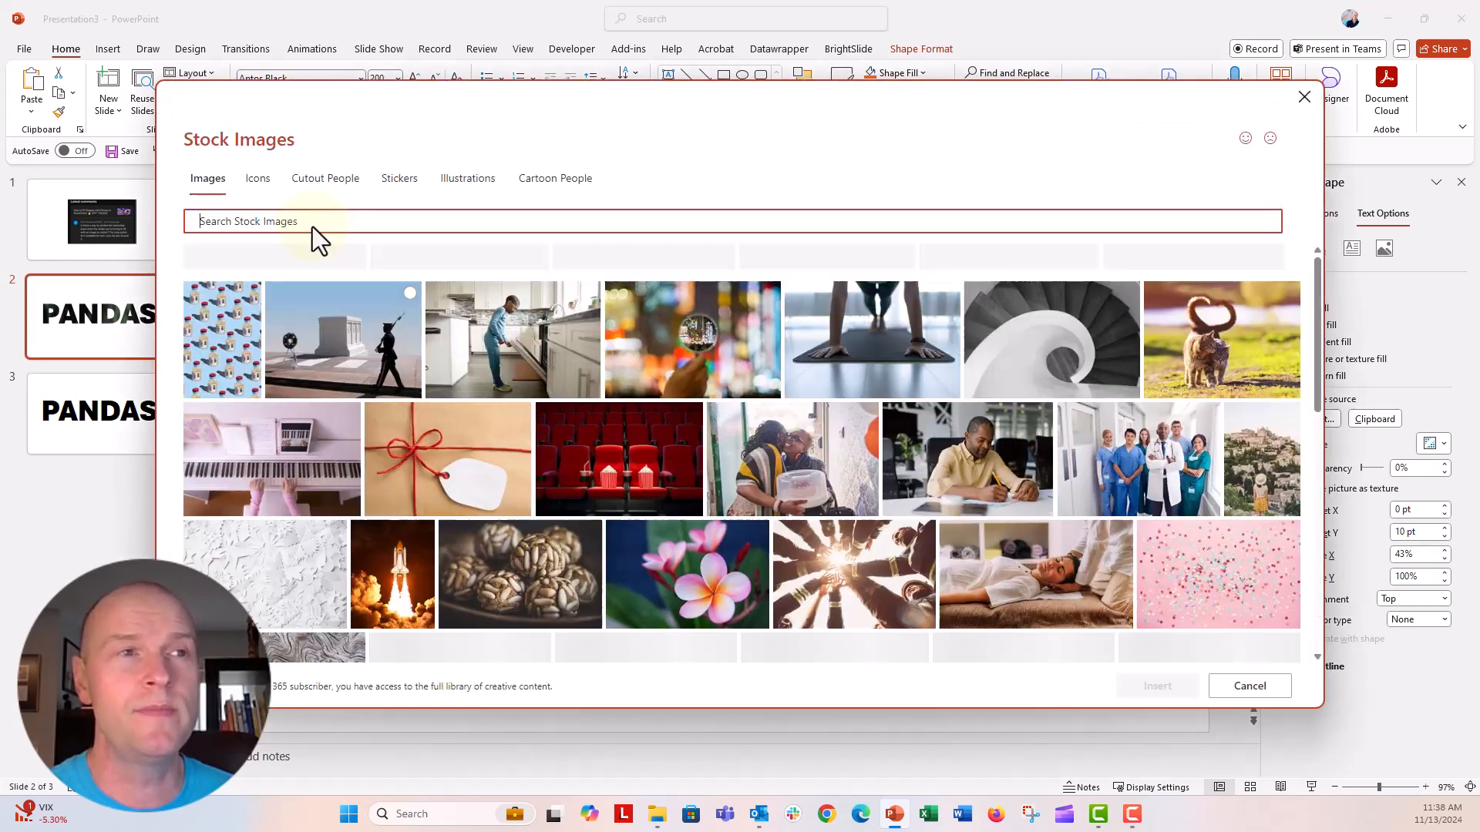
{"action": "type", "text": "p"}
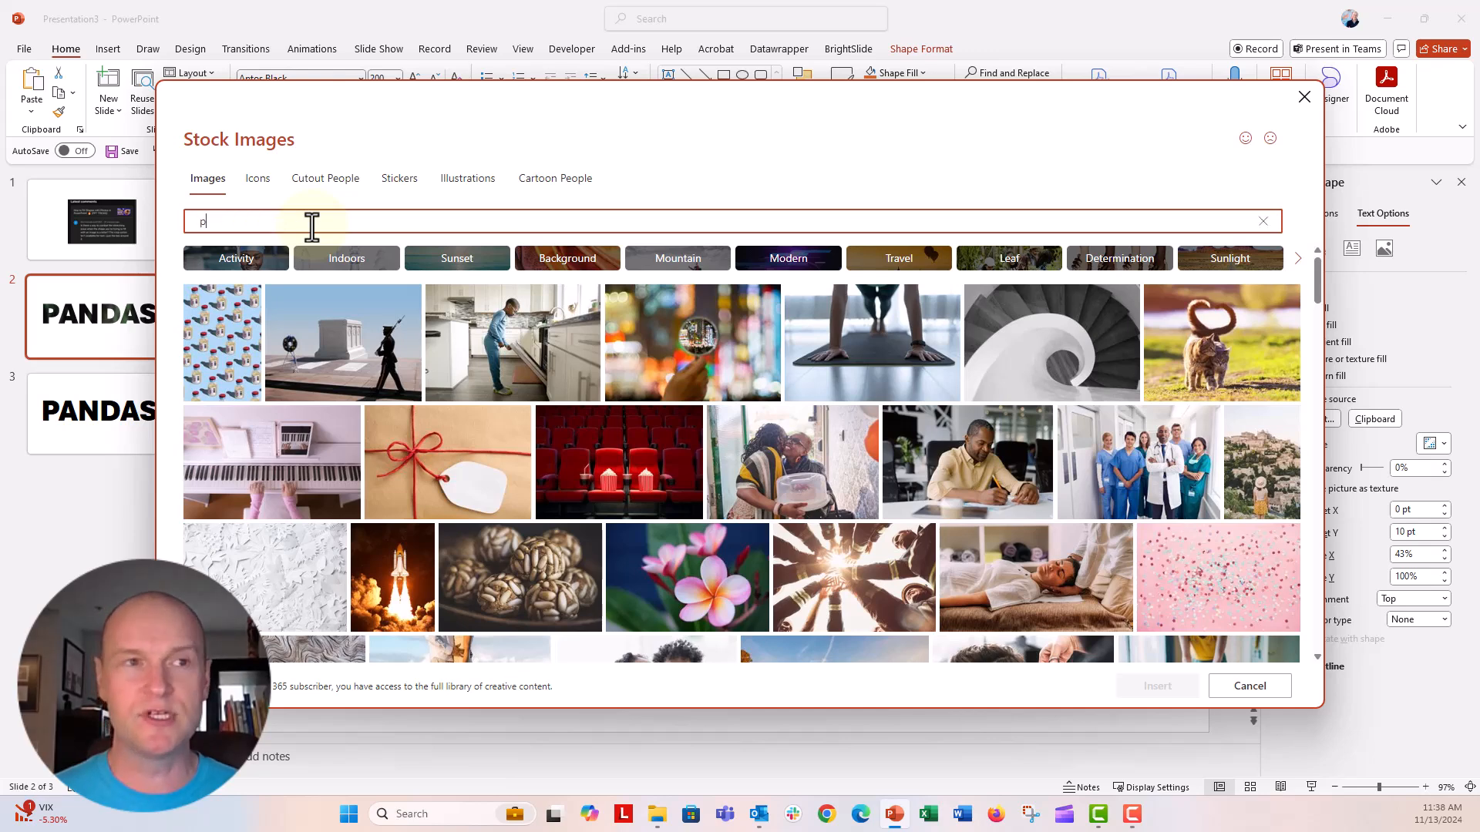
{"action": "type", "text": "anda"}
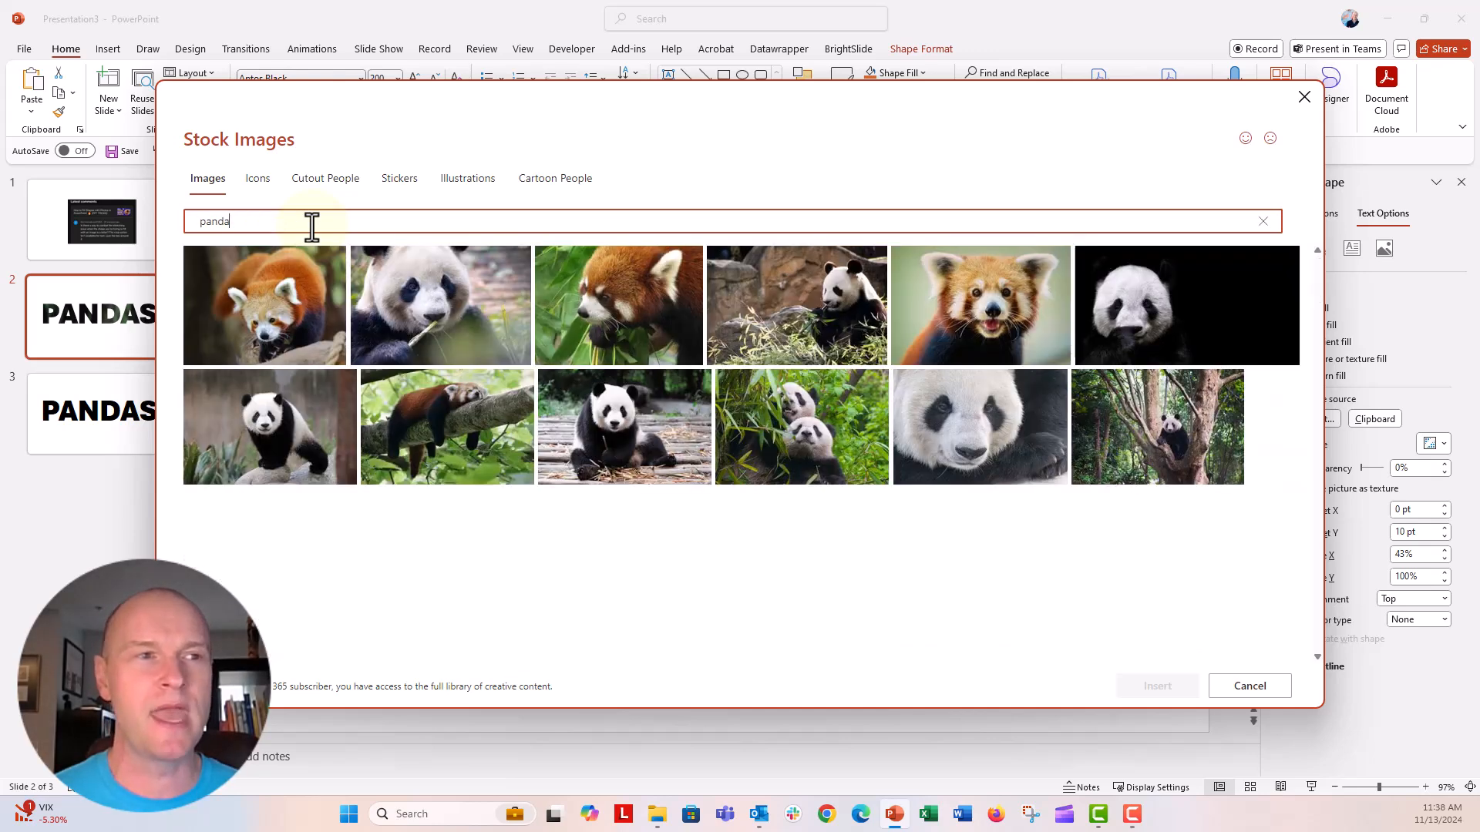
{"action": "left_click", "coordinate": [980, 427]}
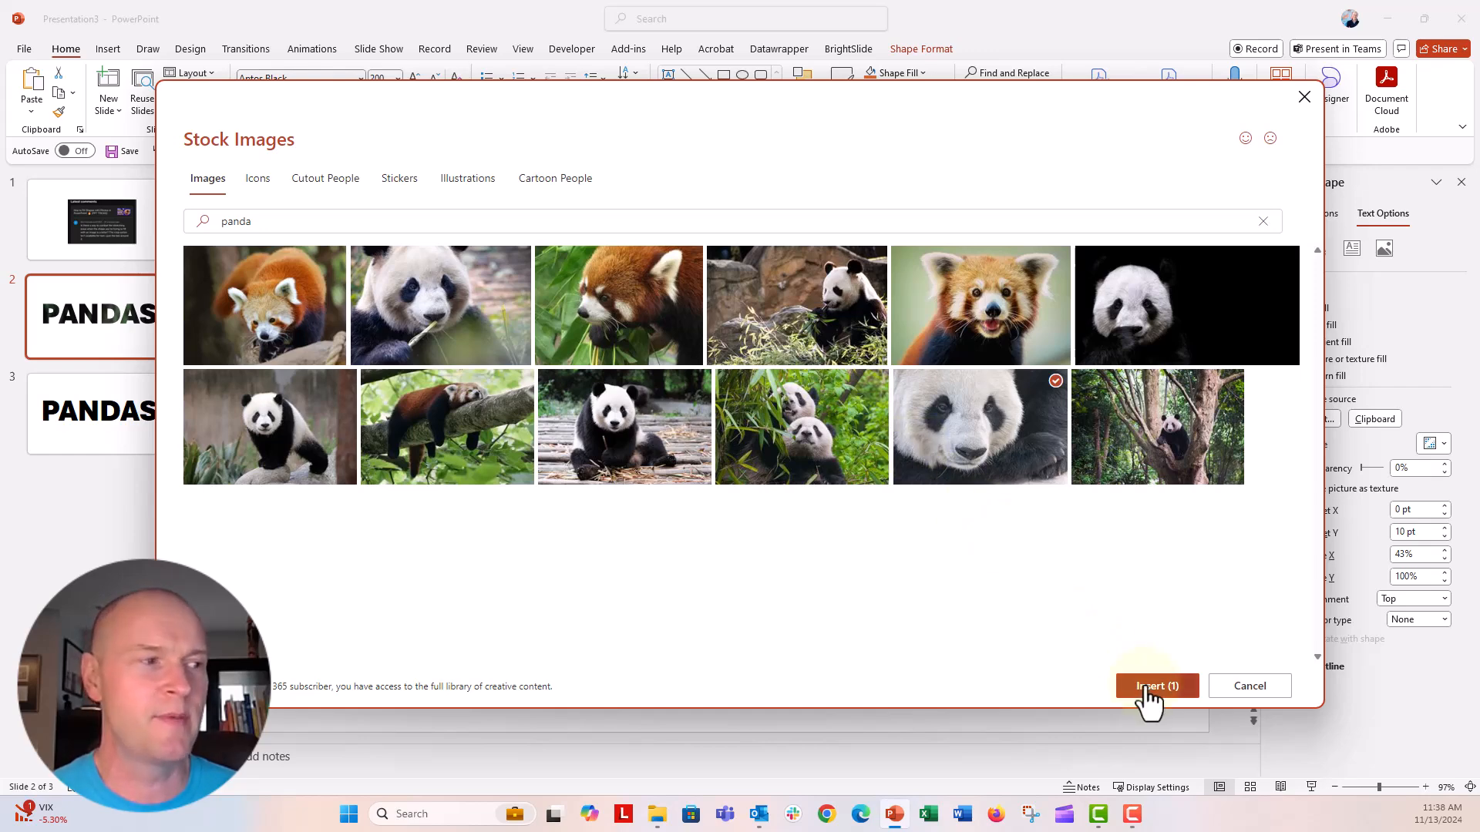
{"action": "left_click", "coordinate": [1157, 686]}
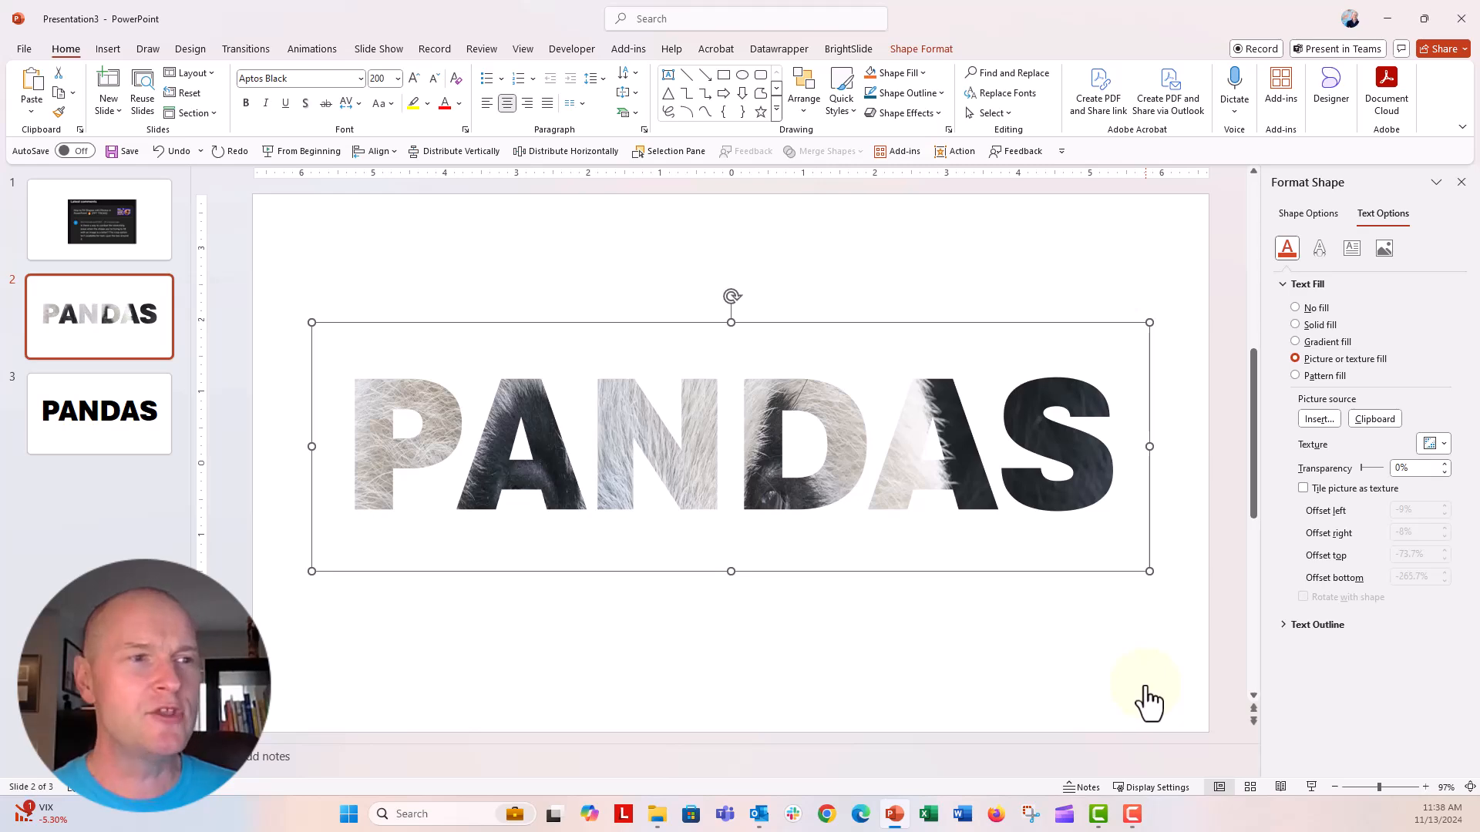
{"action": "mouse_move", "coordinate": [477, 646]}
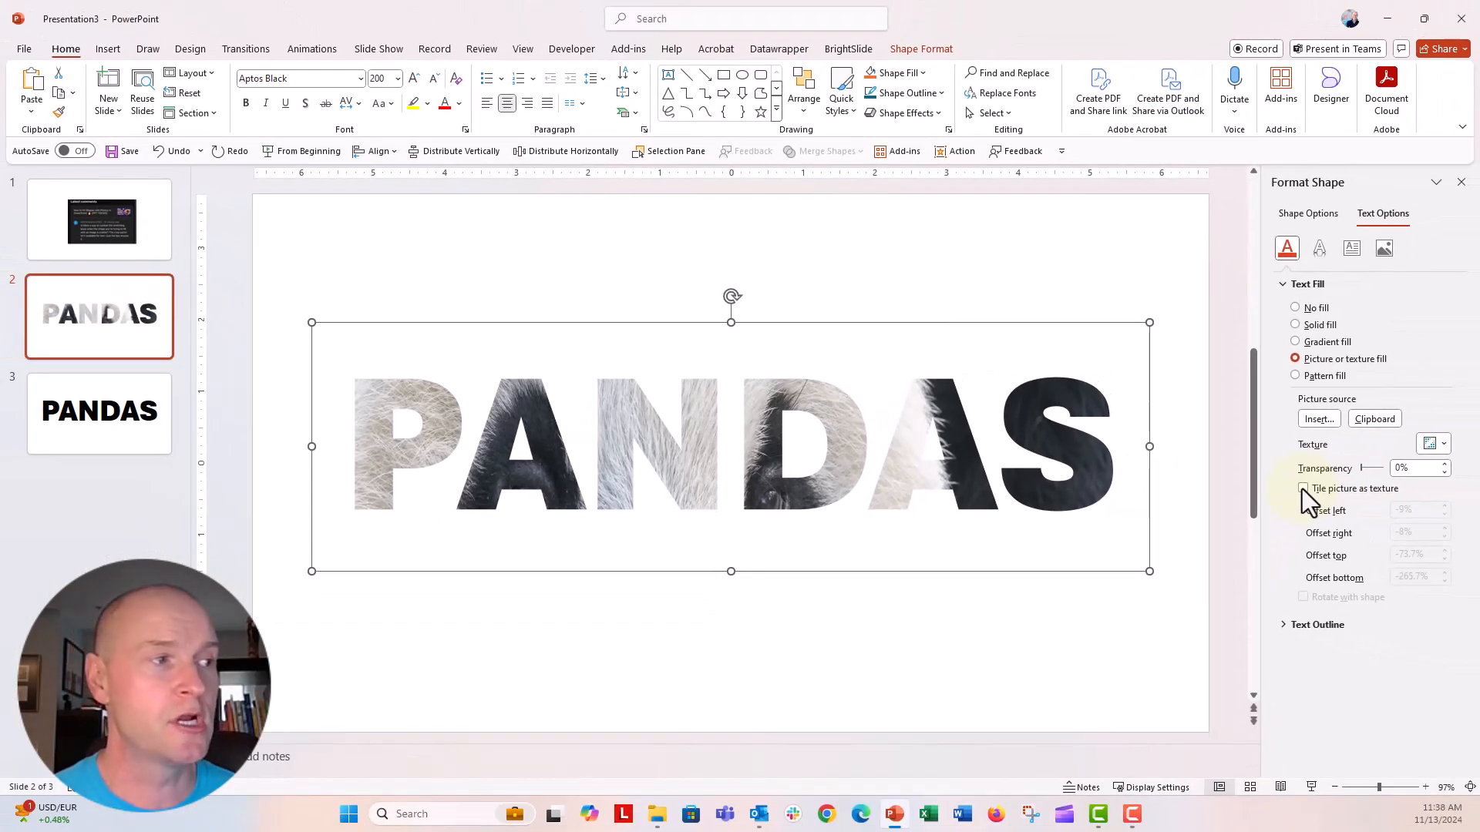
- Try tiling the panda photo as a texture, then turn tiling off to keep it stretched
{"action": "left_click", "coordinate": [1304, 489]}
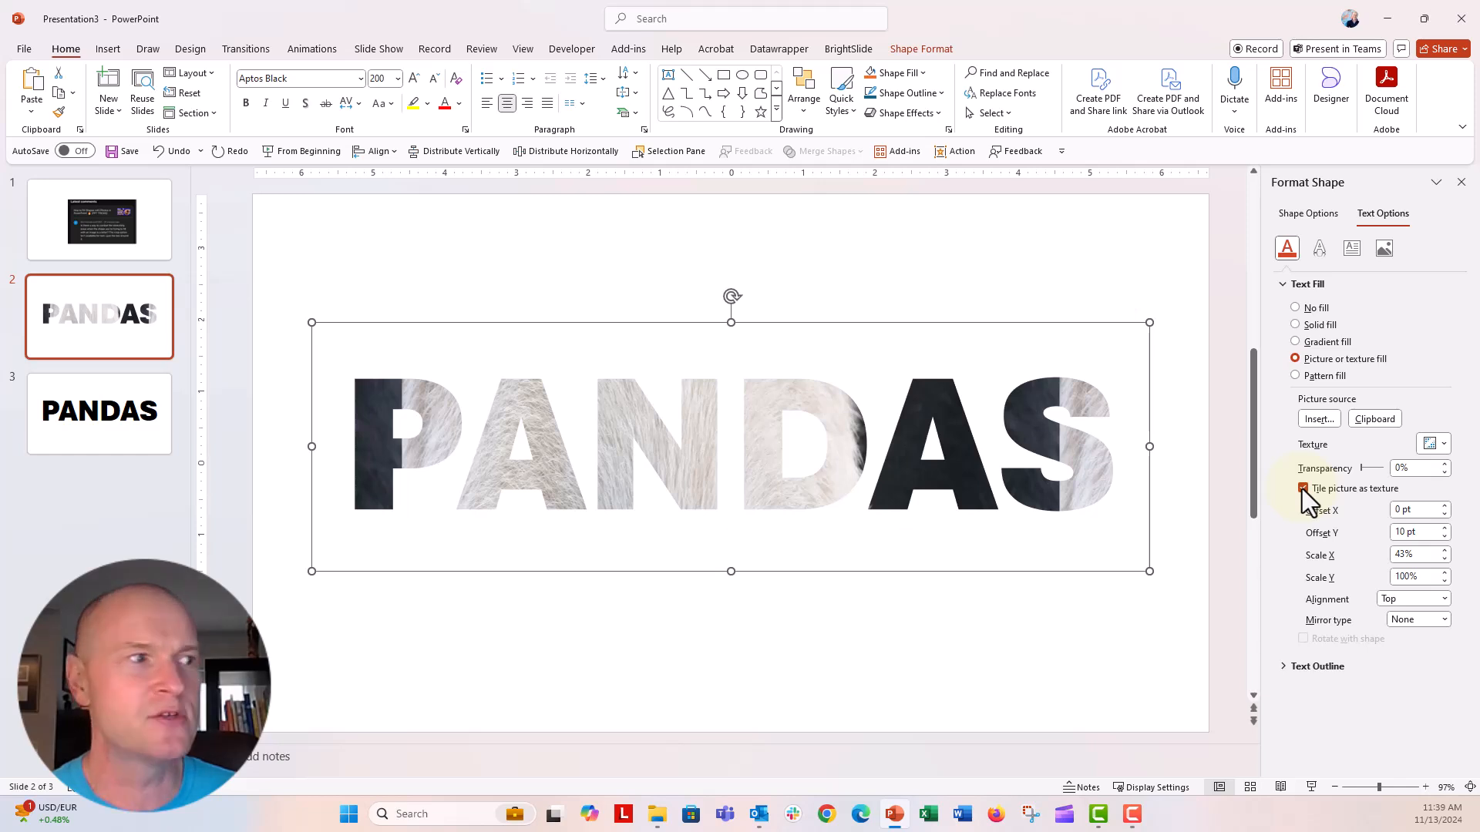
{"action": "left_click", "coordinate": [1305, 488]}
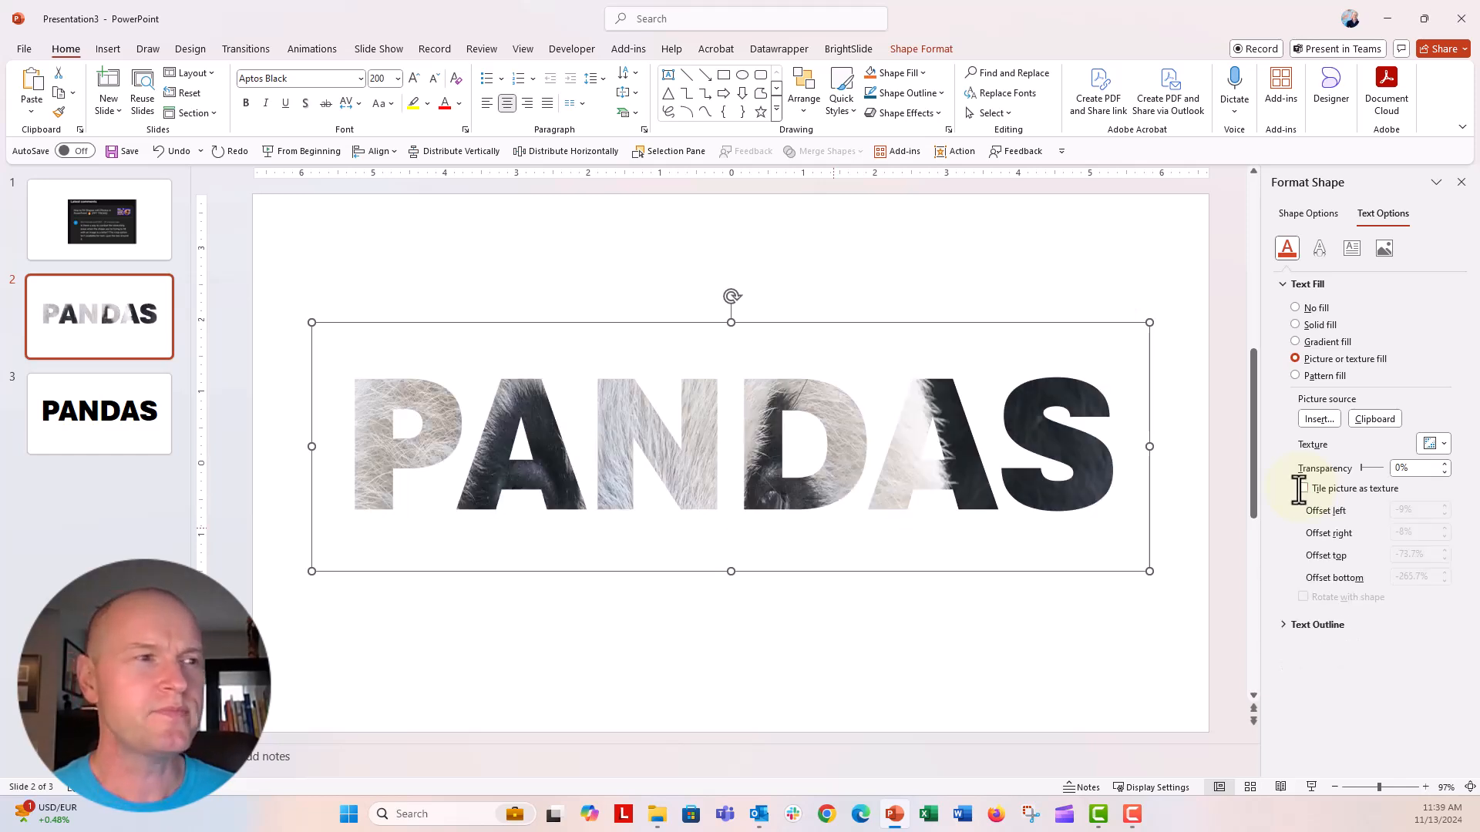
{"action": "left_click", "coordinate": [1304, 489]}
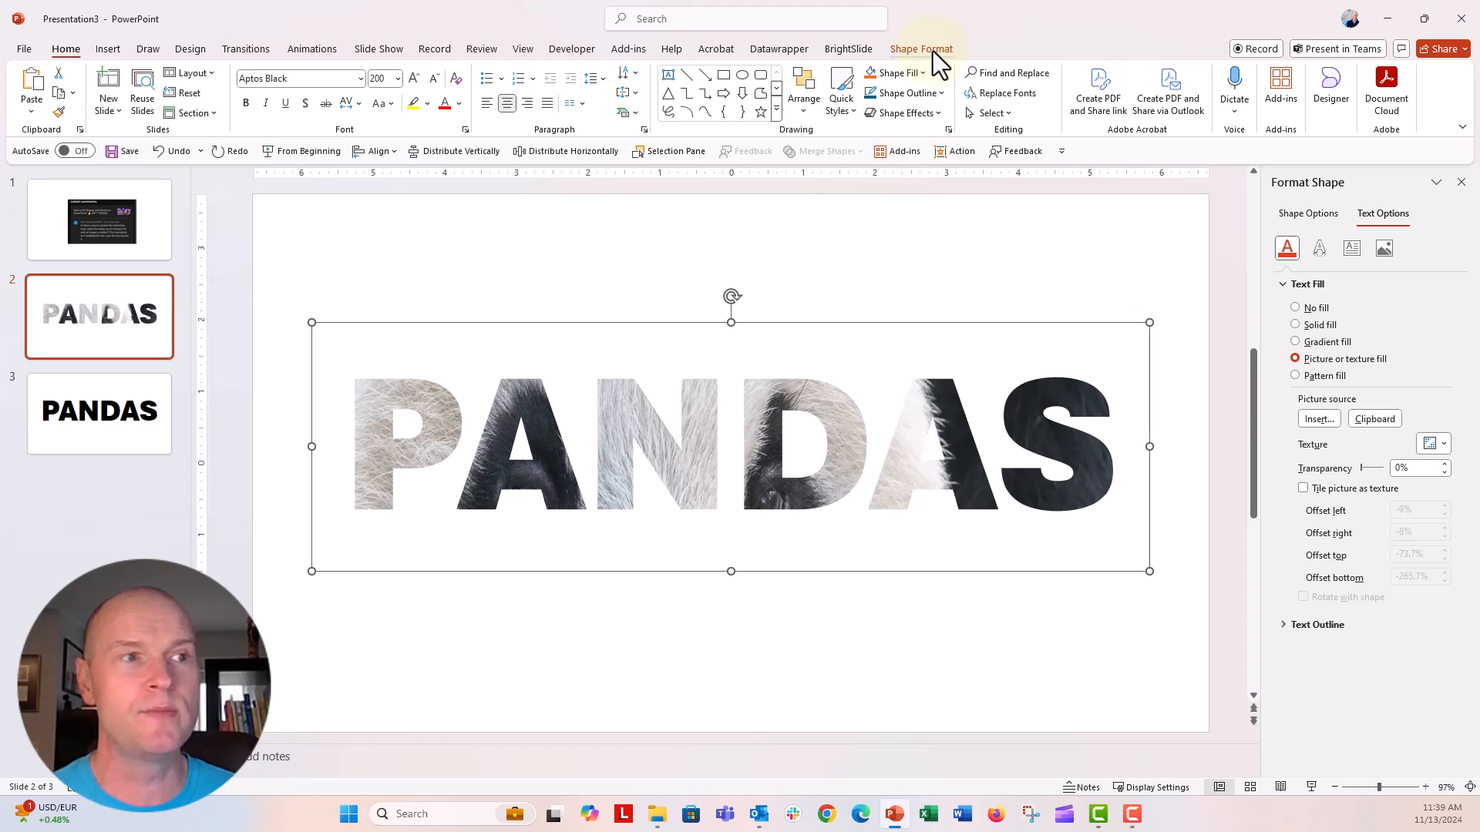
{"action": "left_click", "coordinate": [921, 48]}
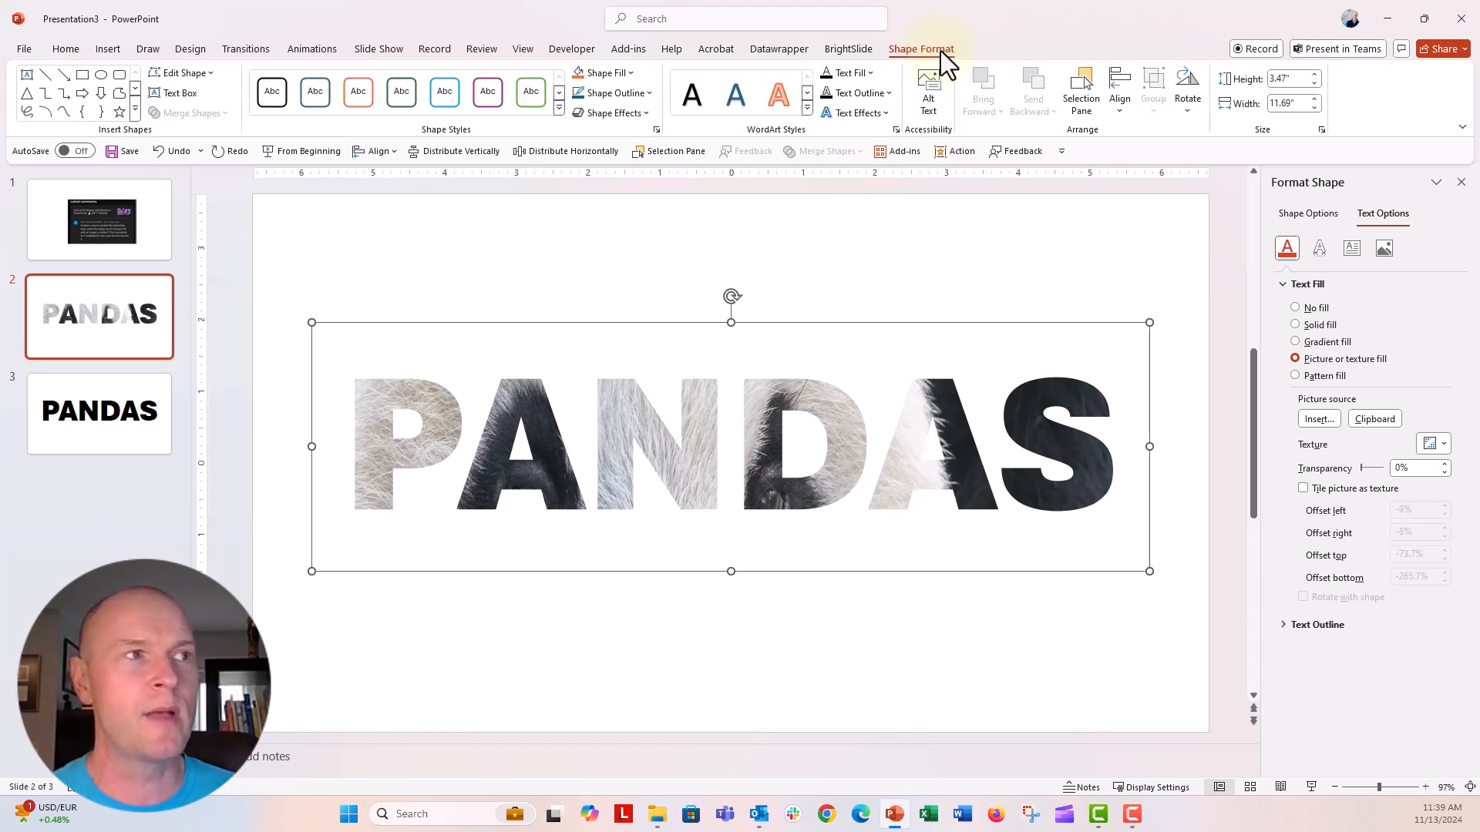
{"action": "mouse_move", "coordinate": [1010, 61]}
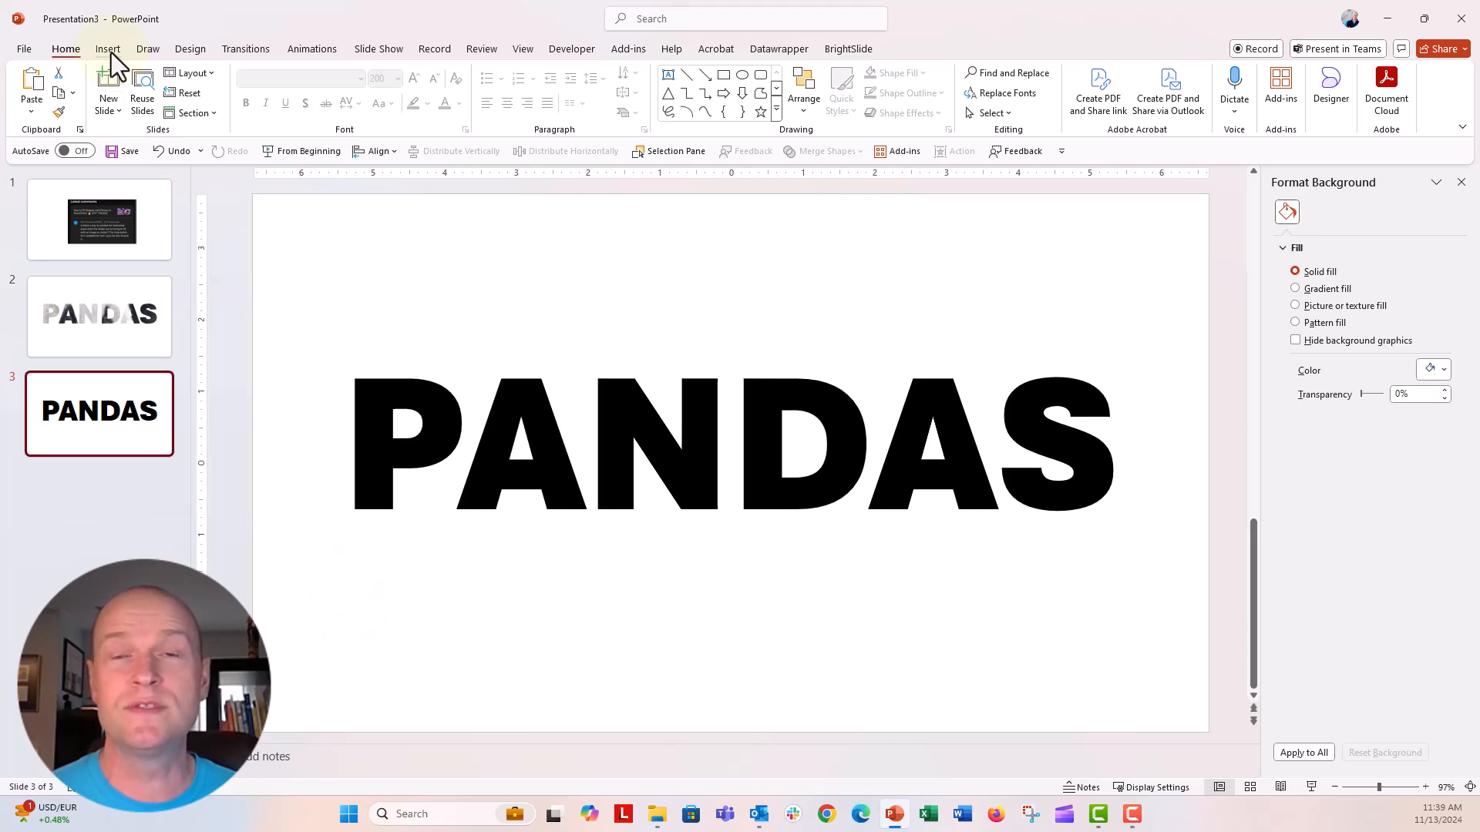
- Draw a blue rectangle over slide 3's PANDAS word and bring up Merge Shapes for both
{"action": "left_click", "coordinate": [108, 47]}
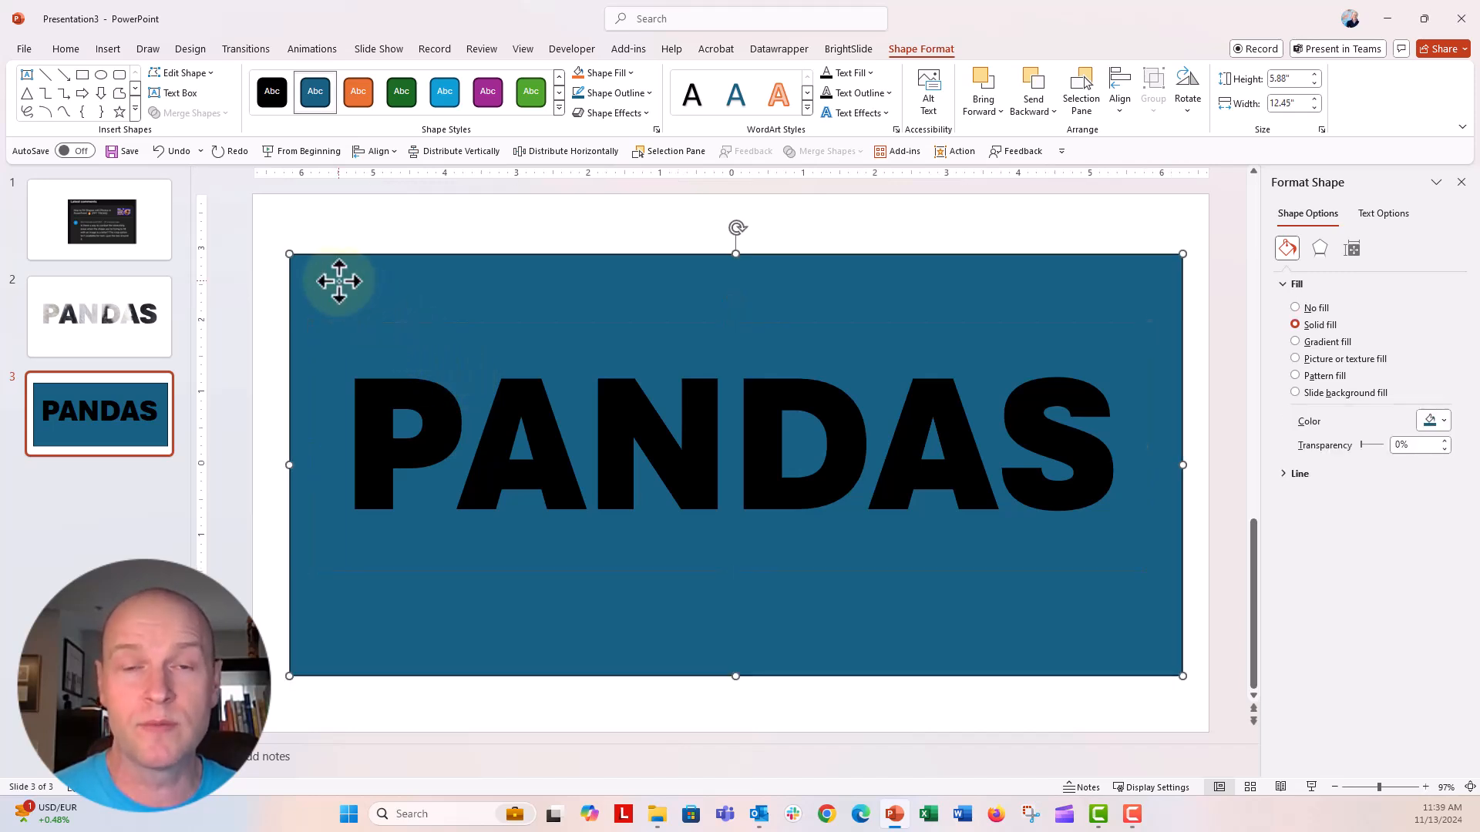
{"action": "mouse_move", "coordinate": [369, 418]}
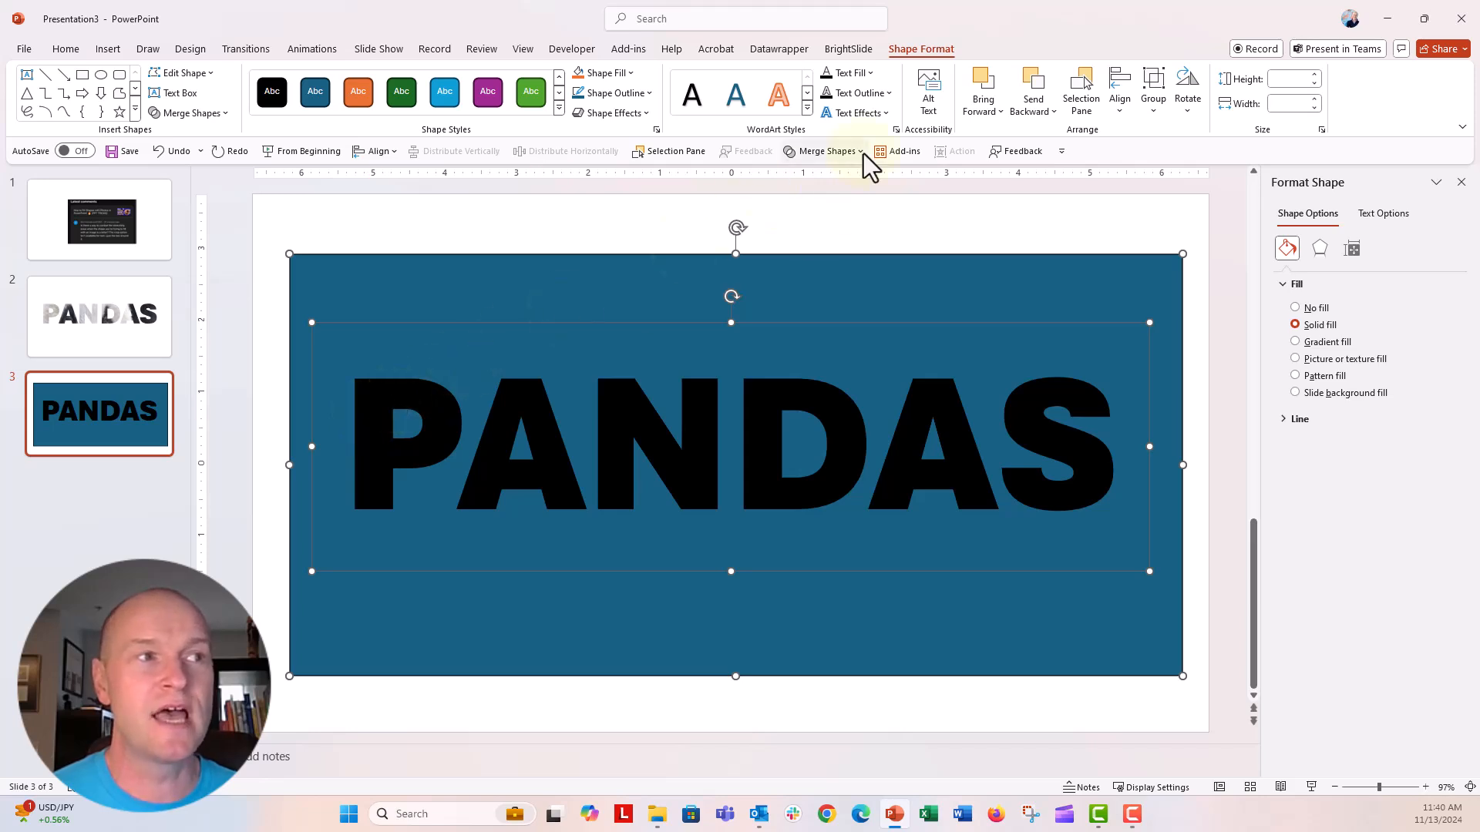
{"action": "mouse_move", "coordinate": [822, 151]}
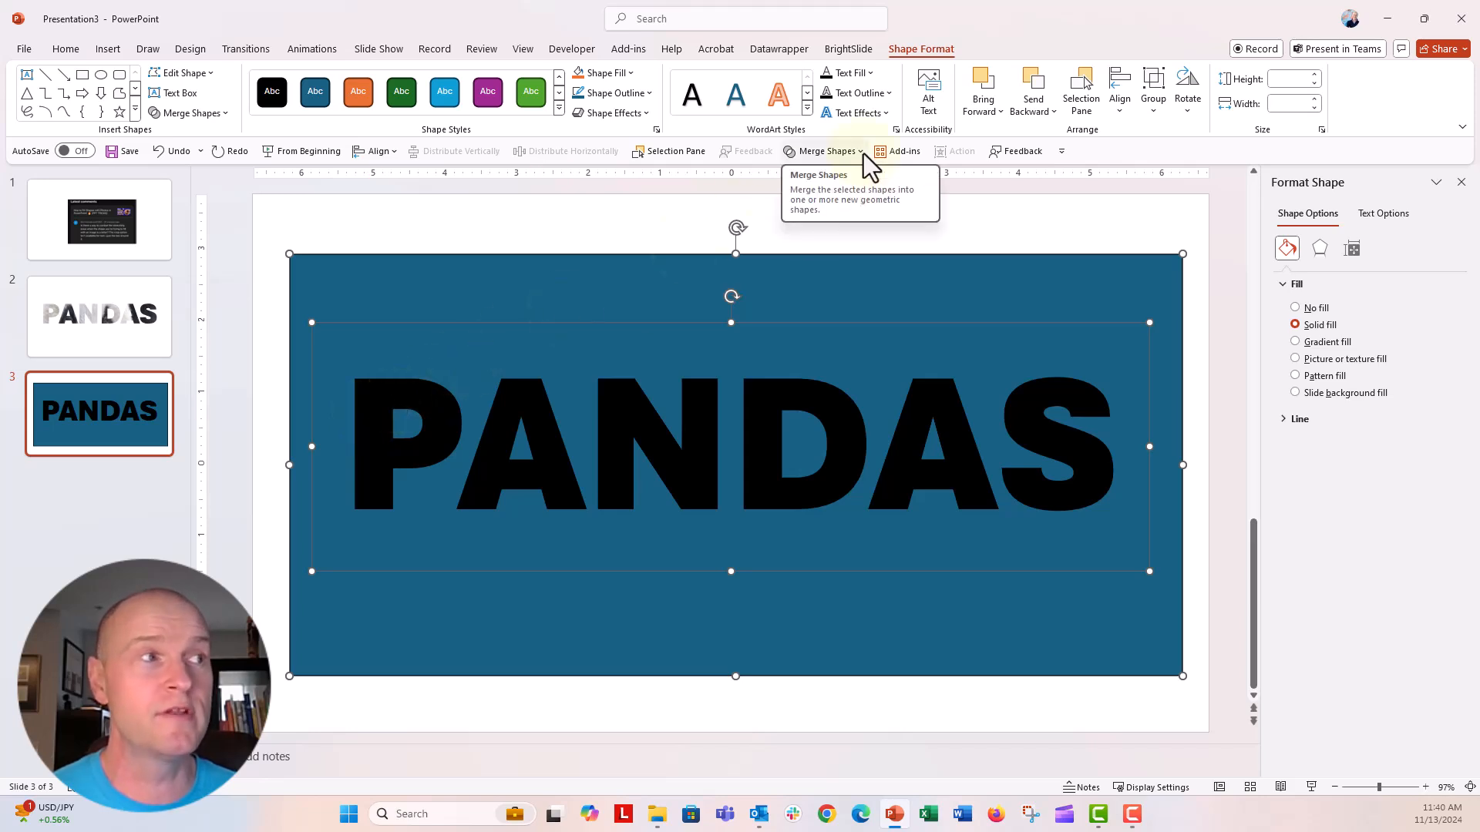
{"action": "mouse_move", "coordinate": [915, 48]}
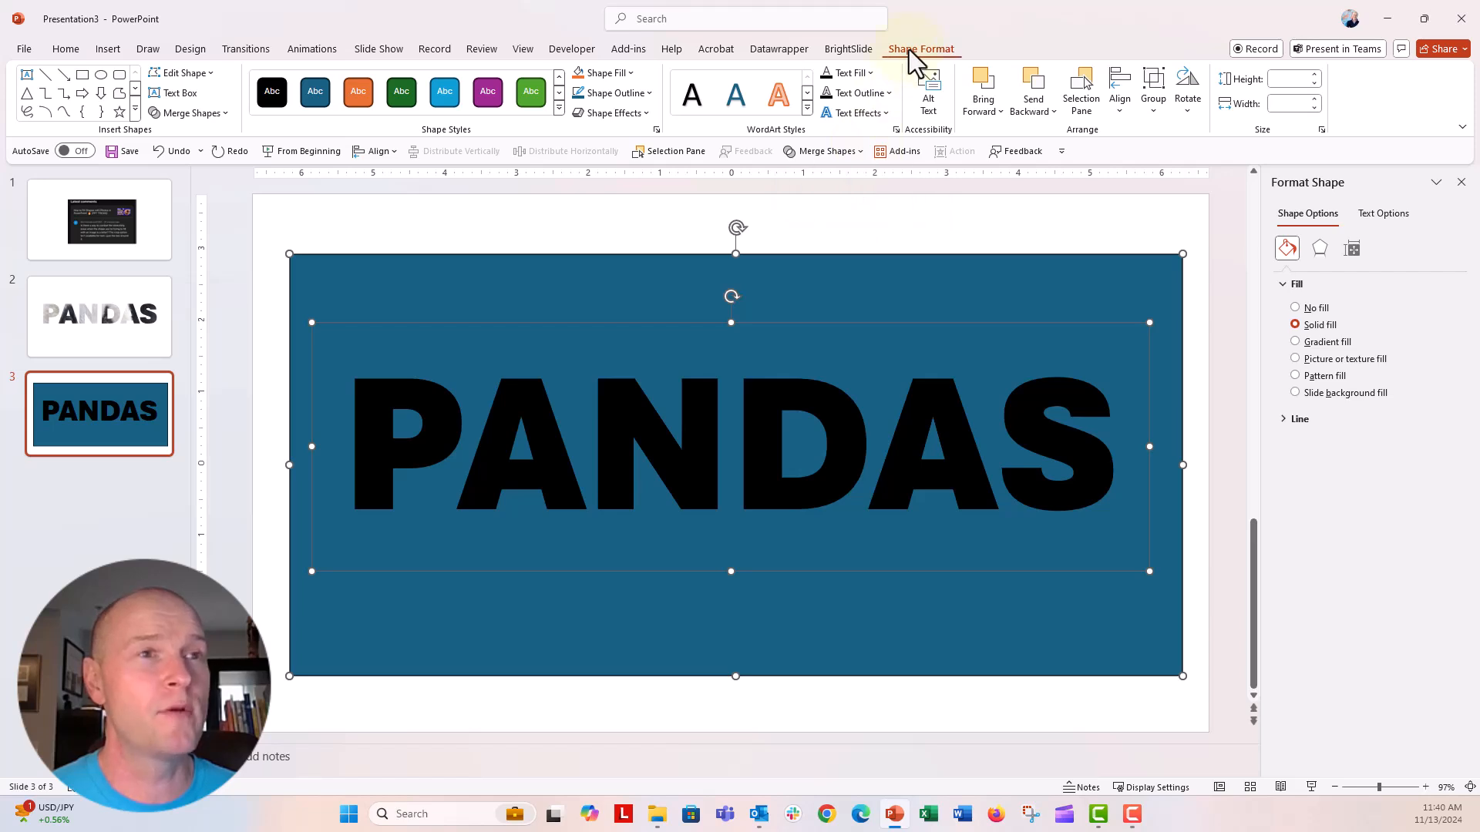
{"action": "mouse_move", "coordinate": [227, 128]}
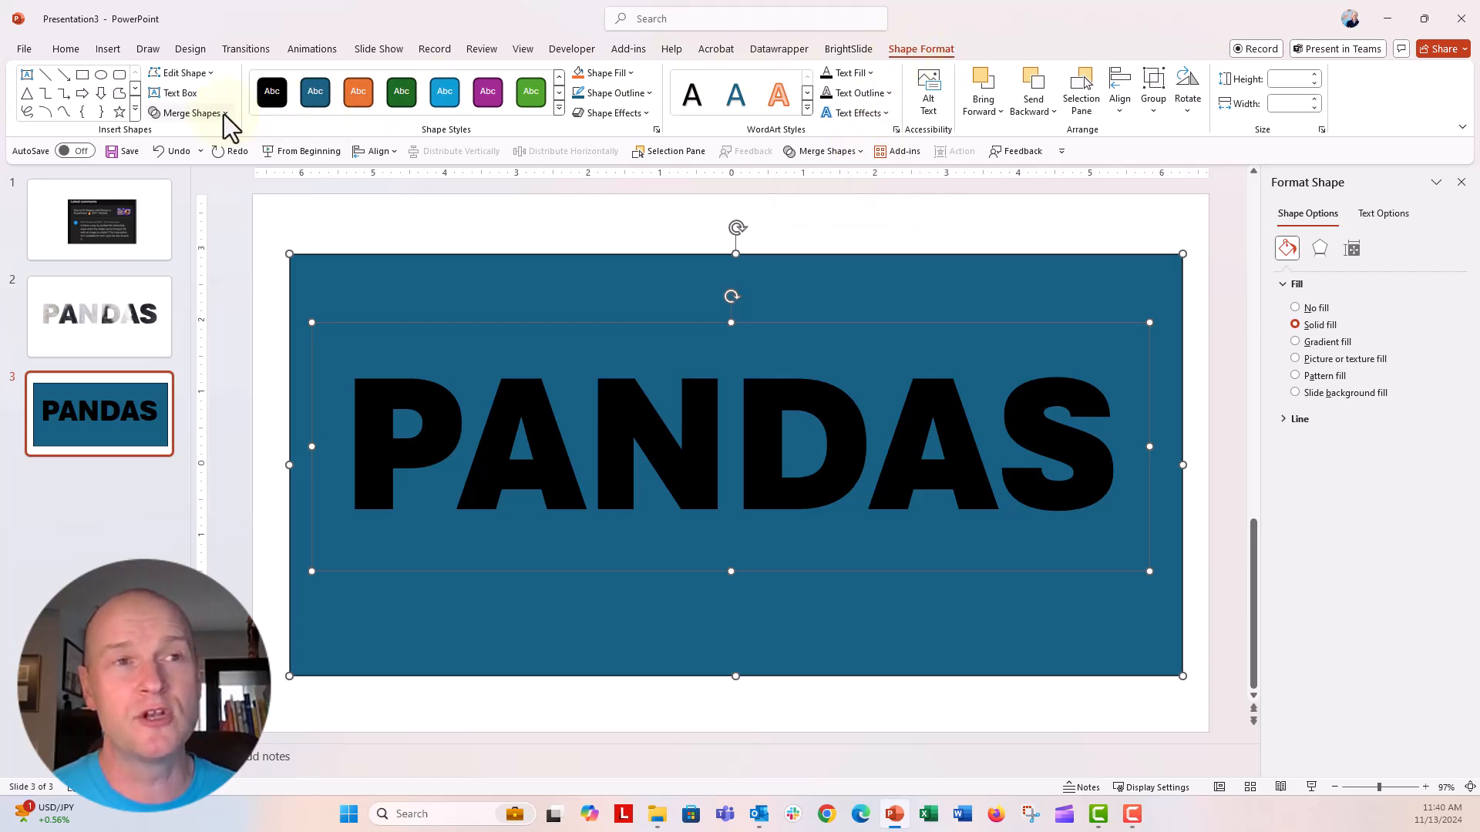
{"action": "left_click", "coordinate": [188, 113]}
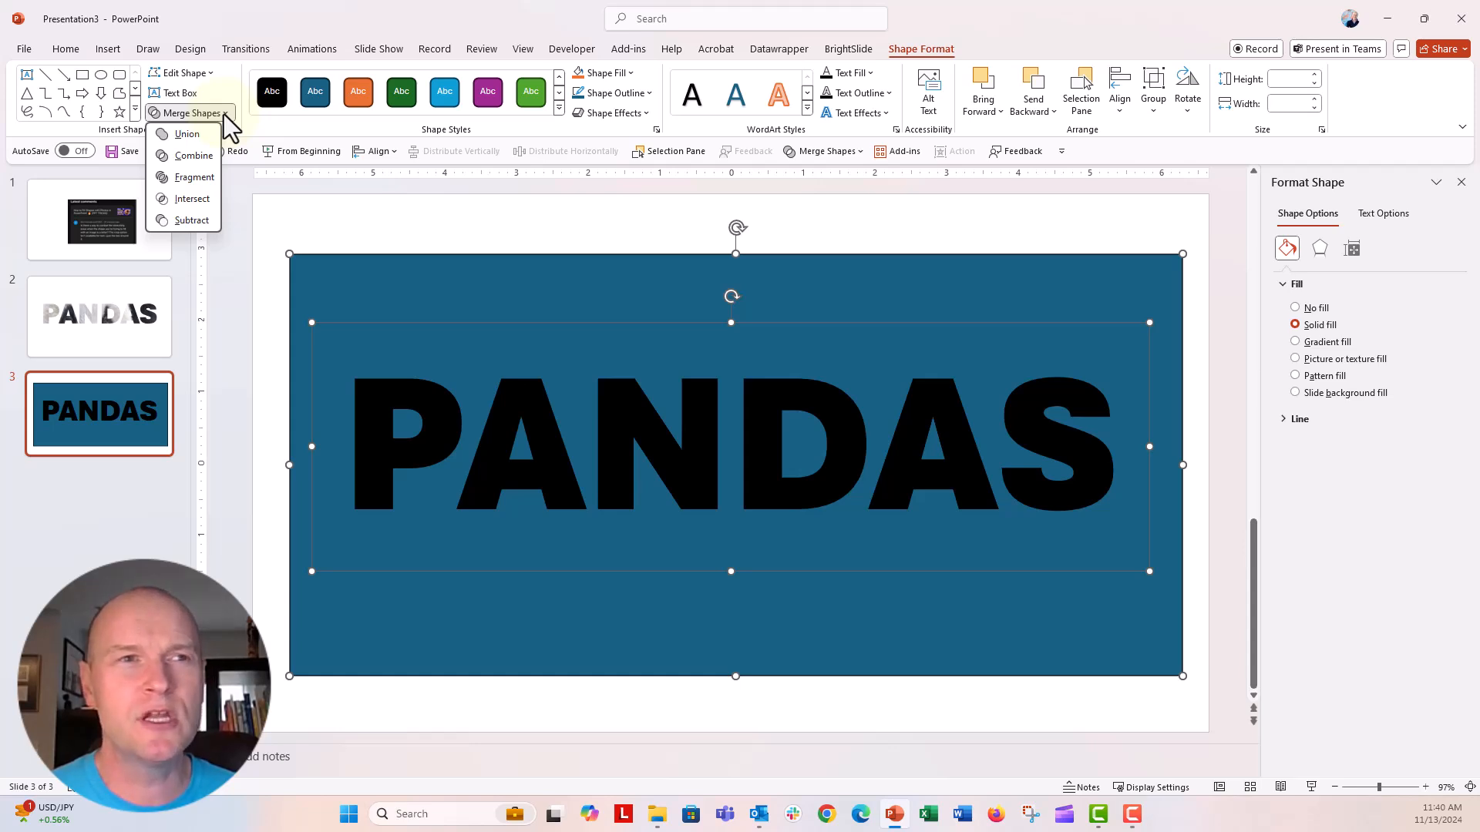
- Intersect the rectangle and text into letter shapes and give them the panda photo fill
{"action": "left_click", "coordinate": [195, 176]}
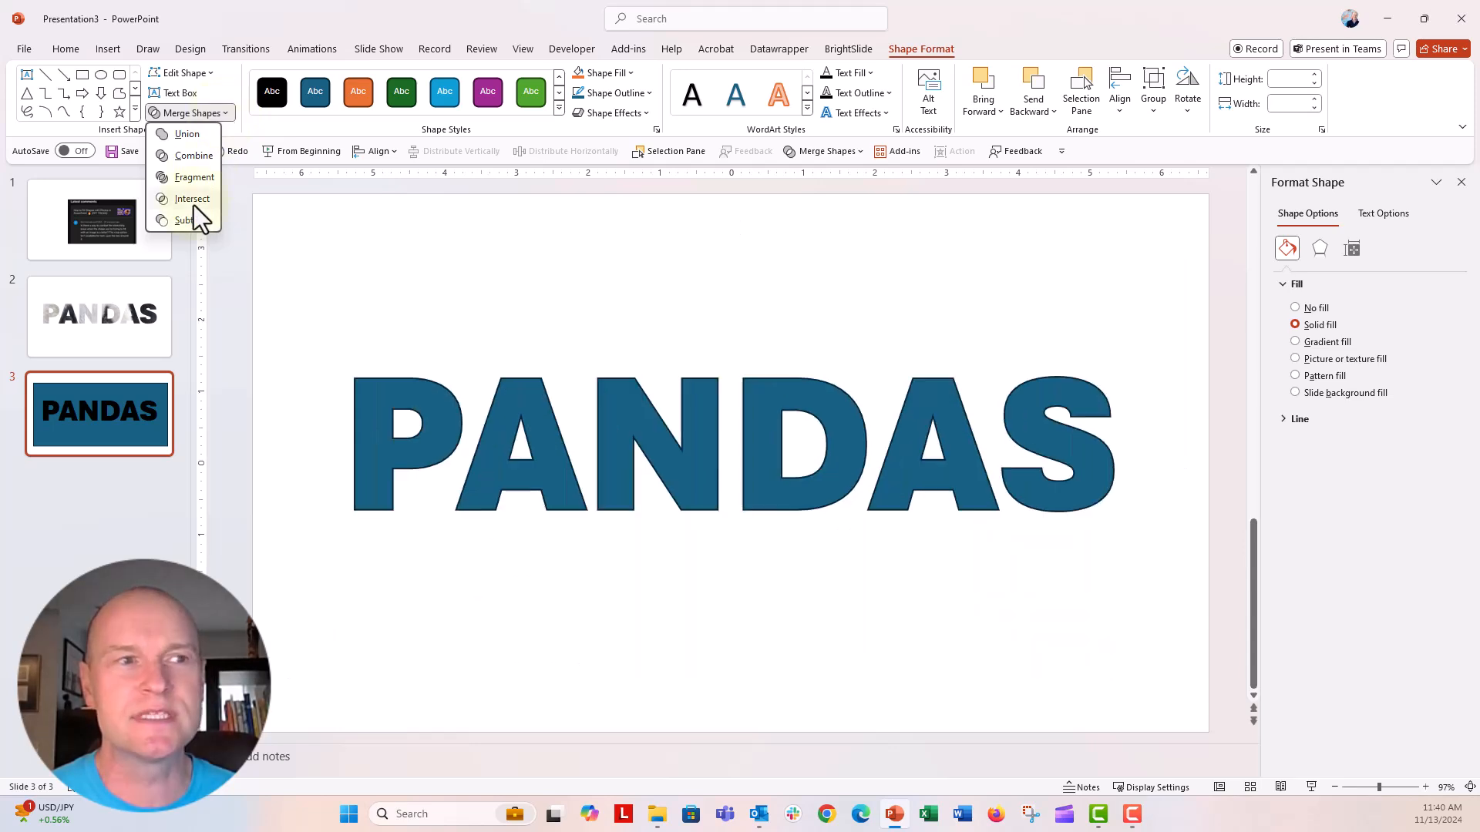
{"action": "mouse_move", "coordinate": [191, 199]}
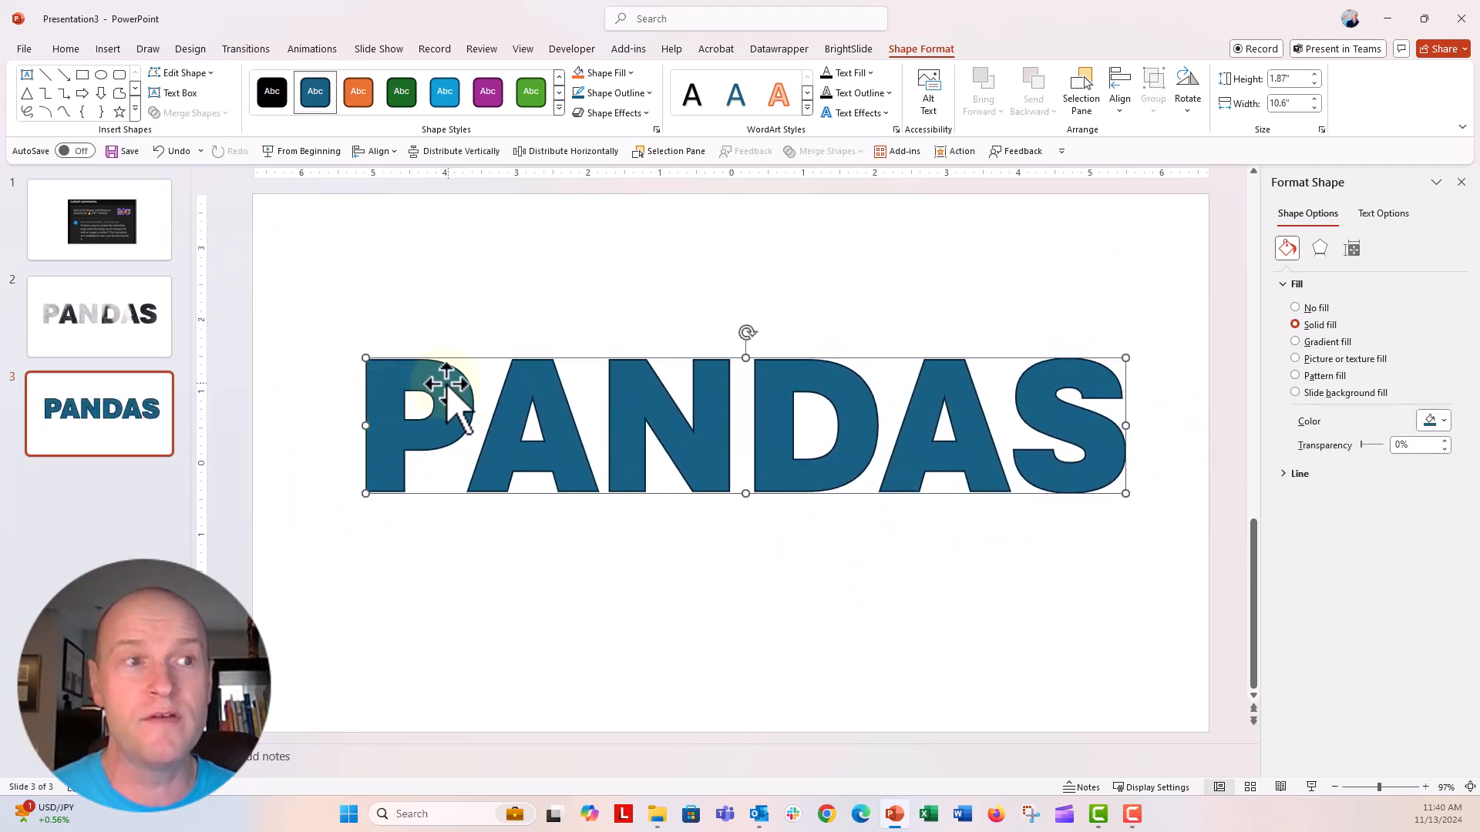
{"action": "left_click_drag", "start_coordinate": [449, 382], "coordinate": [444, 391]}
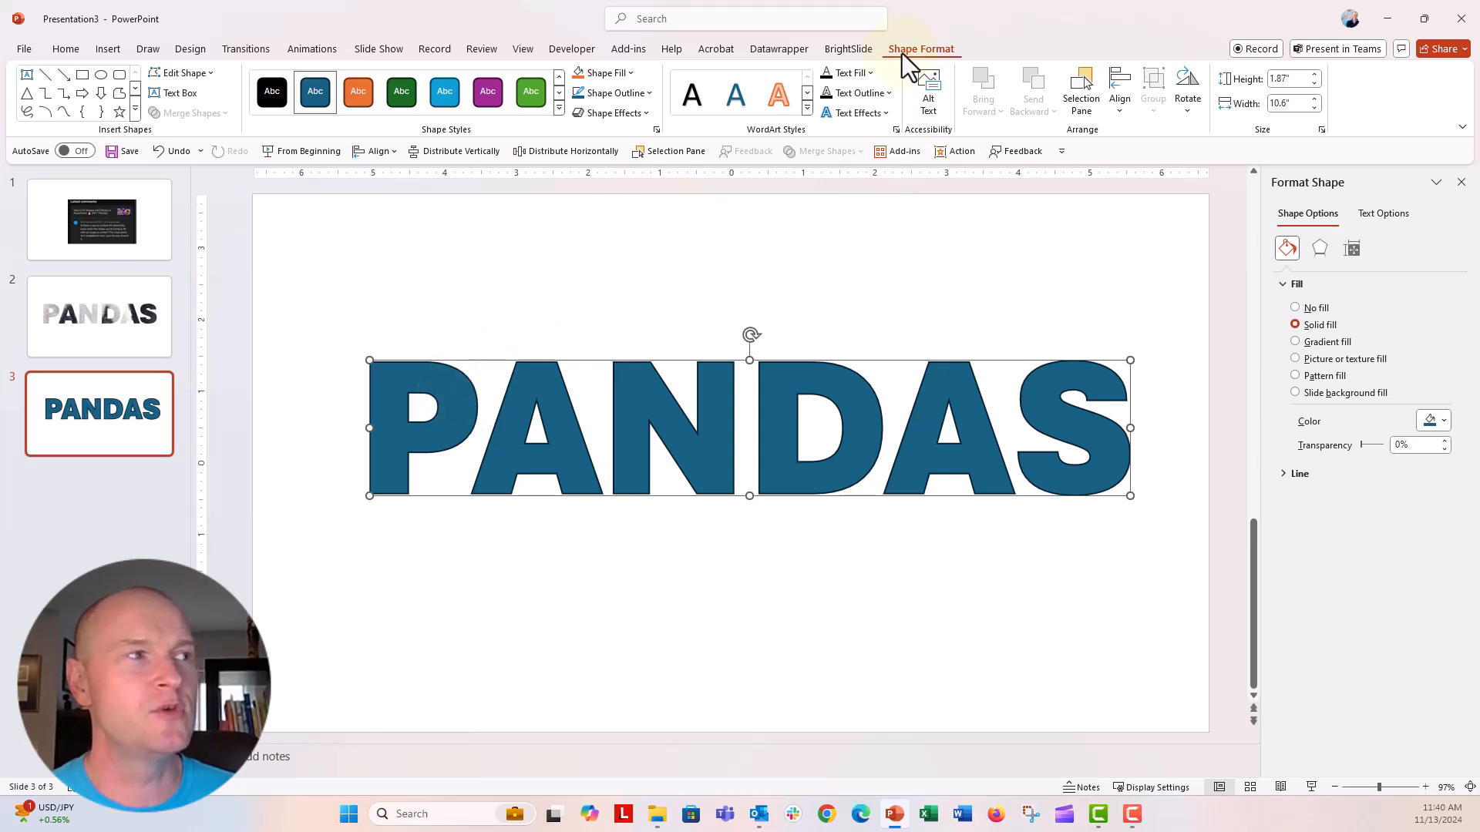
{"action": "mouse_move", "coordinate": [1275, 259]}
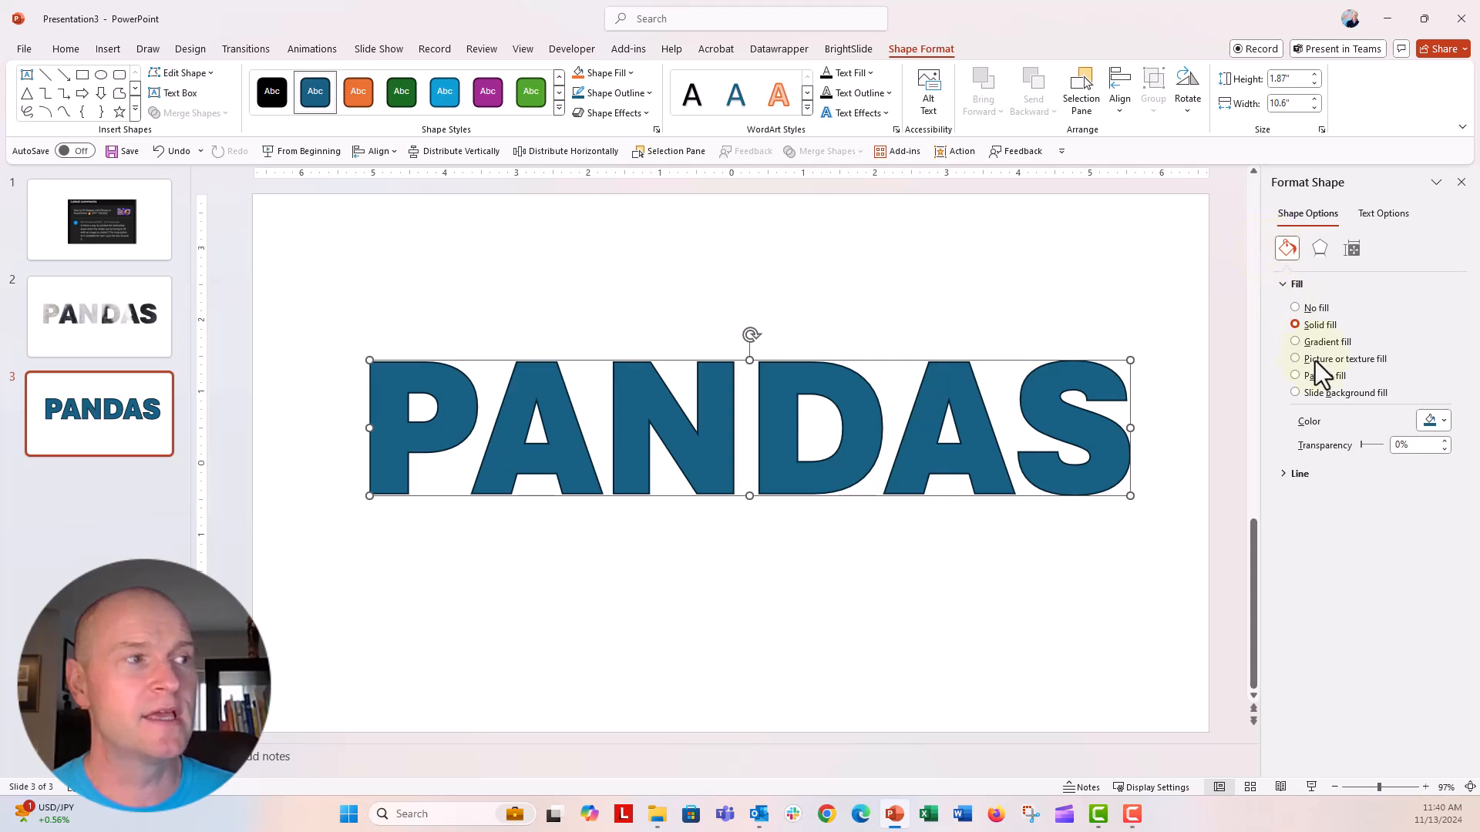
{"action": "left_click", "coordinate": [1295, 360]}
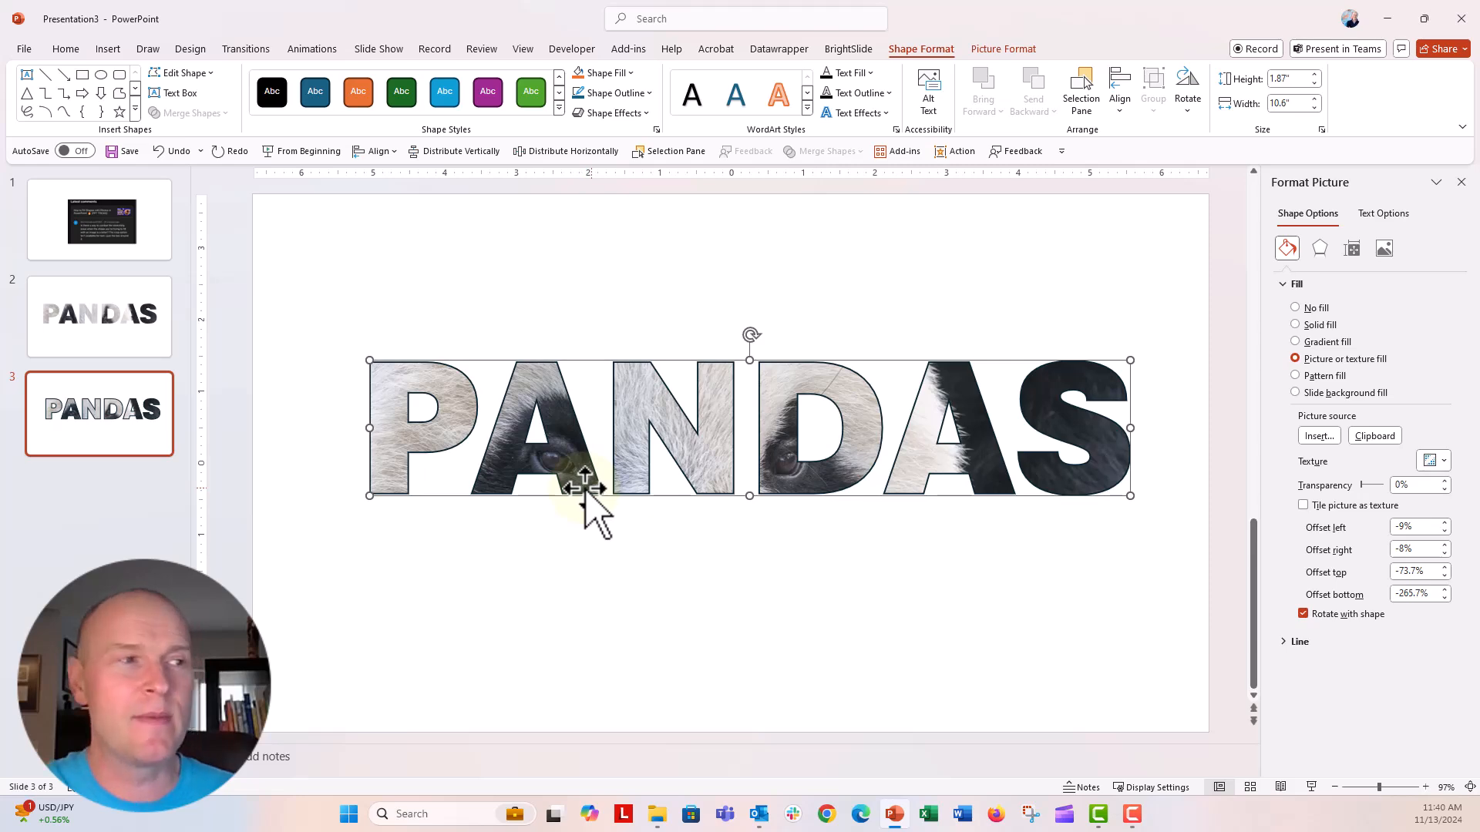
{"action": "left_click", "coordinate": [1318, 436]}
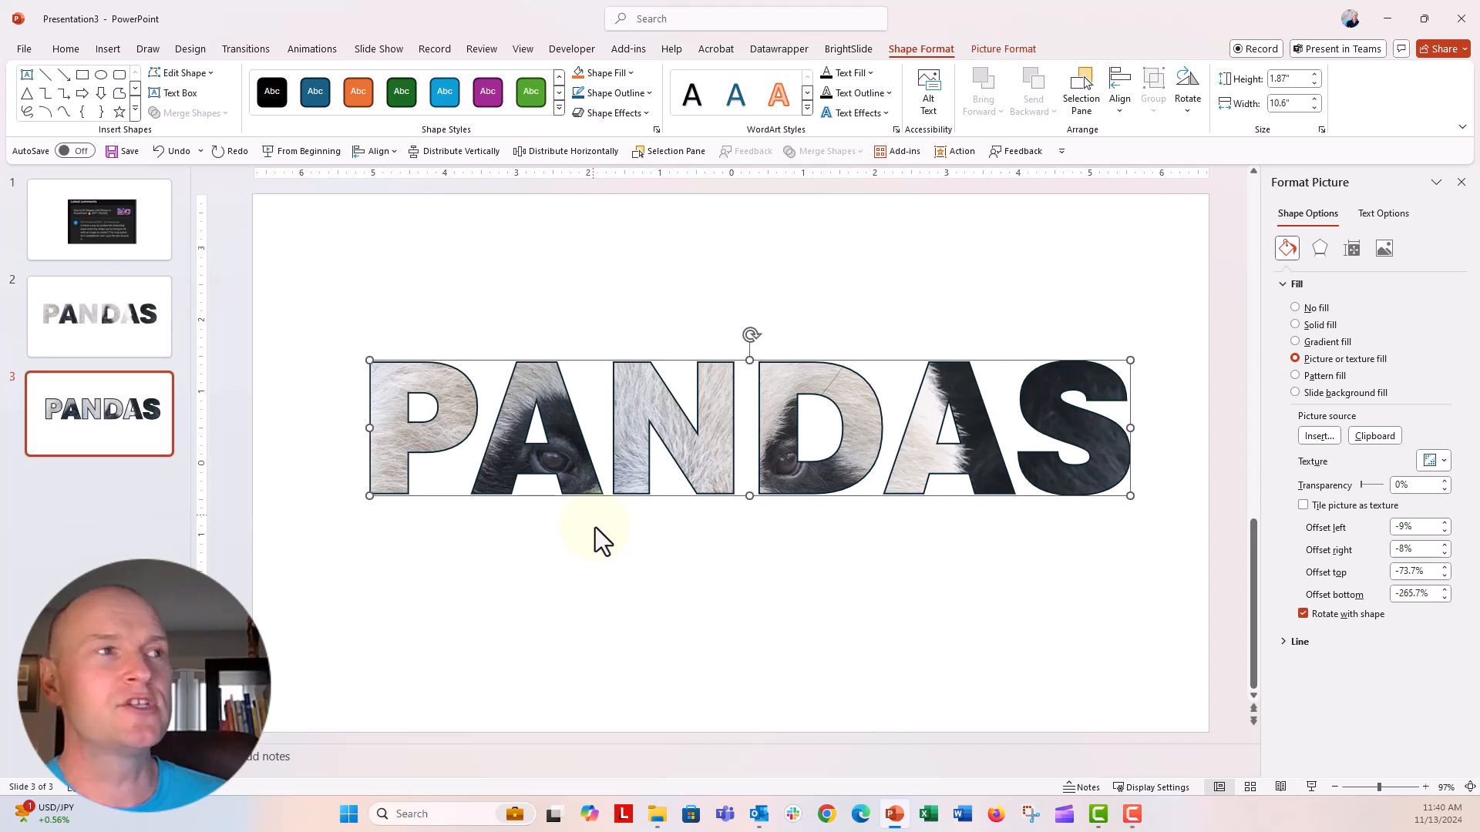
{"action": "left_click", "coordinate": [1002, 48]}
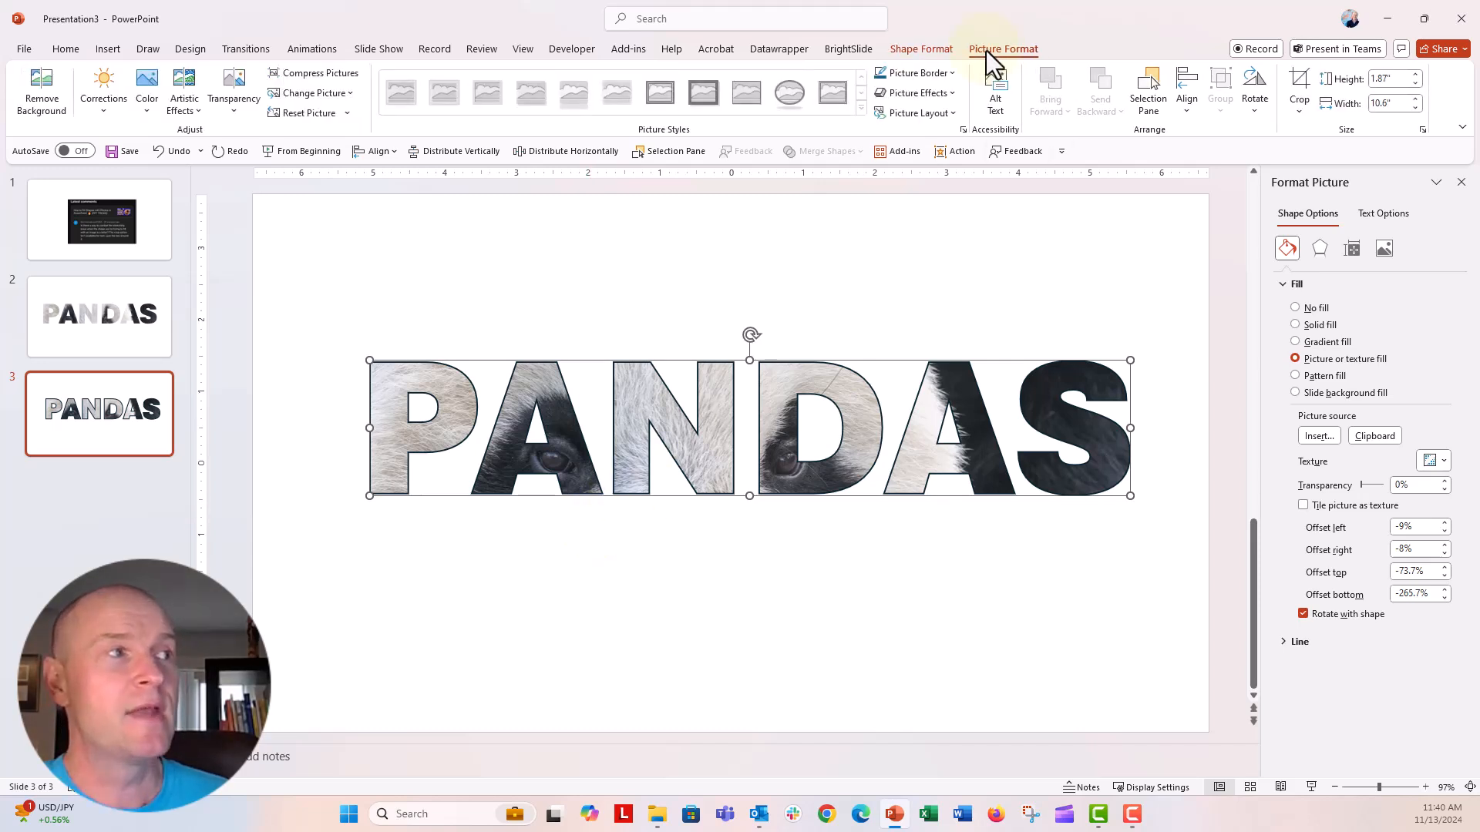
- Crop to Fill and drag the panda photo so its eyes show through the letters
{"action": "left_click", "coordinate": [1298, 111]}
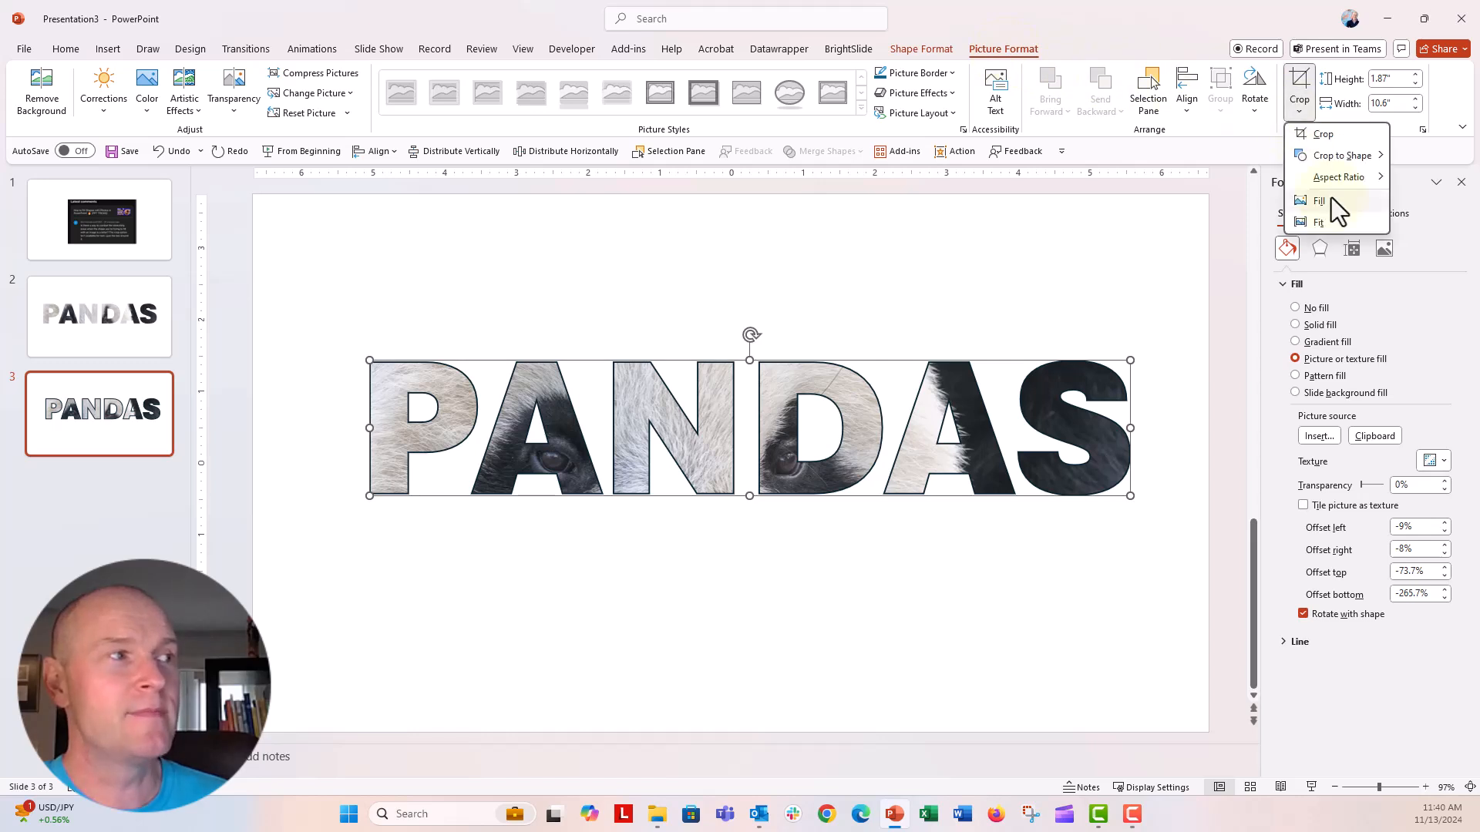
{"action": "mouse_move", "coordinate": [1318, 200]}
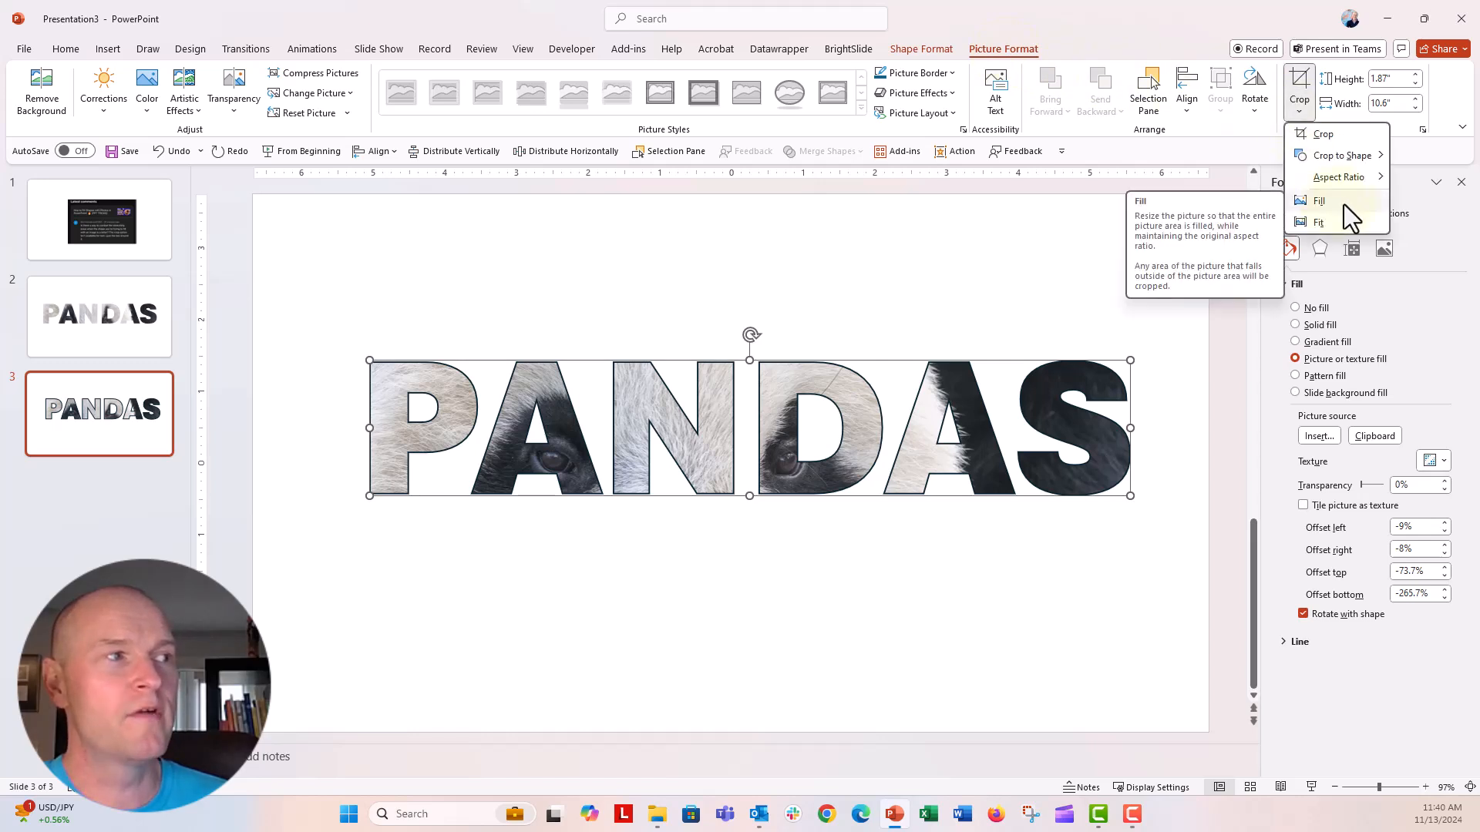
{"action": "left_click", "coordinate": [1318, 200]}
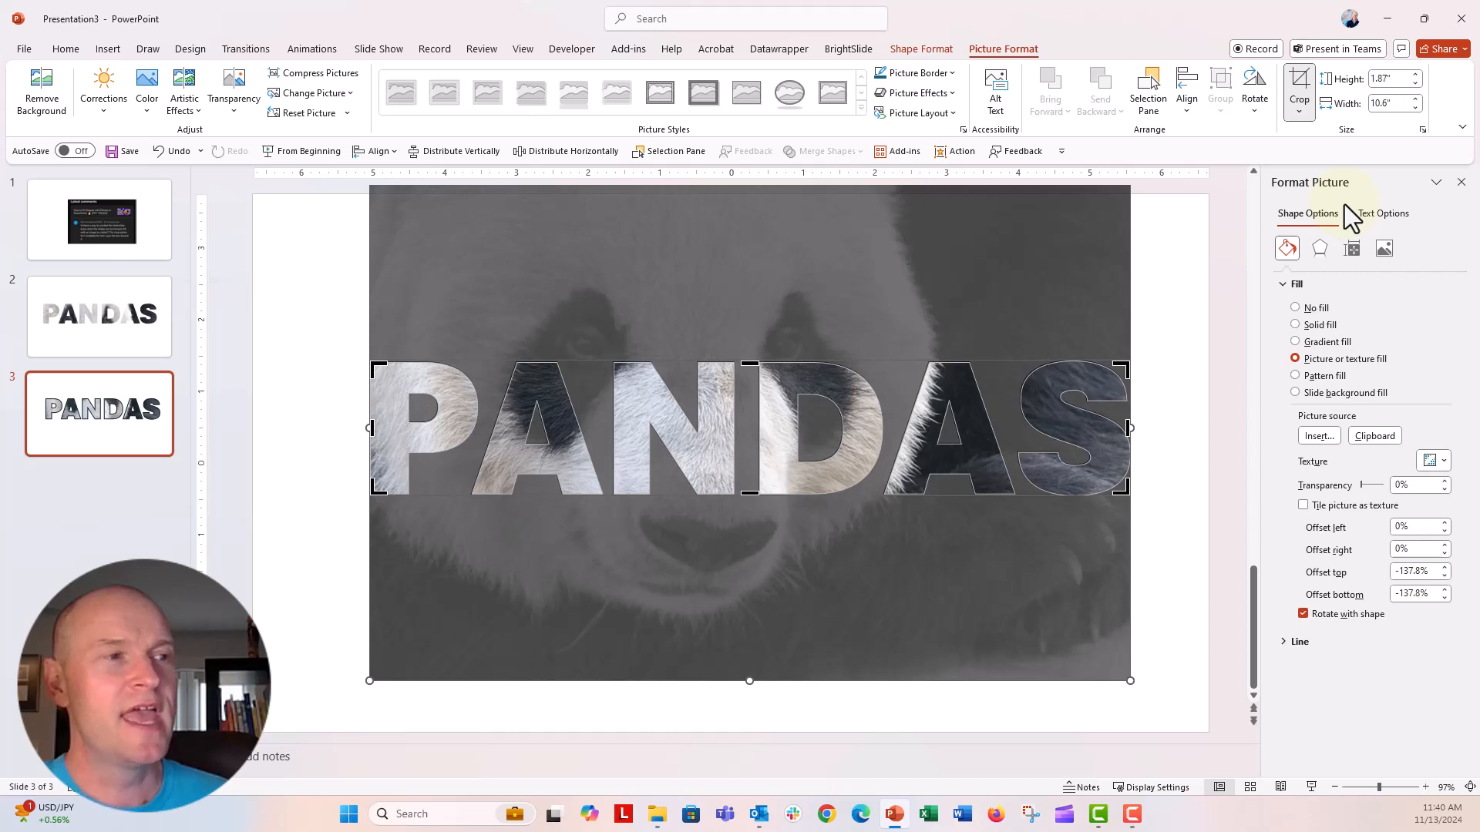
{"action": "mouse_move", "coordinate": [1233, 258]}
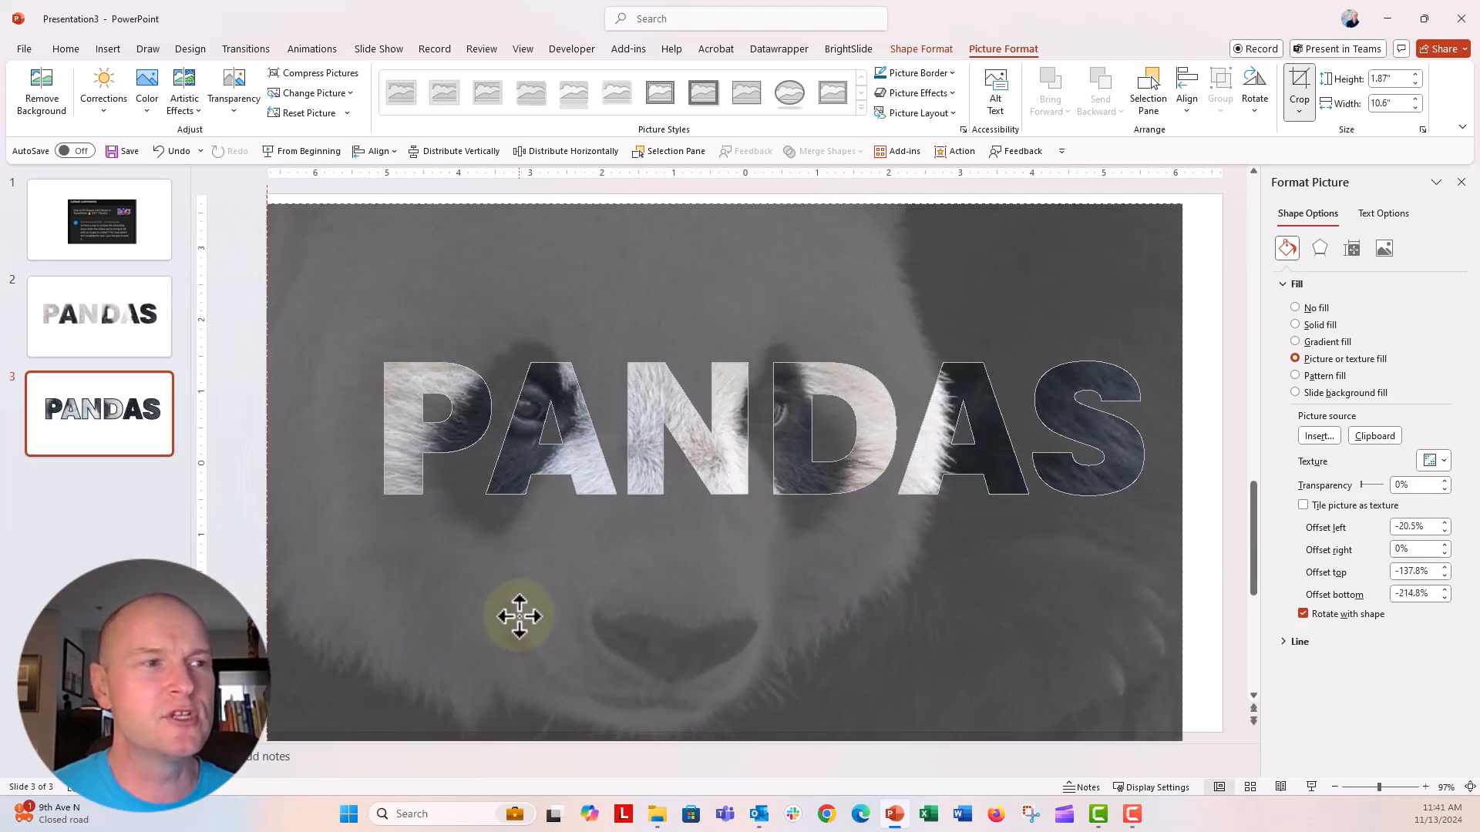
{"action": "left_click_drag", "start_coordinate": [520, 617], "coordinate": [581, 670]}
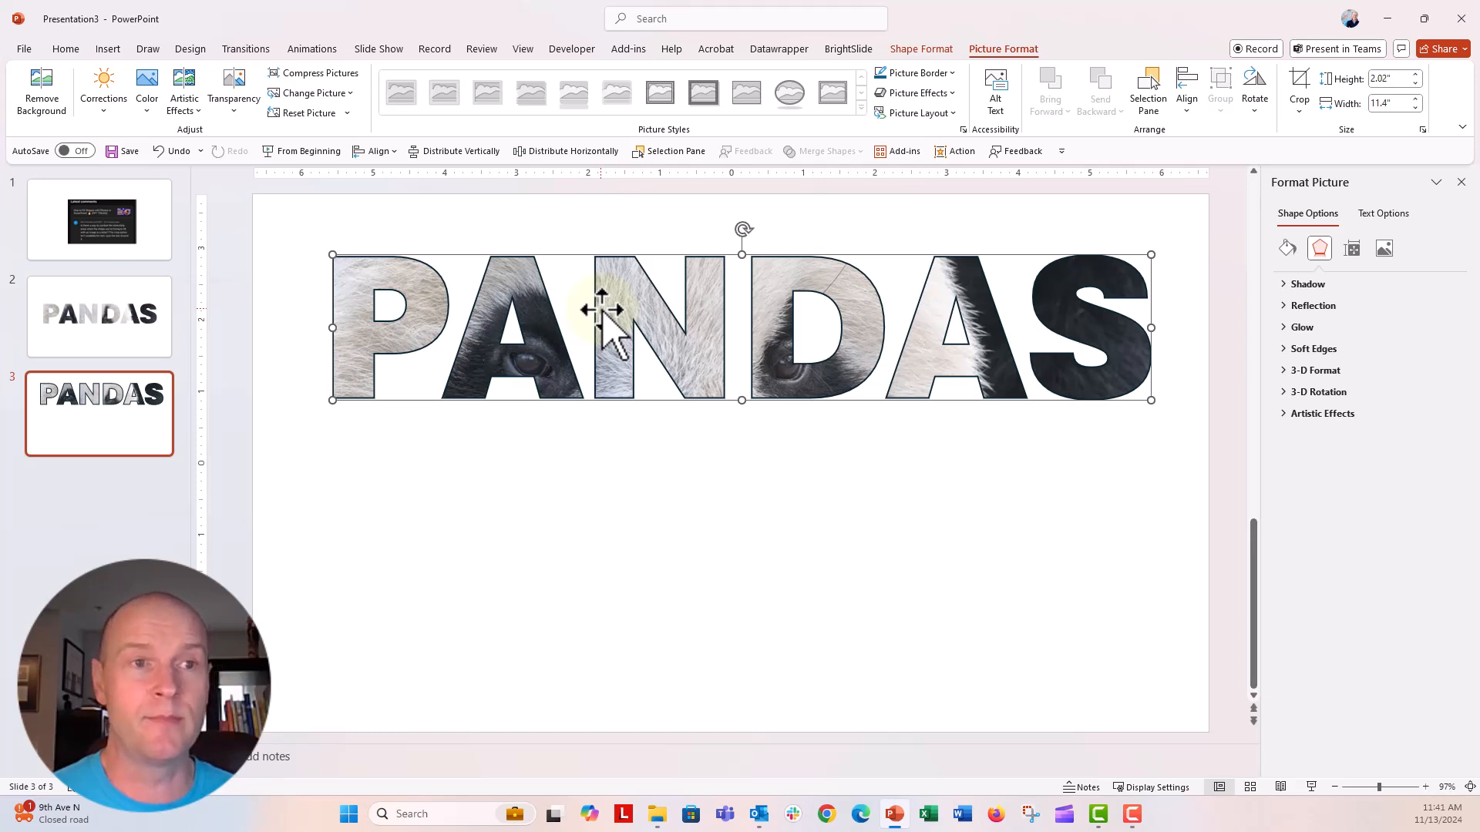
- Switch slide 2's PANDAS text fill from the picture to solid black
{"action": "left_click", "coordinate": [99, 316]}
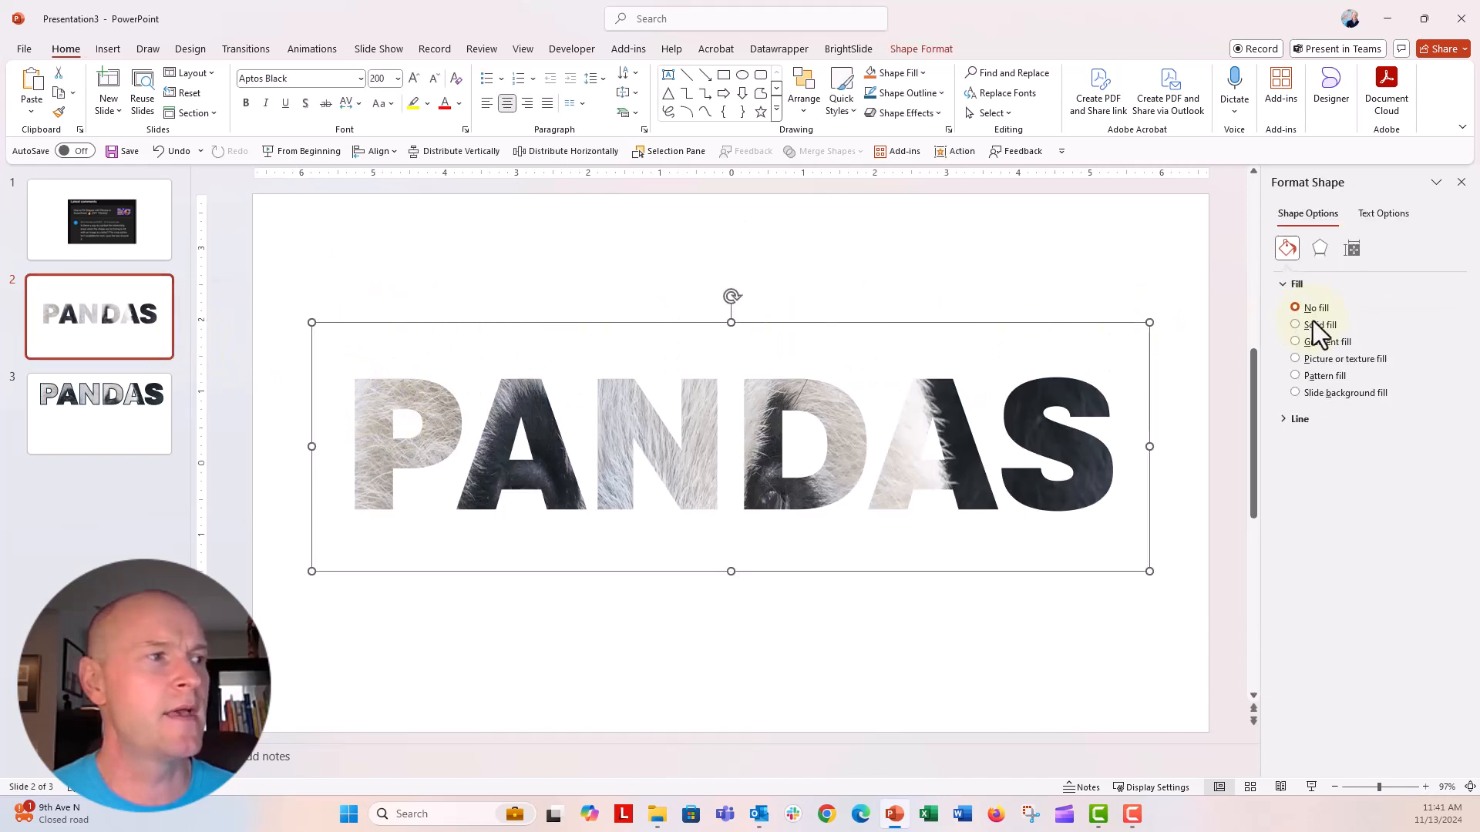
{"action": "left_click", "coordinate": [1383, 212]}
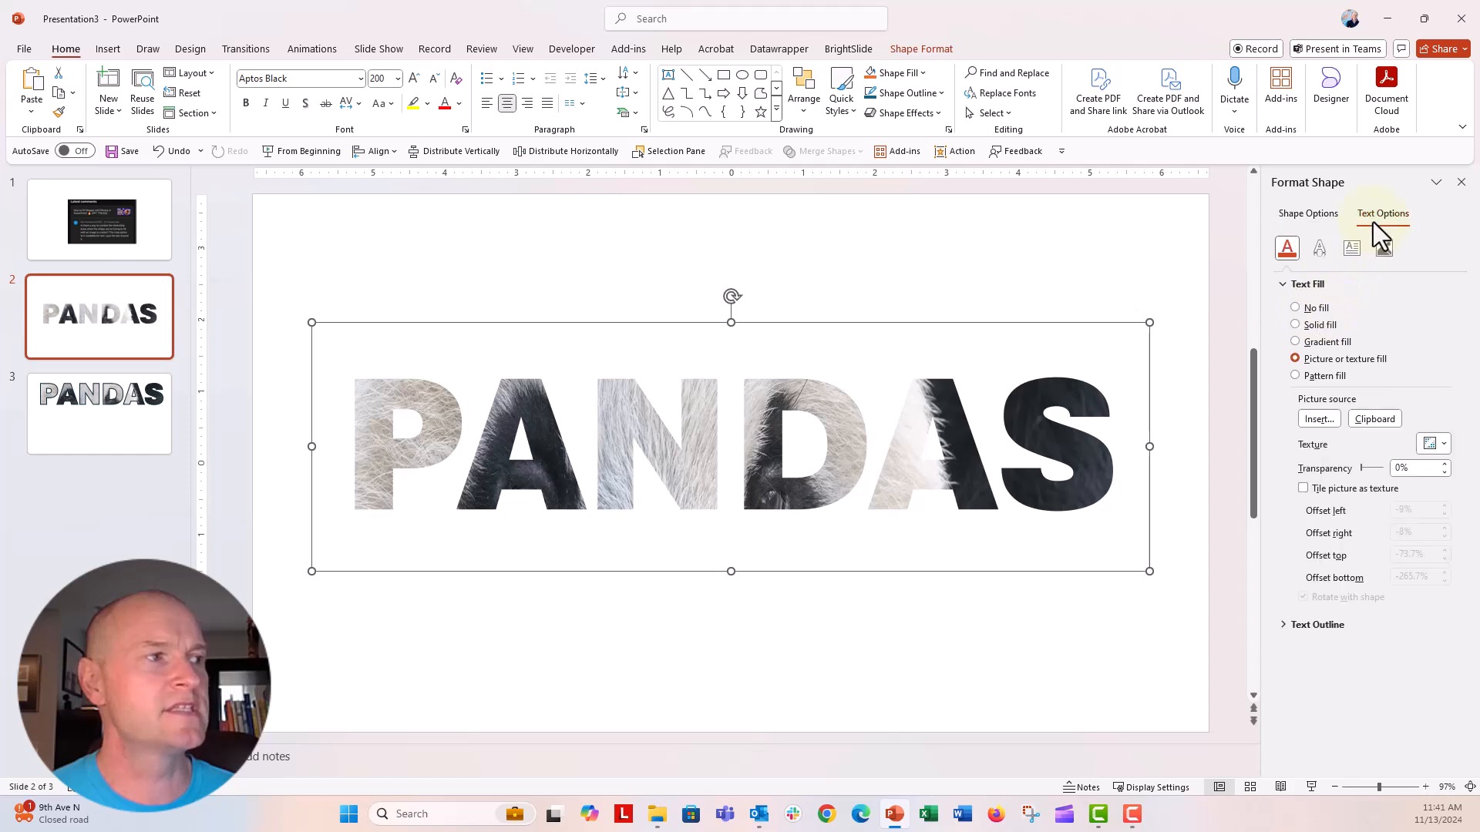
{"action": "left_click", "coordinate": [1295, 325]}
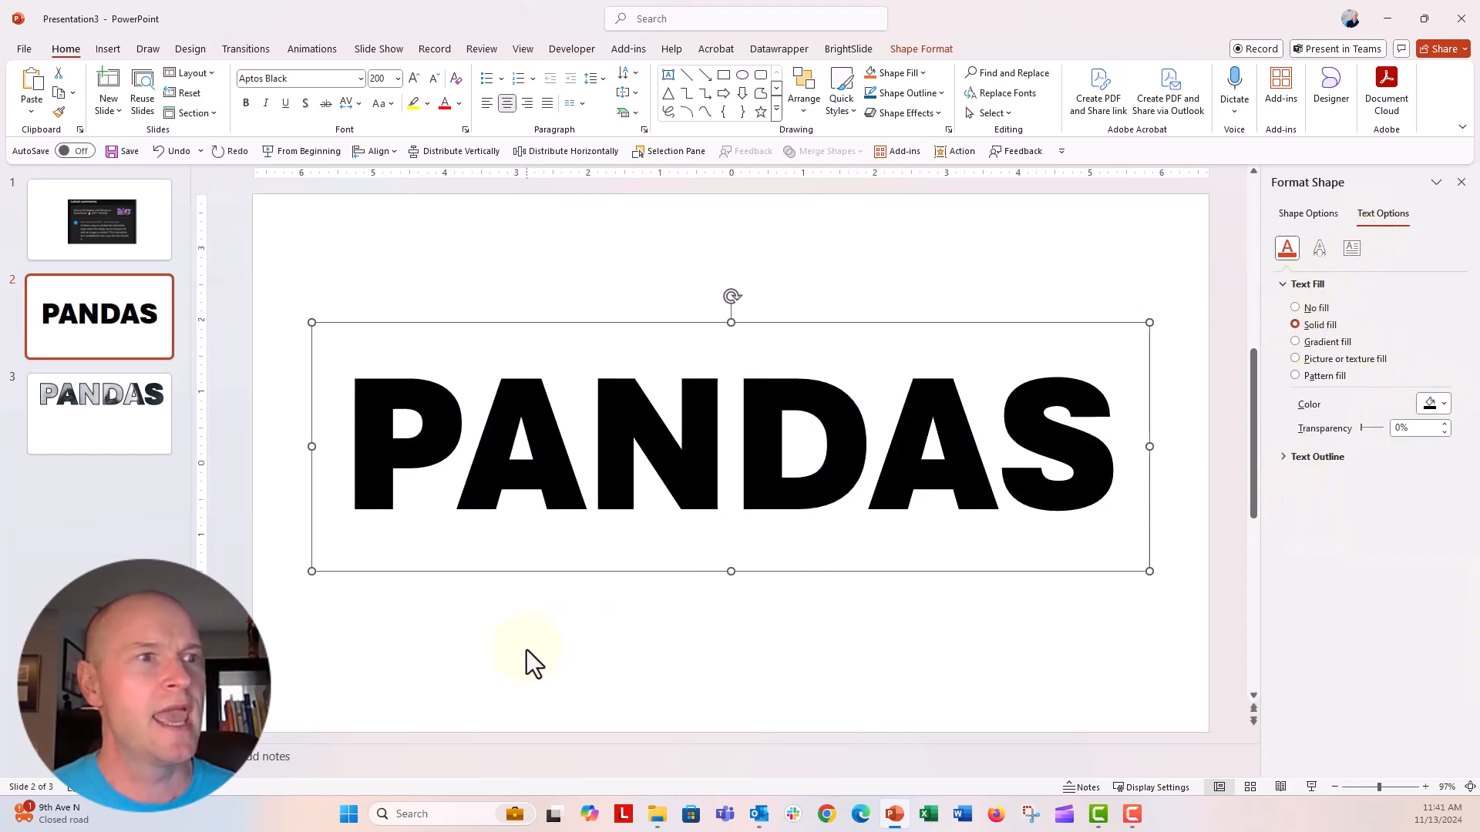
{"action": "left_click", "coordinate": [99, 413]}
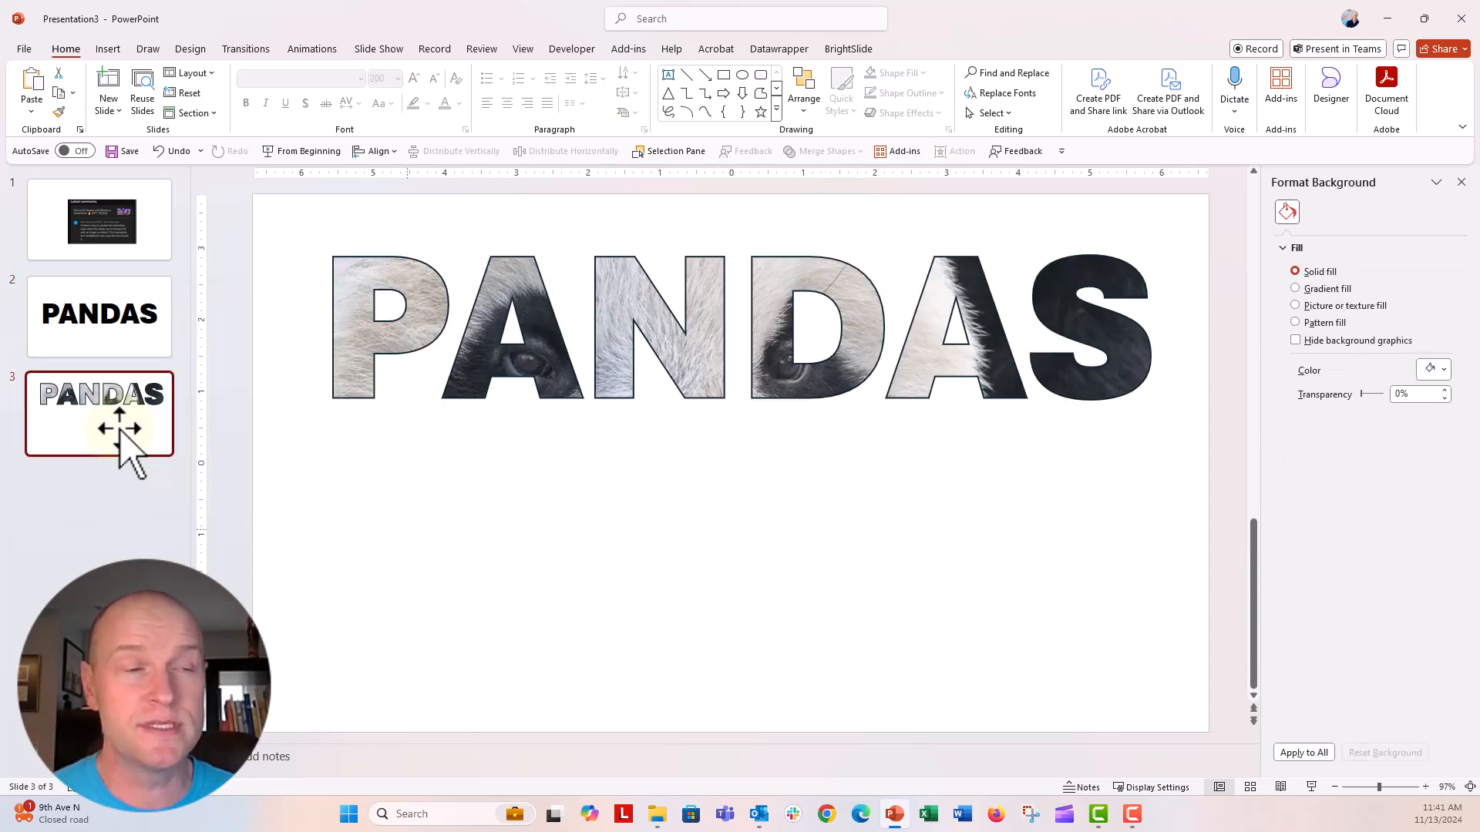
- Draw a rectangle over slide 2's black PANDAS text and Fragment both into separate pieces
{"action": "left_click", "coordinate": [520, 350]}
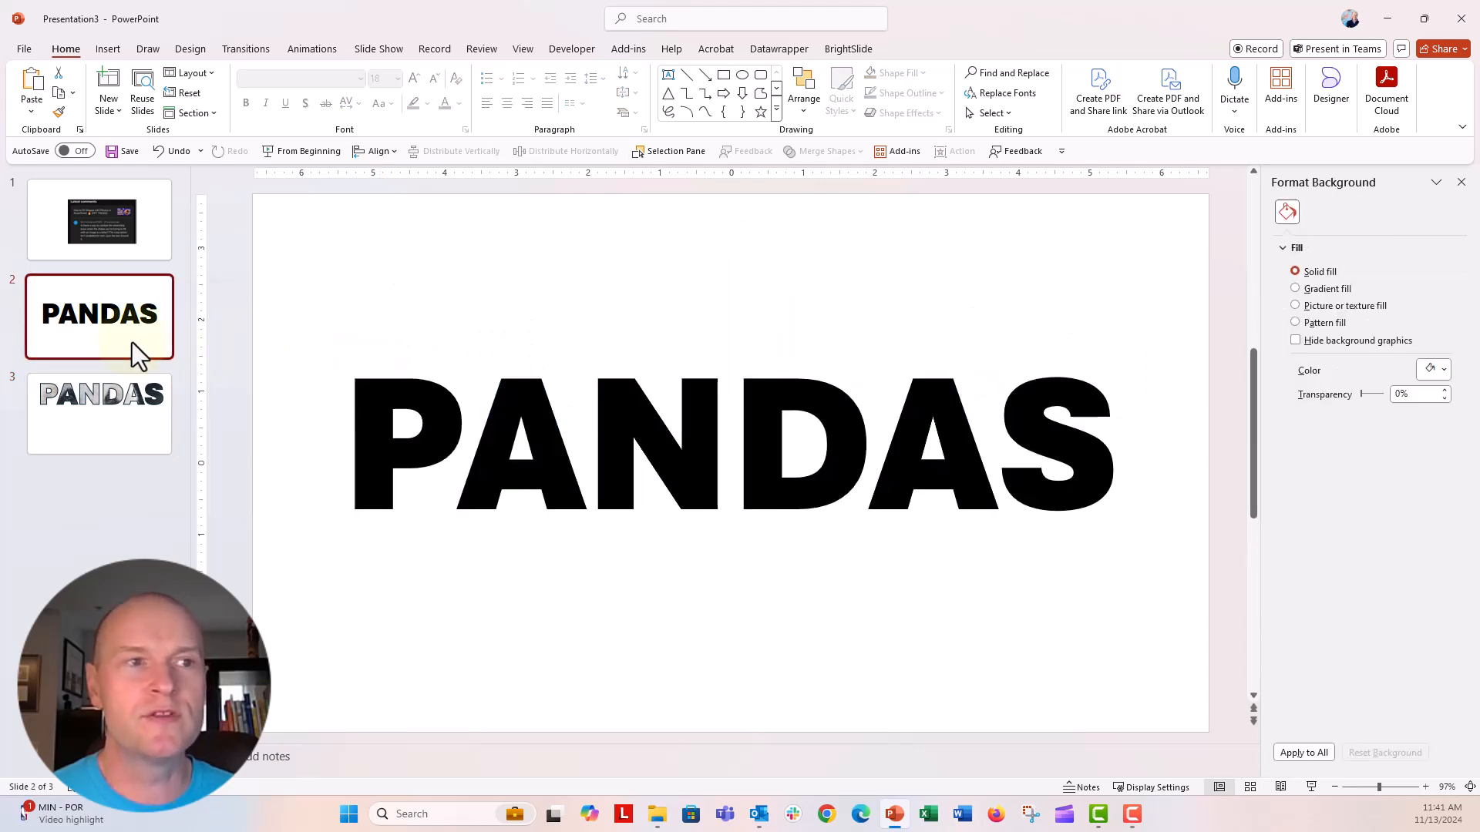
{"action": "left_click", "coordinate": [108, 47]}
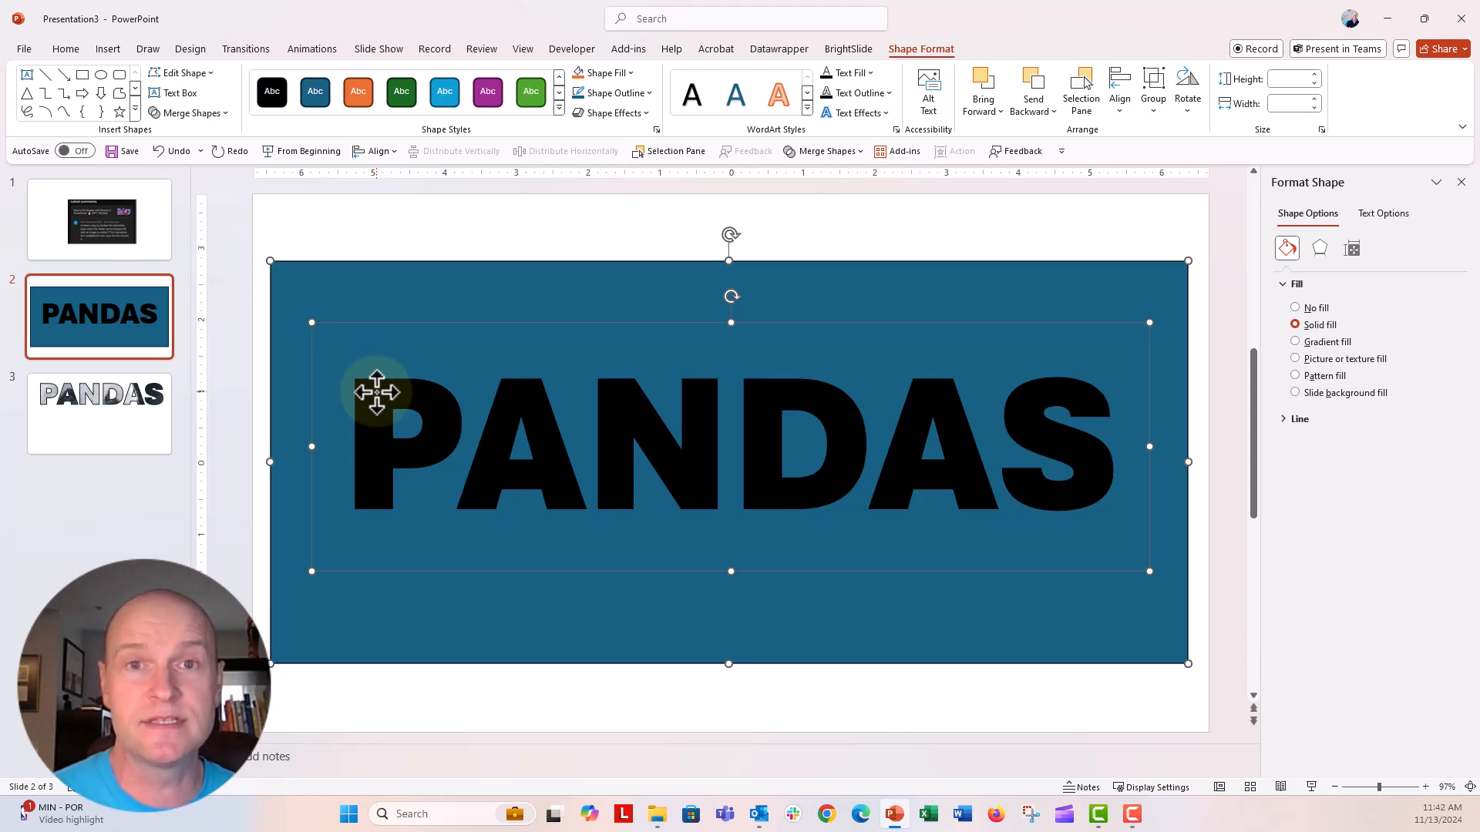
{"action": "mouse_move", "coordinate": [235, 133]}
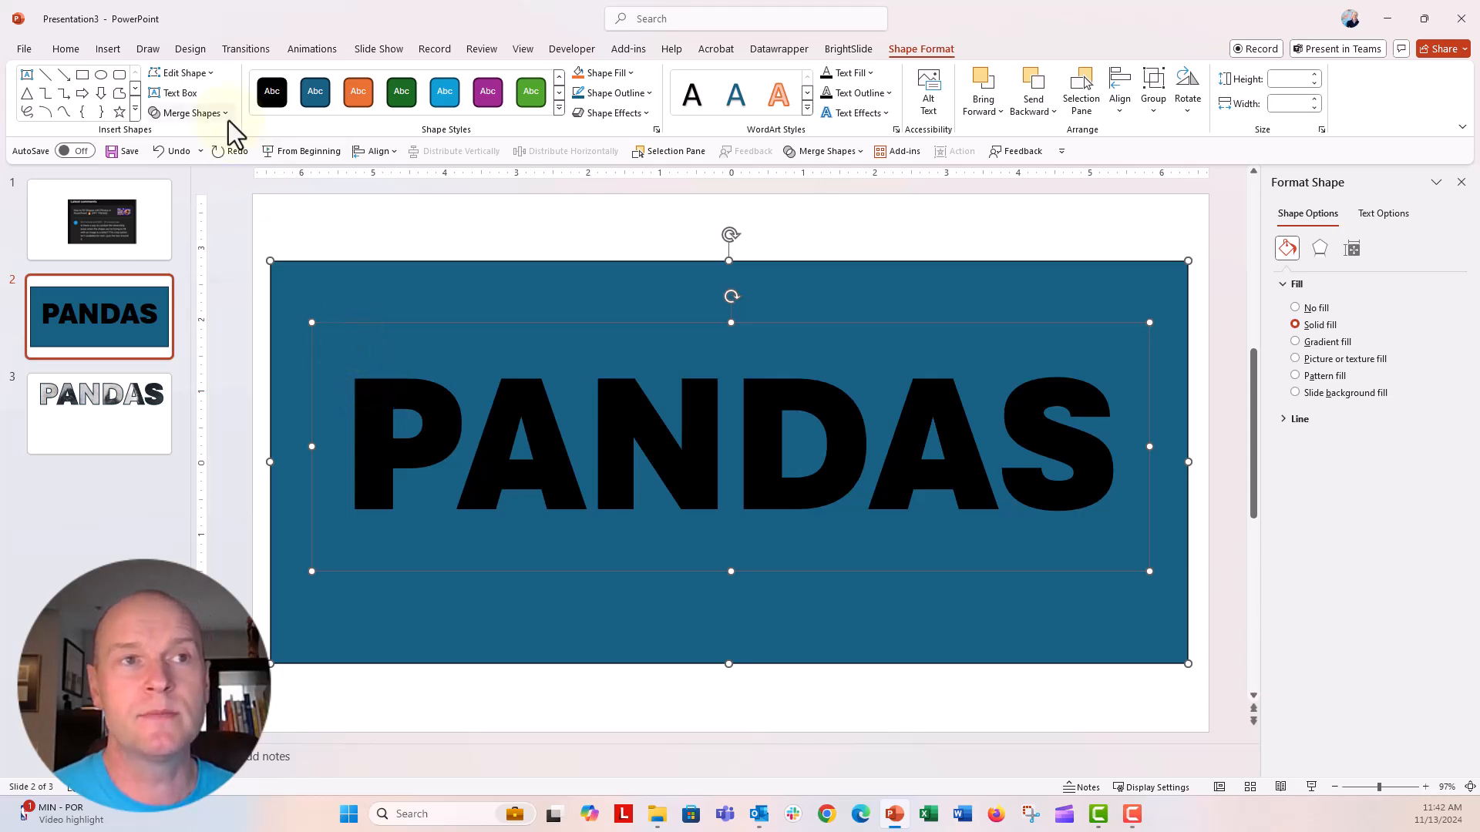
{"action": "left_click", "coordinate": [188, 112]}
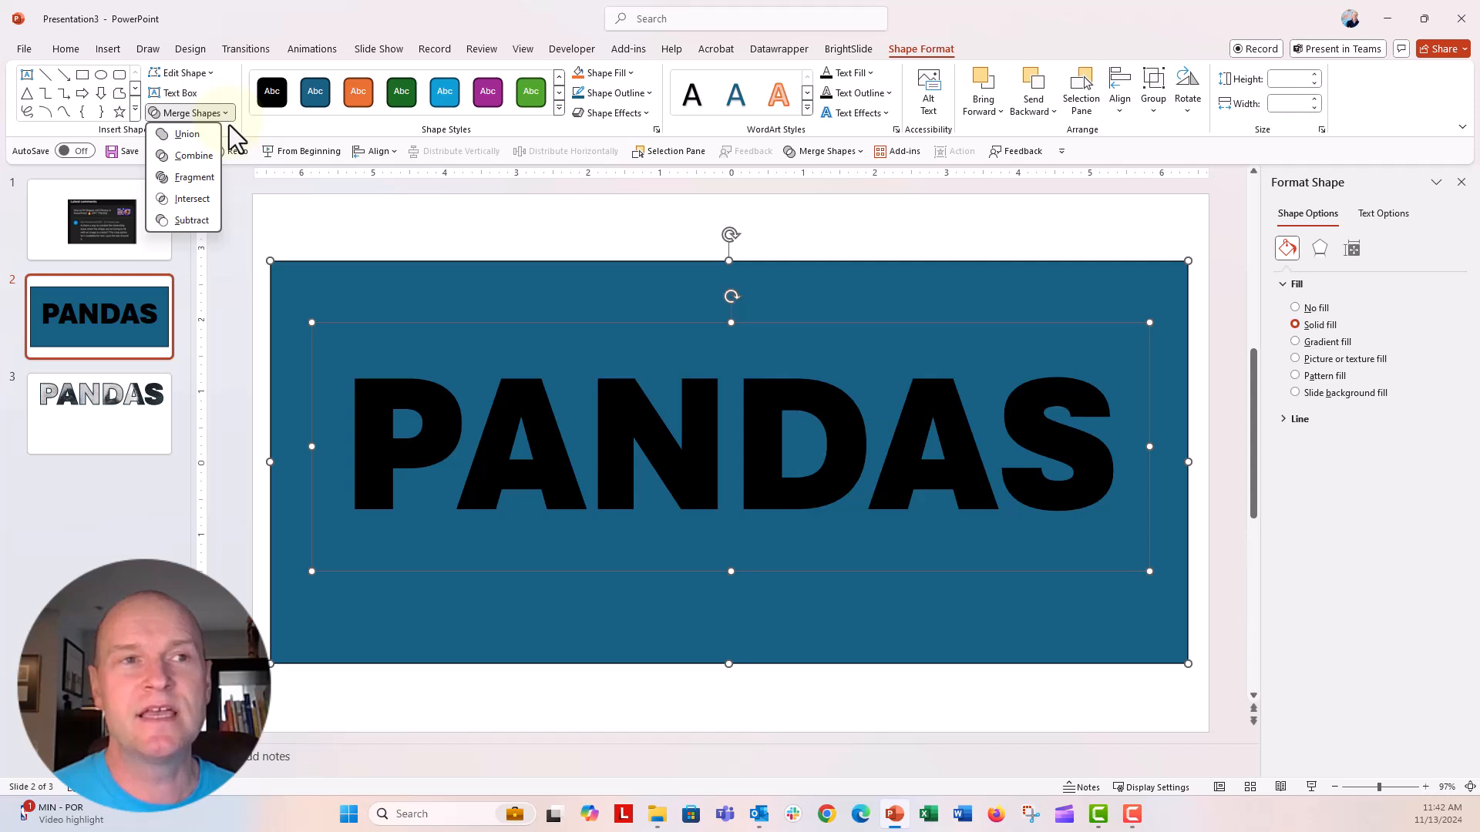
{"action": "mouse_move", "coordinate": [217, 183]}
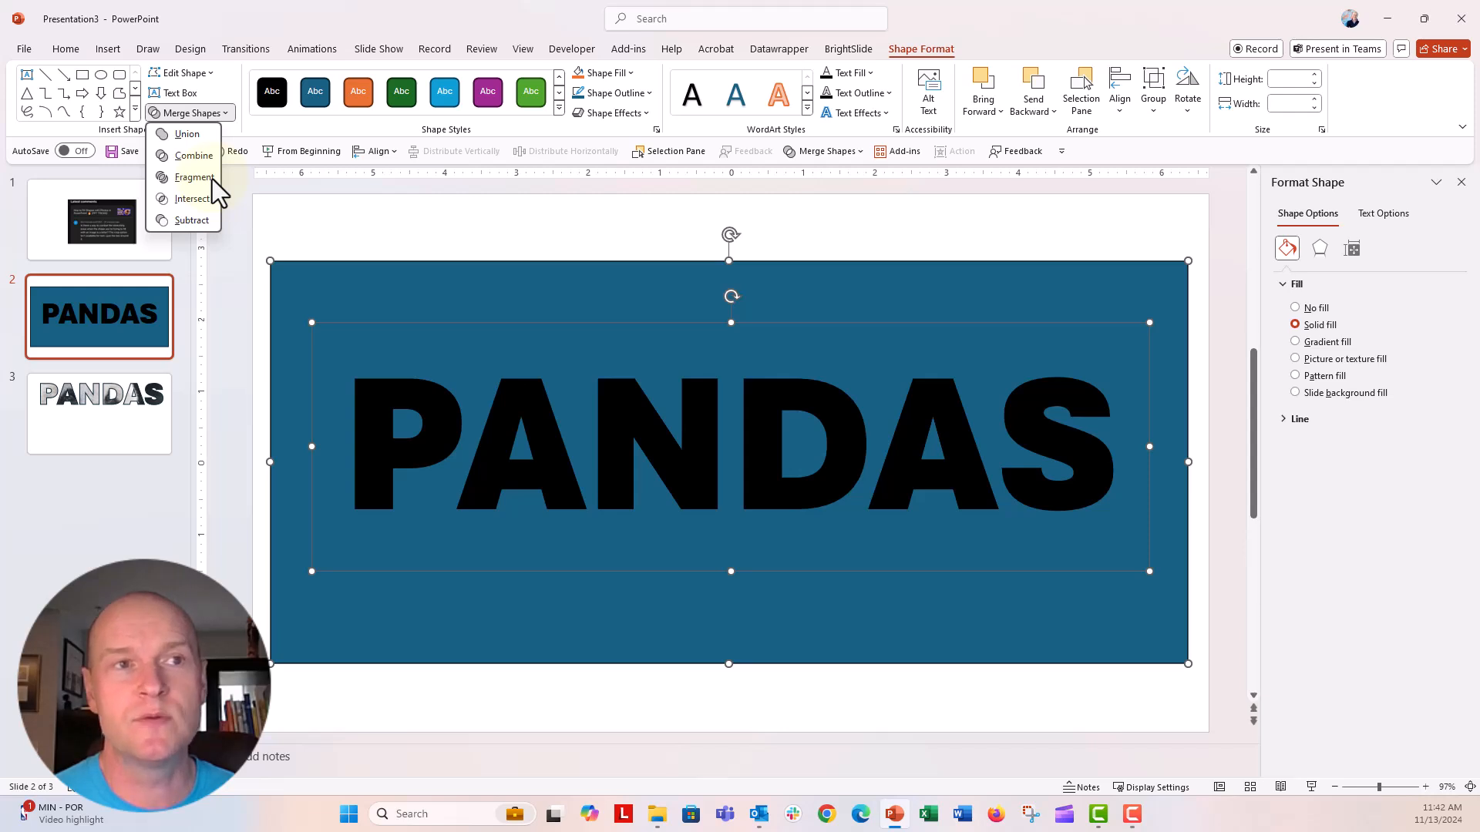
{"action": "left_click", "coordinate": [194, 177]}
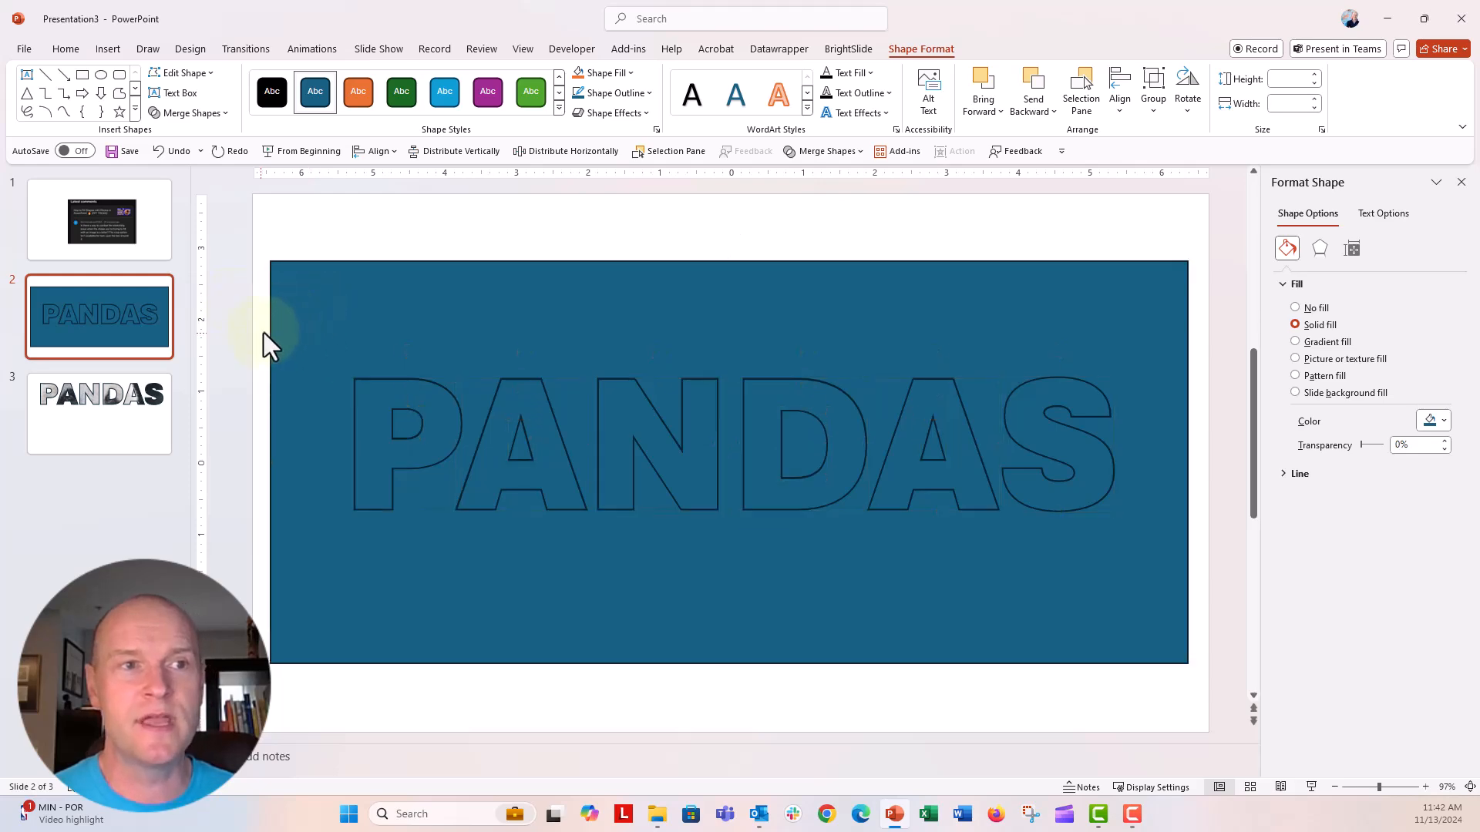
- Delete the leftover rectangle piece and the letter-hole fragments, keeping only the letters
{"action": "left_click", "coordinate": [726, 462]}
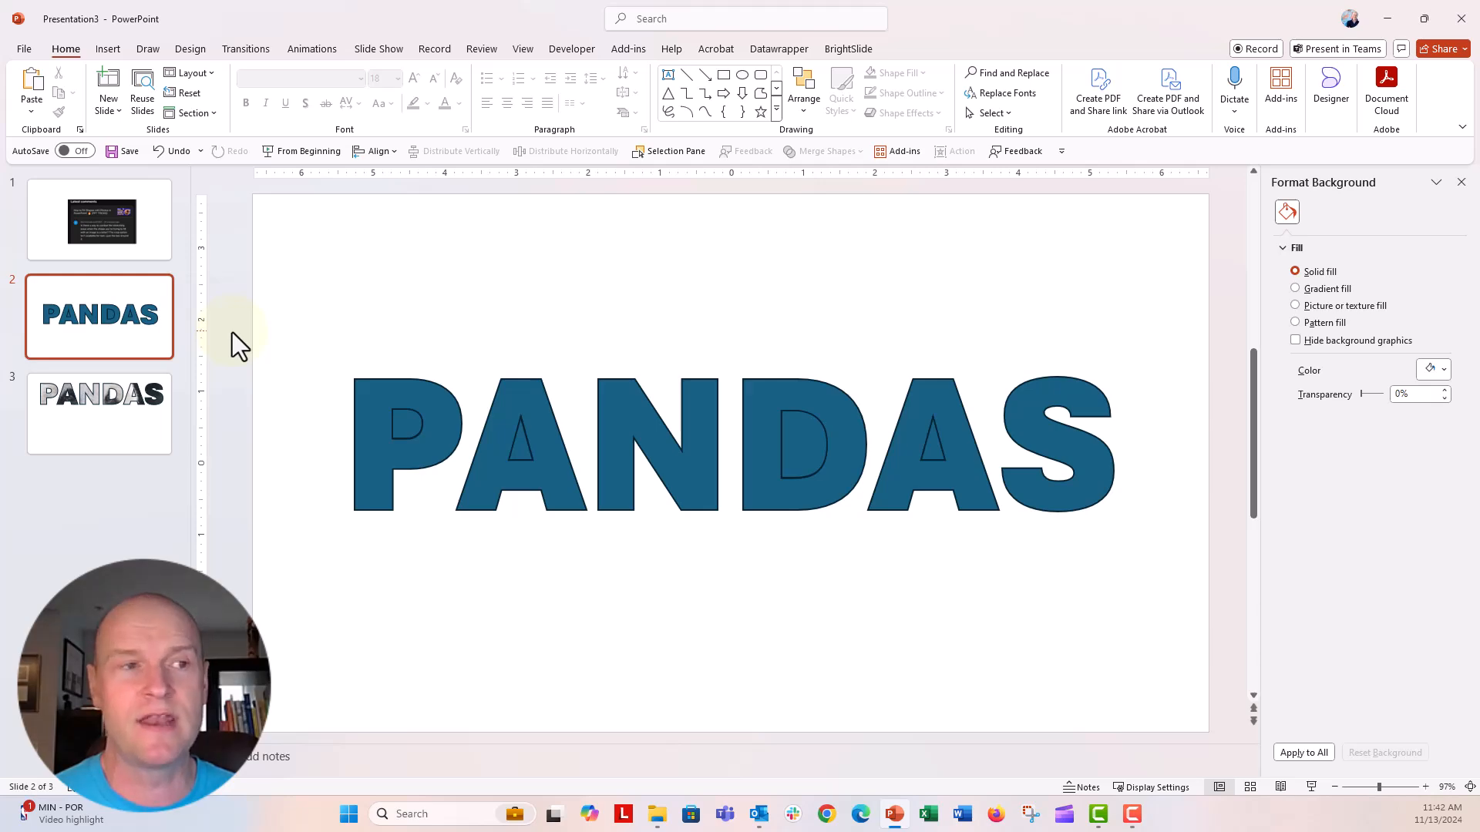
{"action": "left_click", "coordinate": [405, 425]}
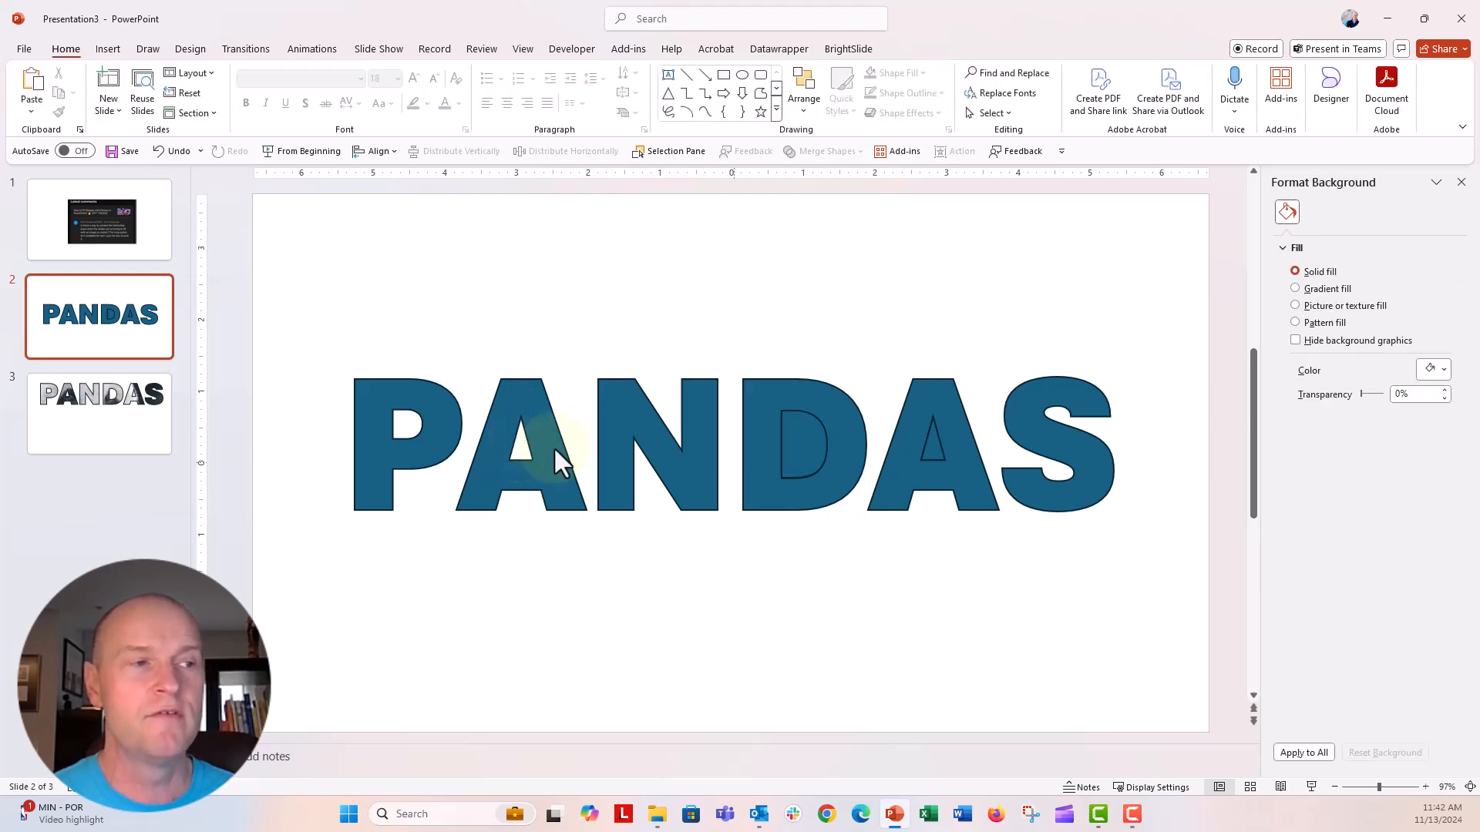
{"action": "left_click", "coordinate": [930, 449]}
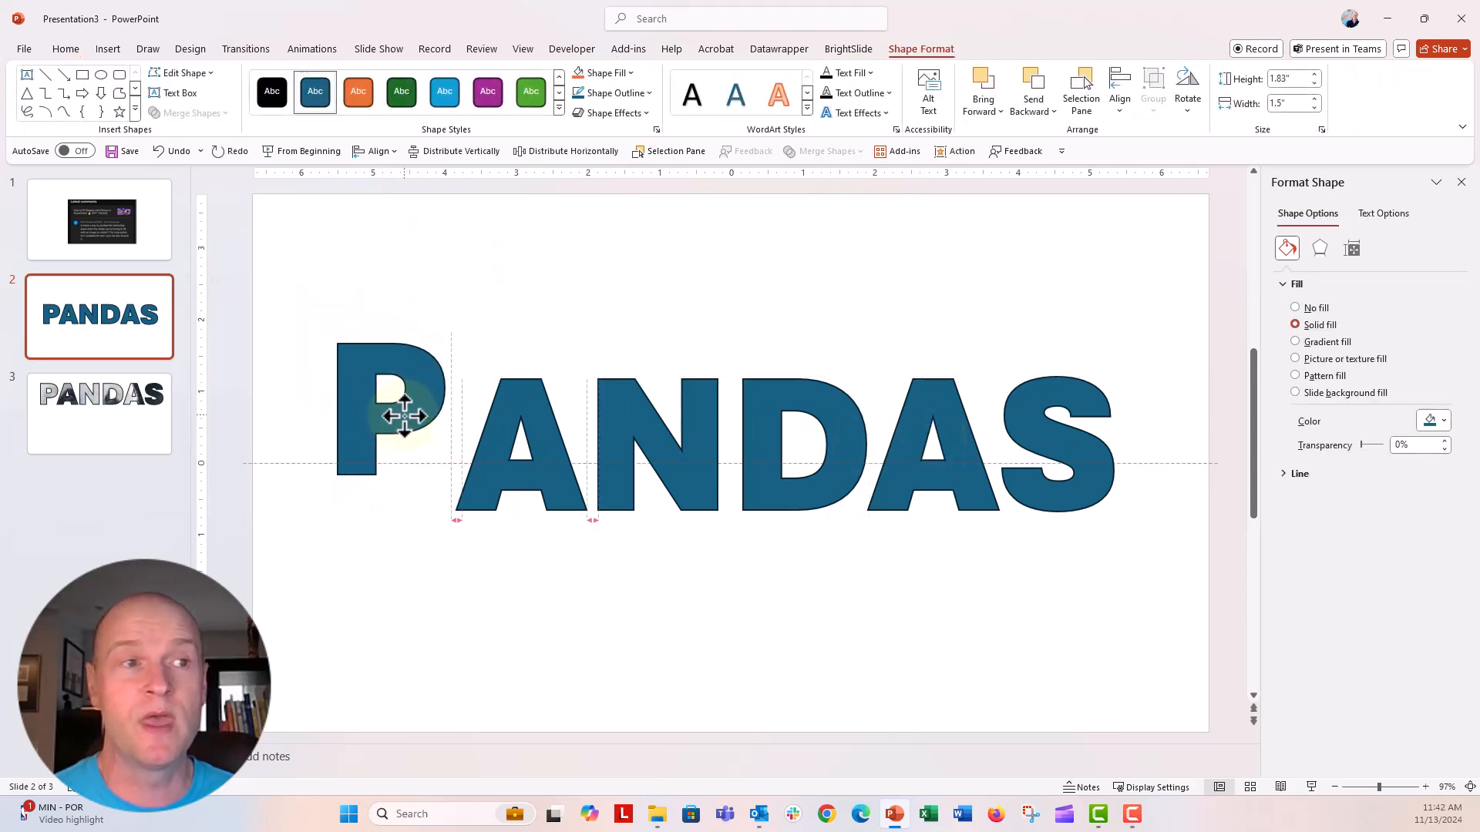
- Move the P back in line and fill it with the panda photo cropped to show its face
{"action": "left_click_drag", "start_coordinate": [403, 415], "coordinate": [418, 446]}
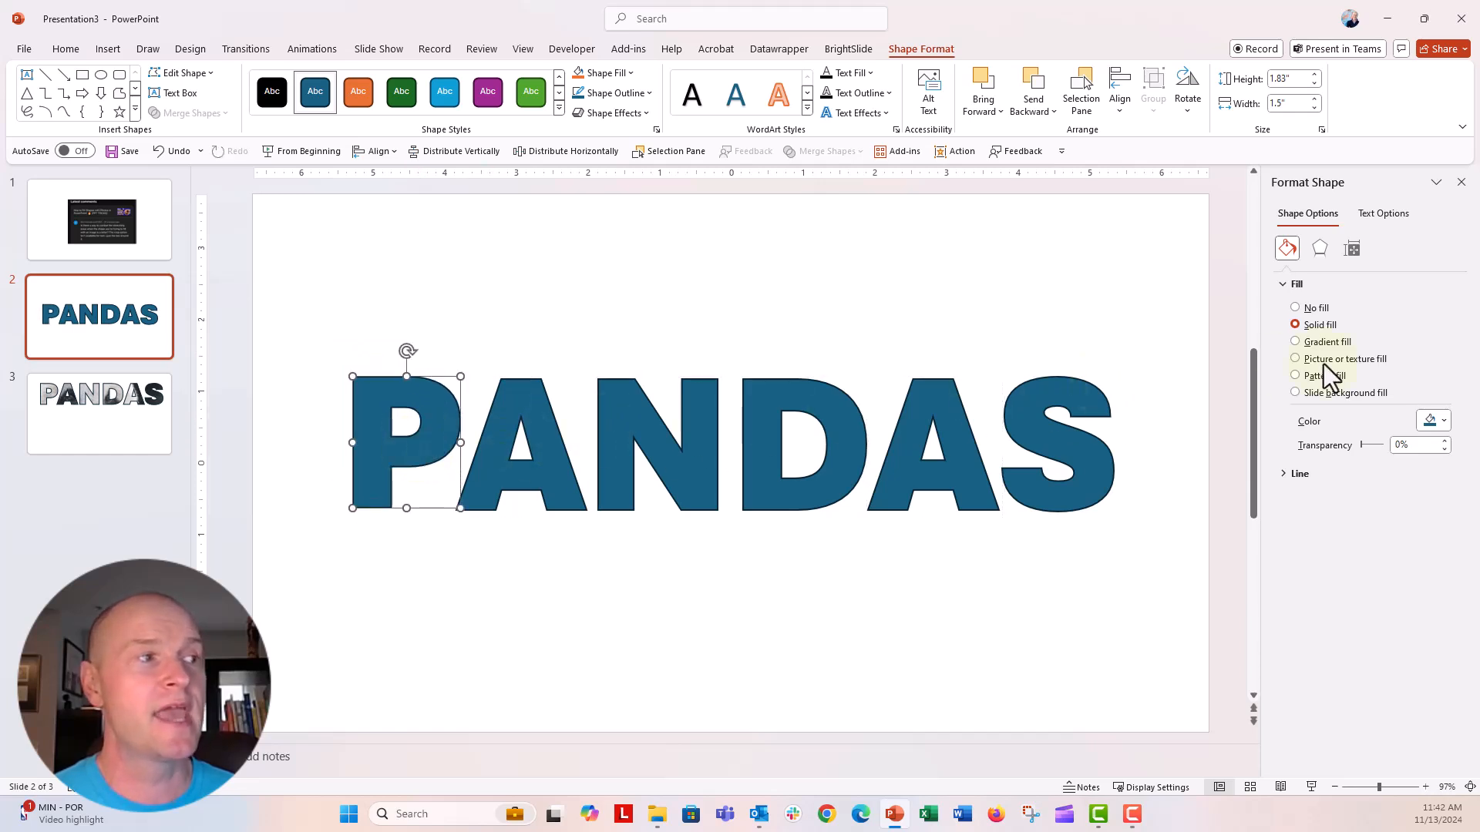
{"action": "left_click", "coordinate": [1295, 359]}
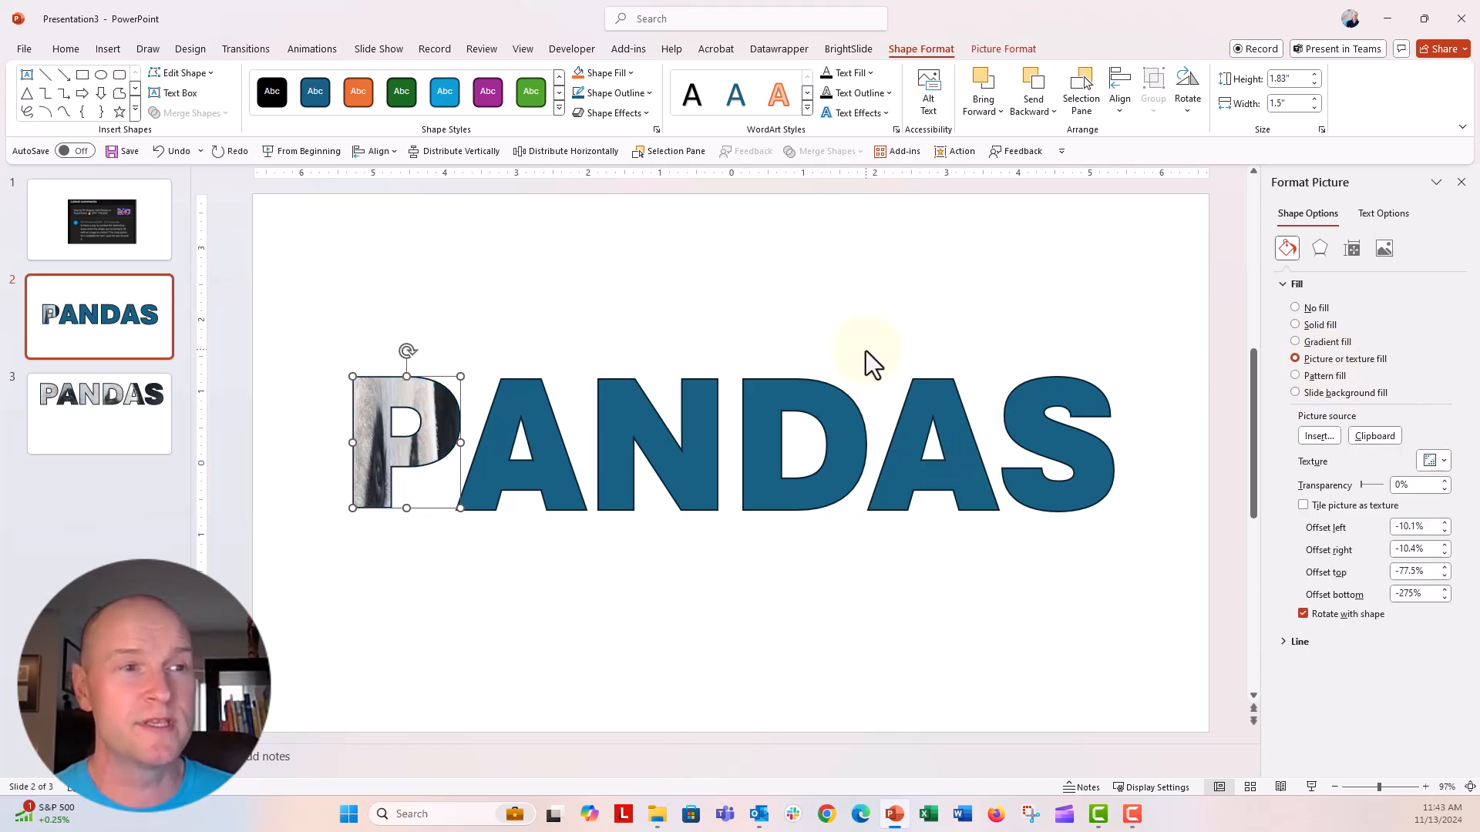
{"action": "mouse_move", "coordinate": [920, 219]}
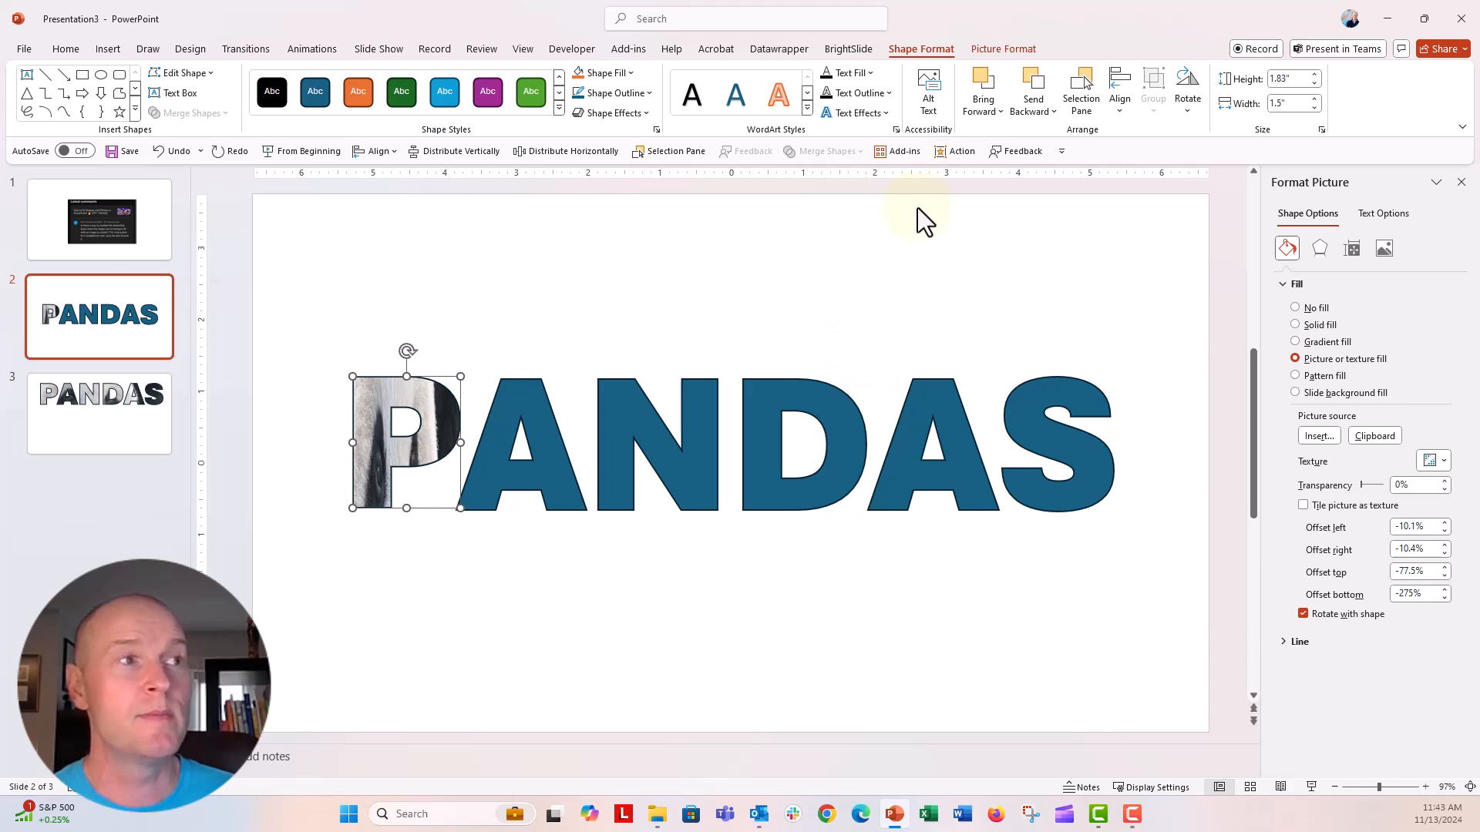
{"action": "left_click", "coordinate": [1002, 49]}
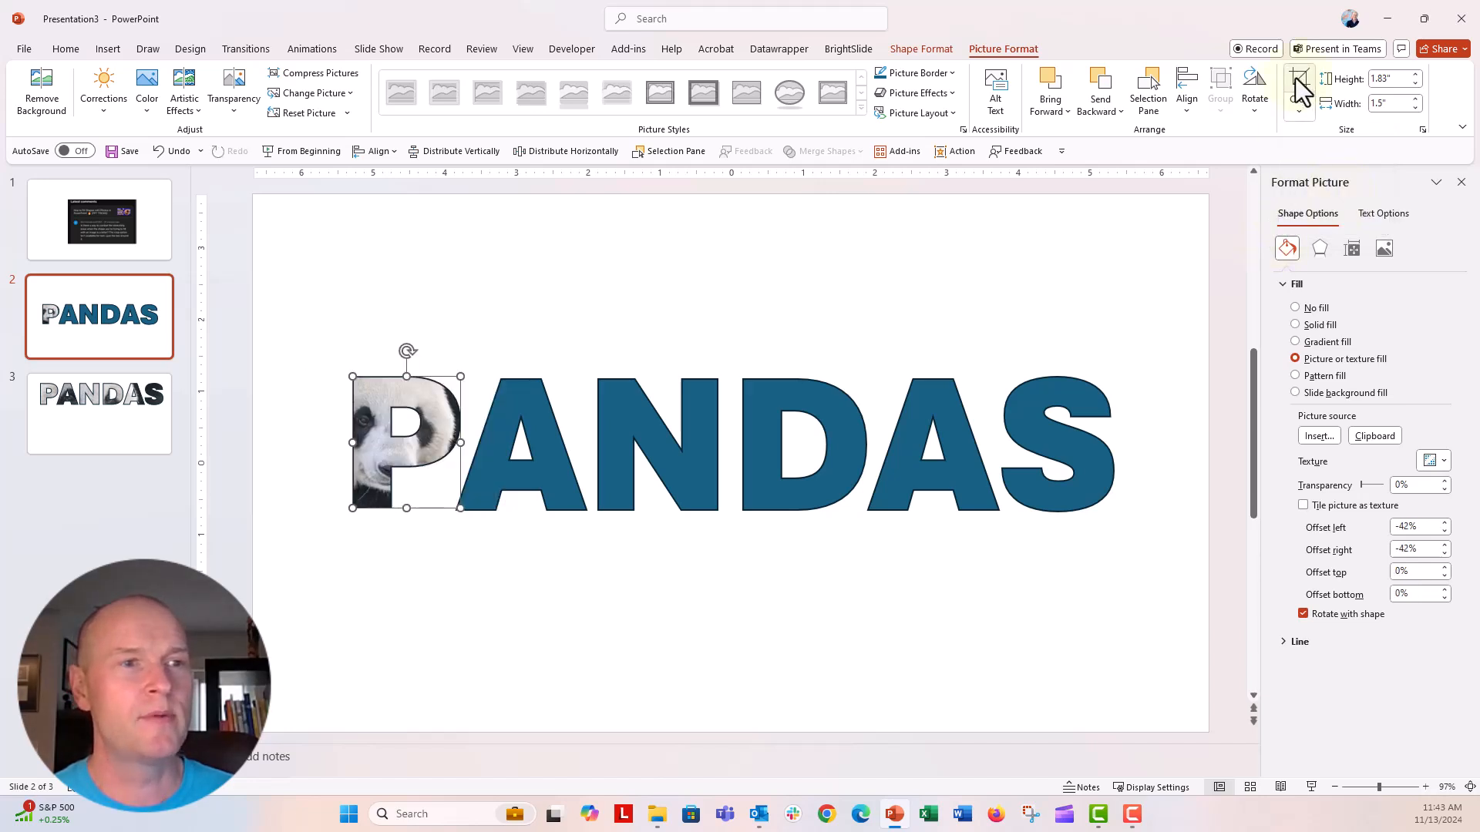
{"action": "left_click", "coordinate": [890, 302]}
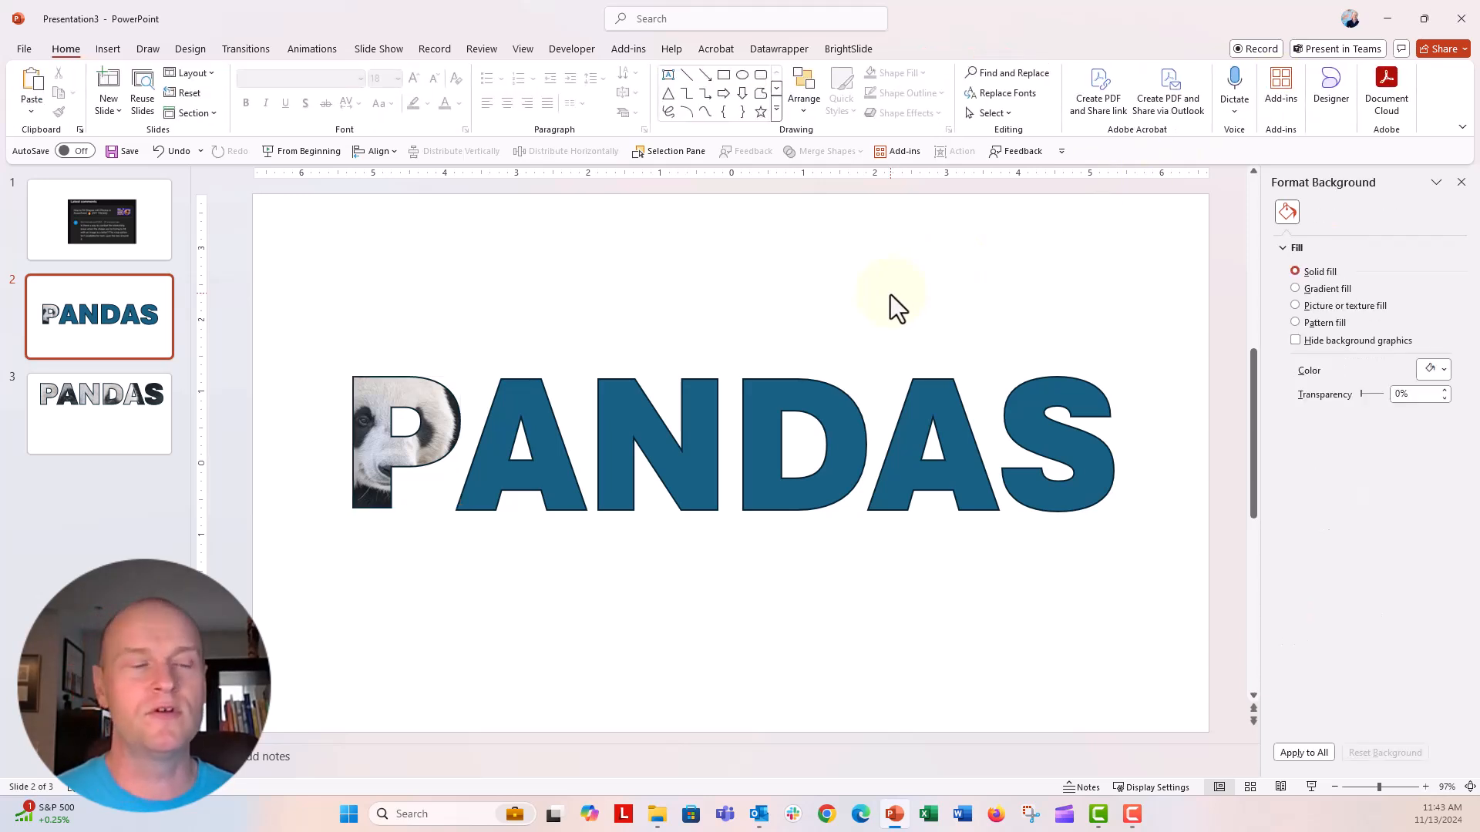
{"action": "mouse_move", "coordinate": [532, 581]}
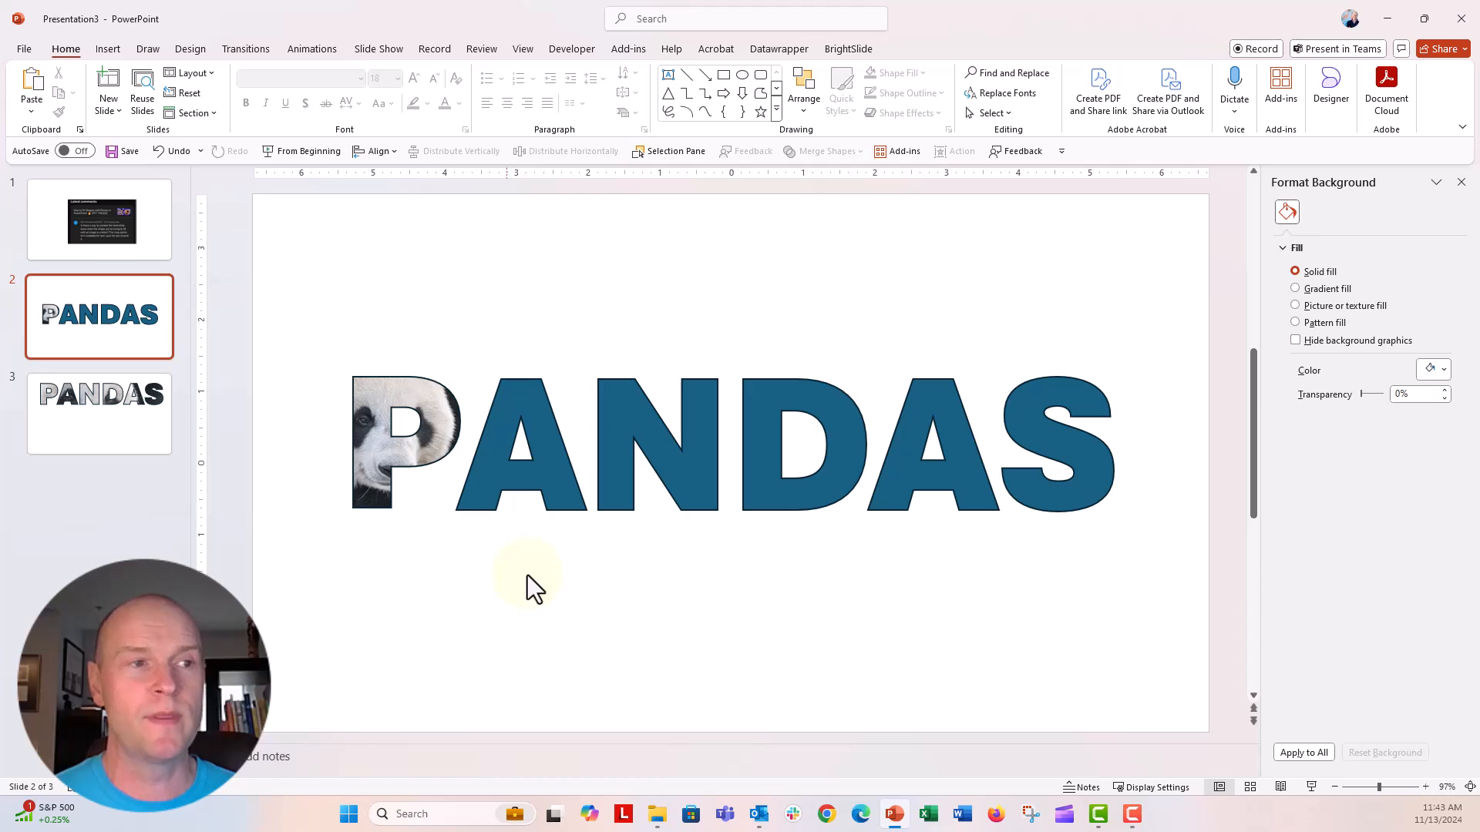
- Fill the A, N, D, A and S letters solid black, leaving the P panda-filled
{"action": "left_click", "coordinate": [788, 445]}
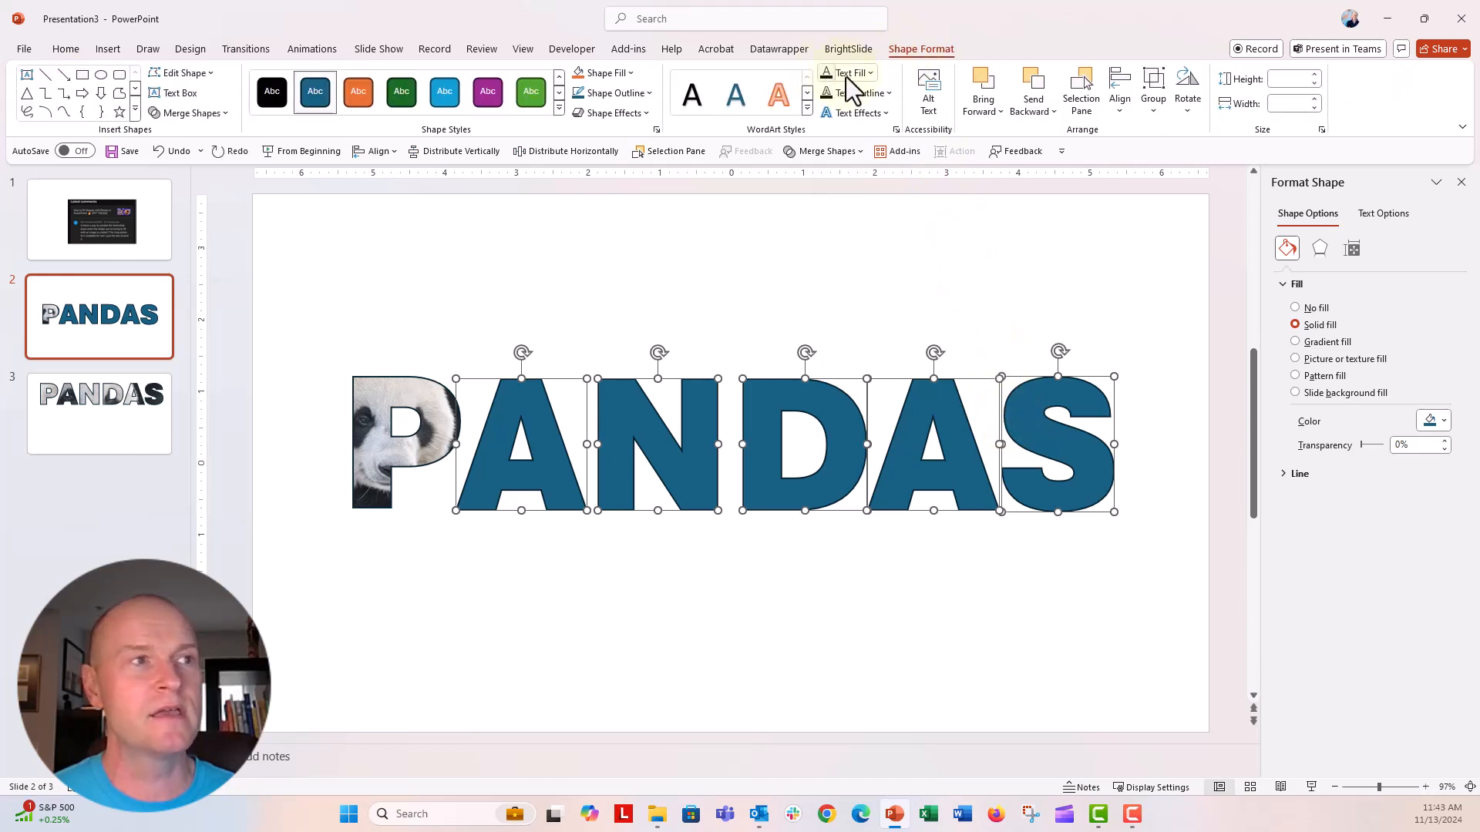
{"action": "left_click", "coordinate": [848, 72]}
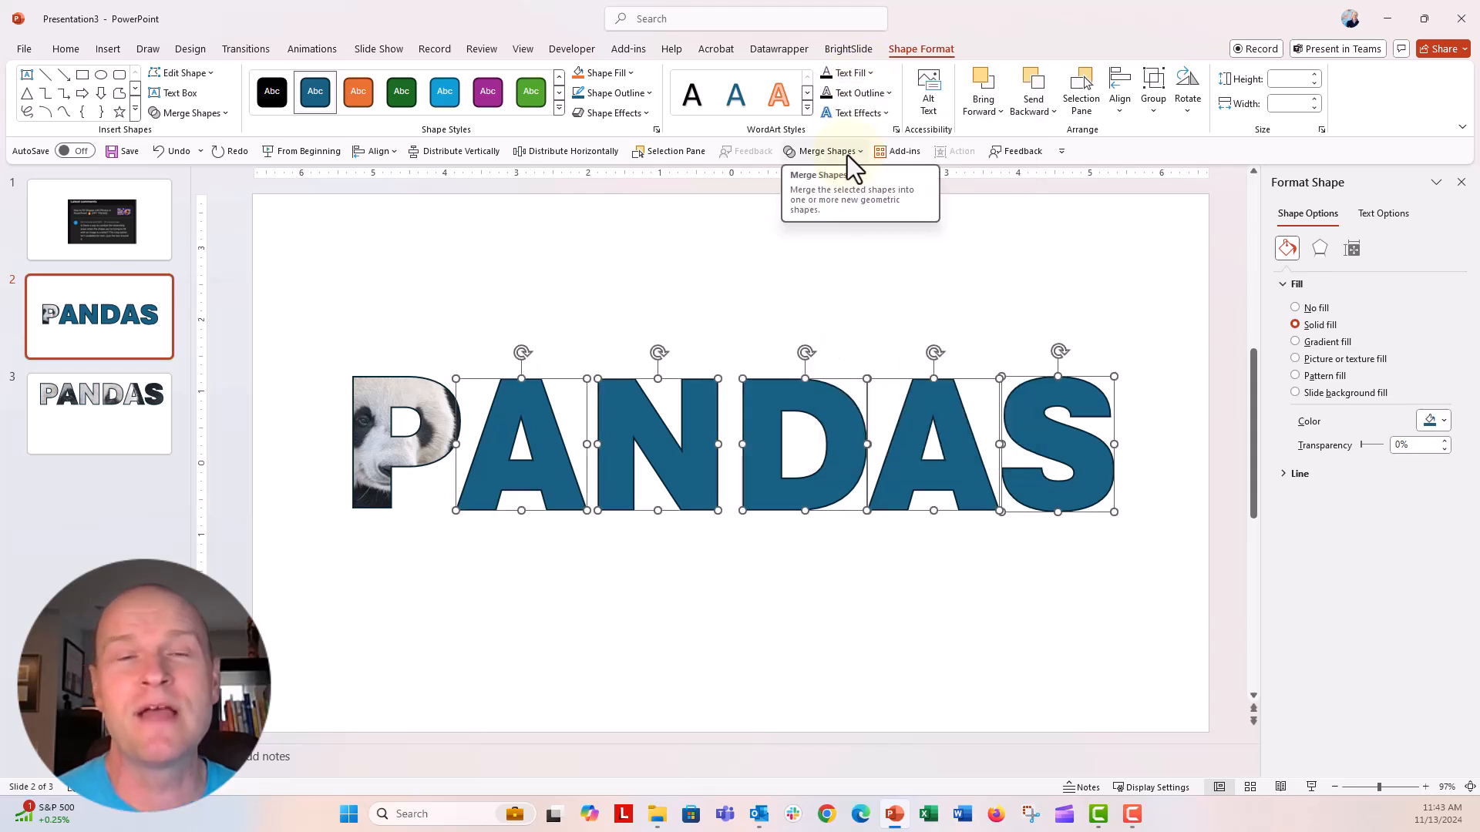
{"action": "mouse_move", "coordinate": [608, 74]}
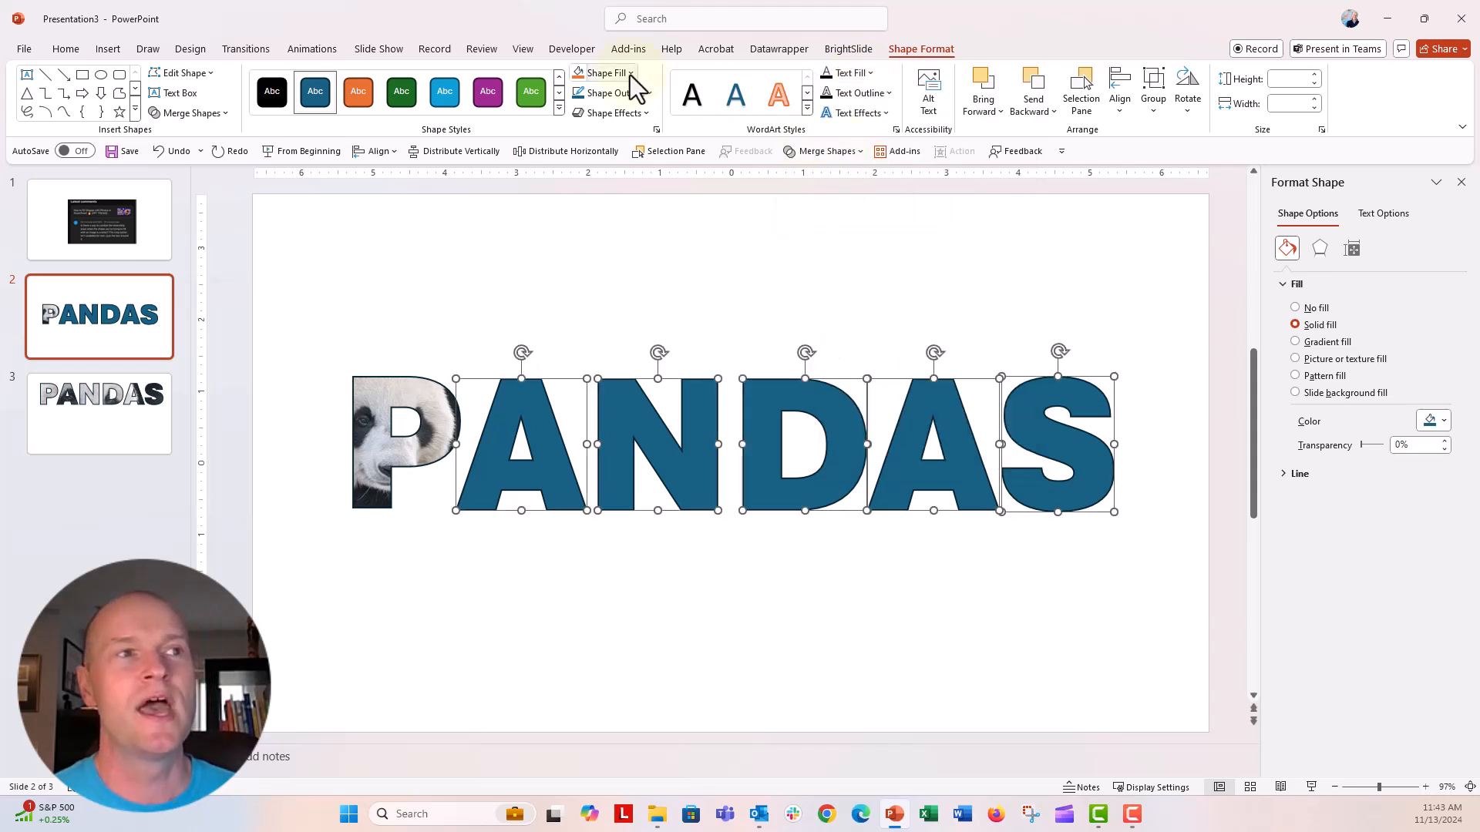
{"action": "left_click", "coordinate": [605, 72]}
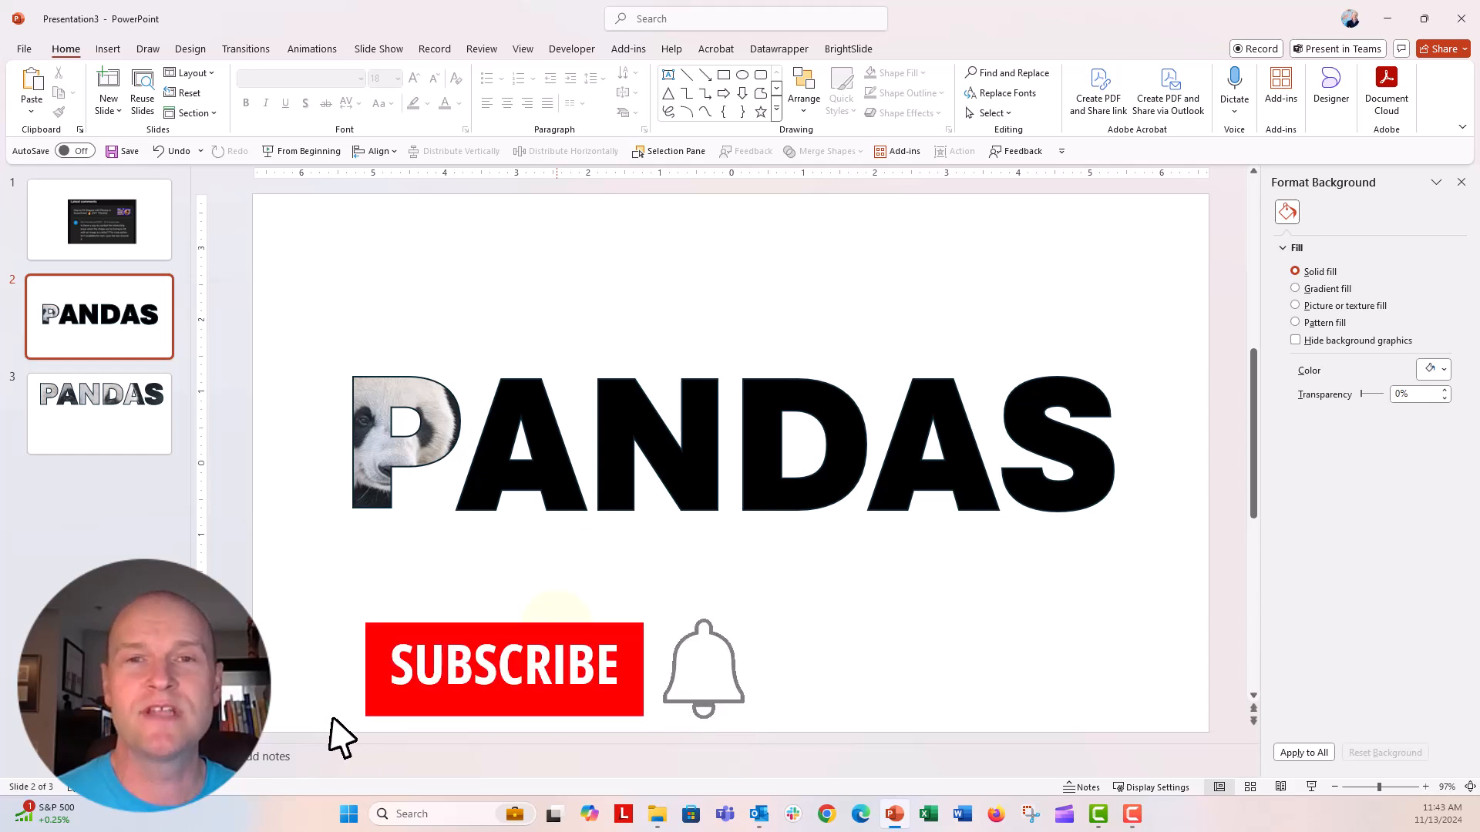
{"action": "left_click", "coordinate": [502, 667]}
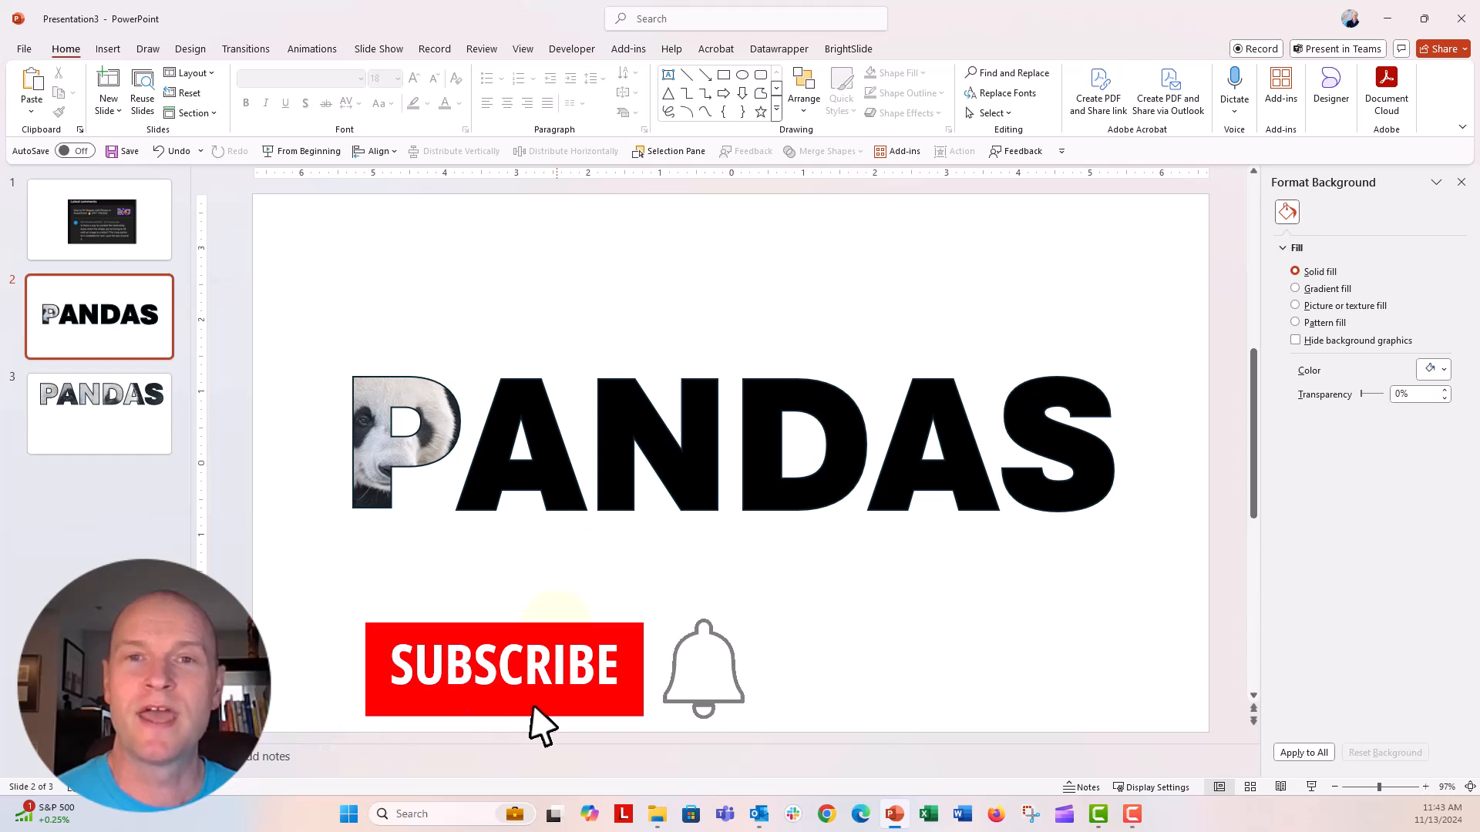
{"action": "left_click", "coordinate": [503, 667]}
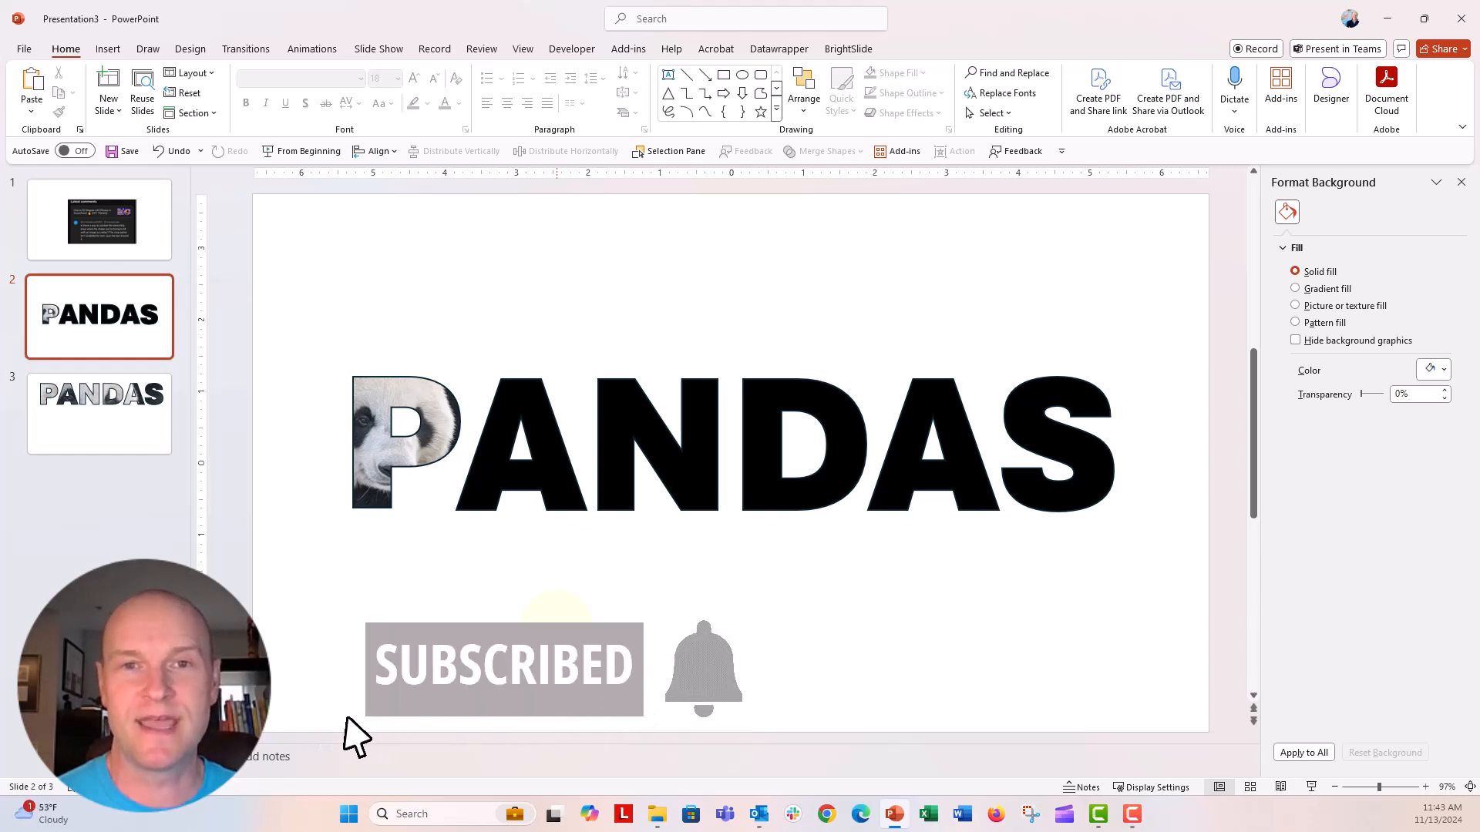